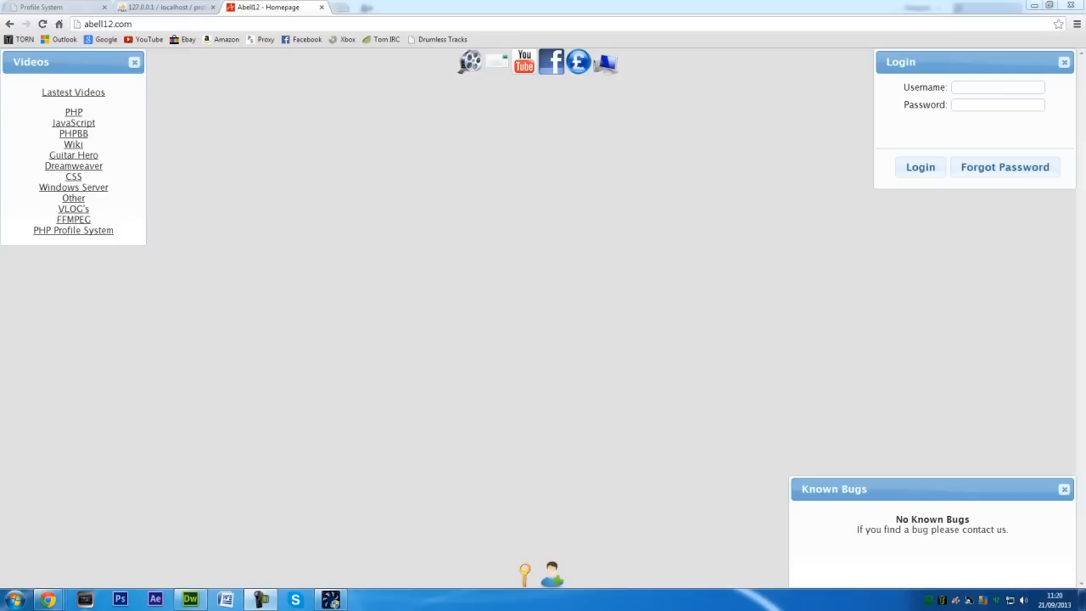
{"action": "mouse_move", "coordinate": [387, 117]}
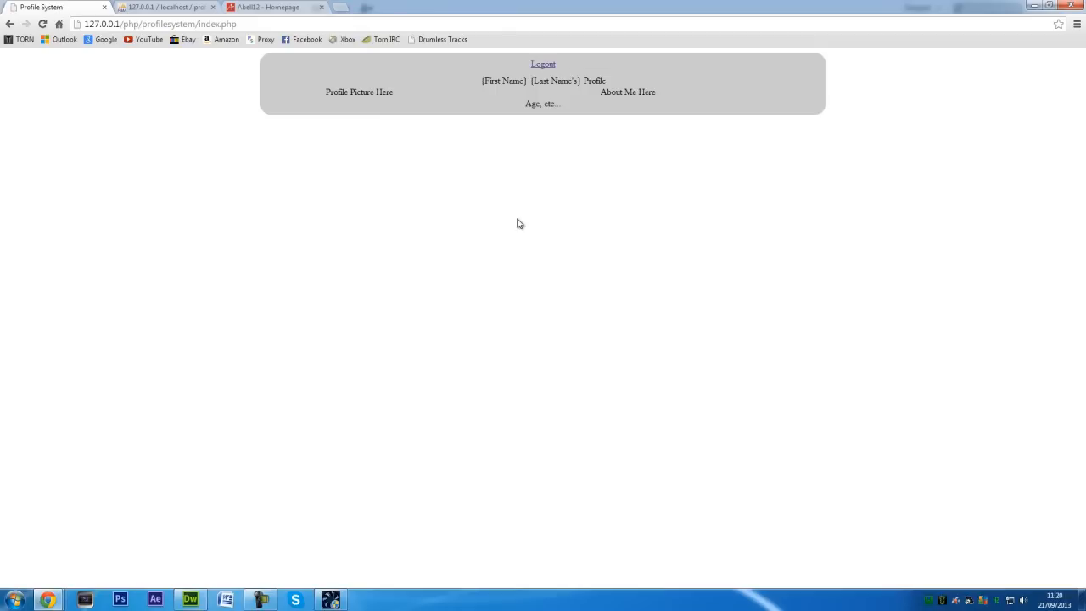
{"action": "mouse_move", "coordinate": [568, 152]}
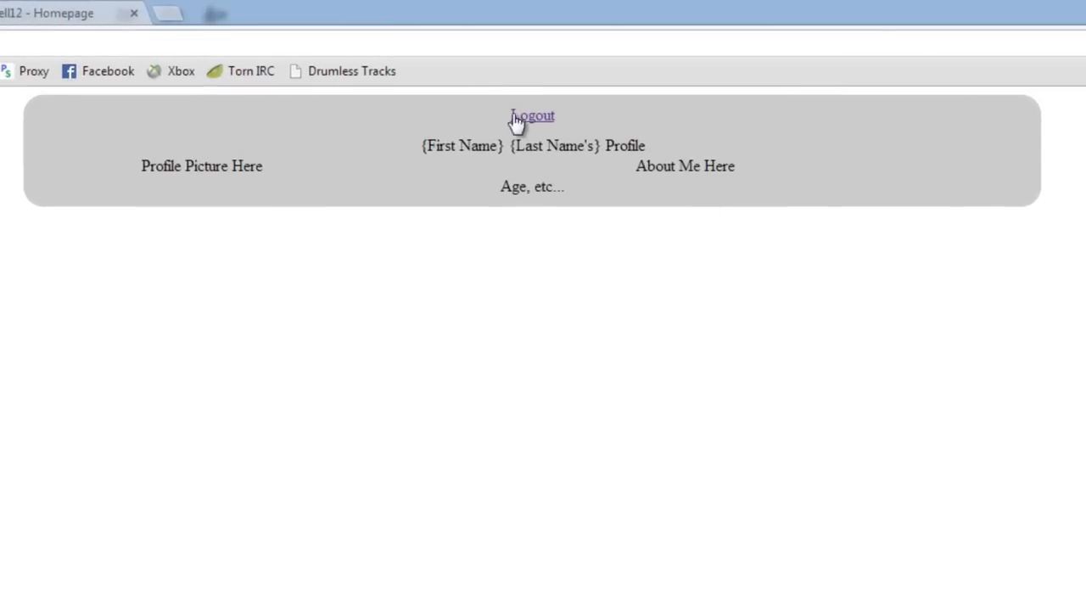
{"action": "mouse_move", "coordinate": [92, 302]}
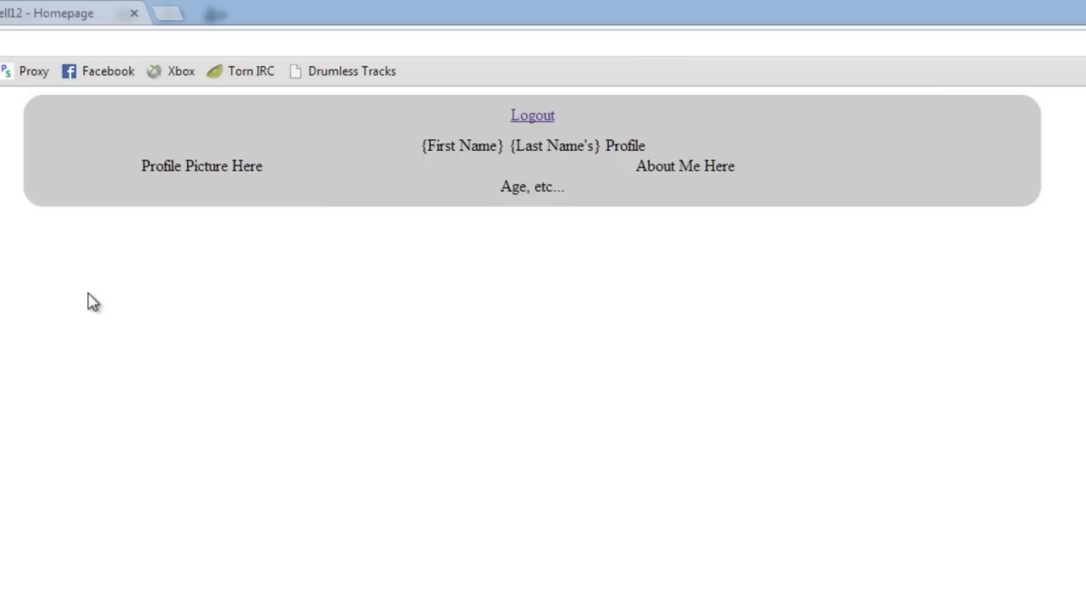
{"action": "mouse_move", "coordinate": [482, 146]}
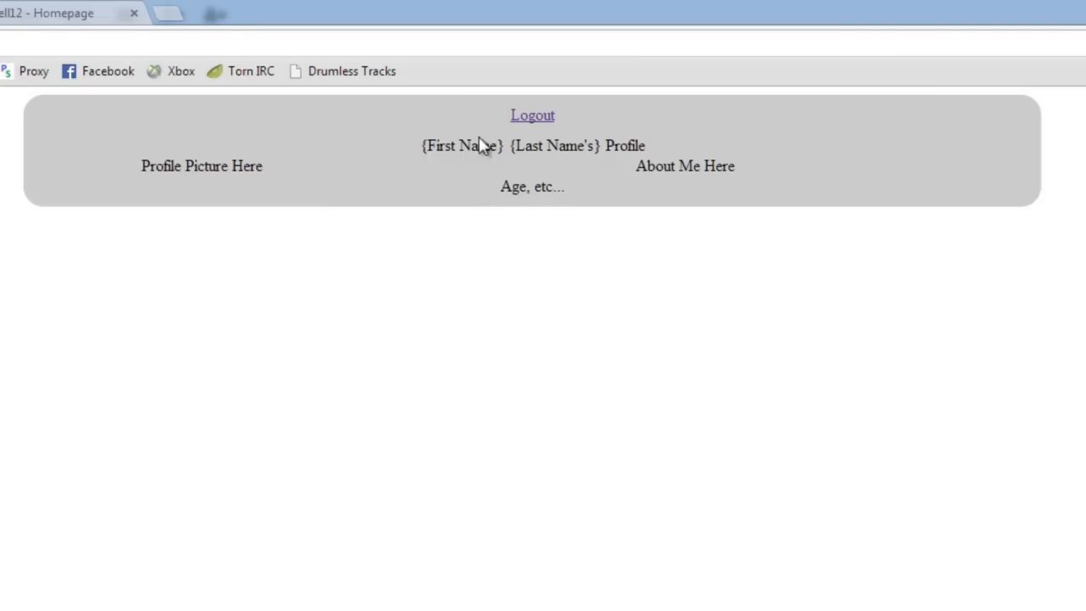
{"action": "mouse_move", "coordinate": [819, 386]}
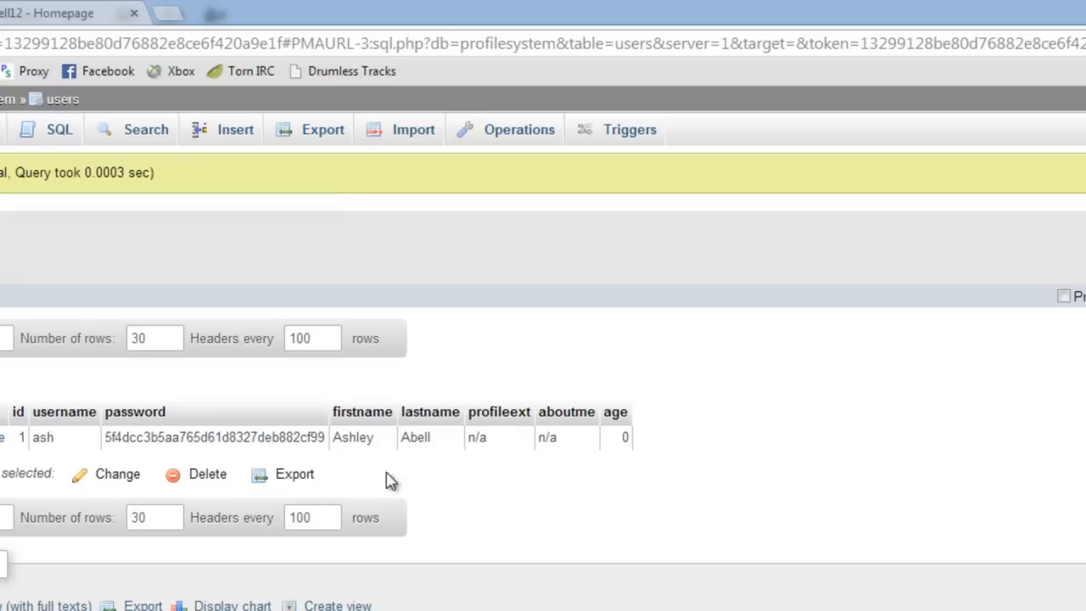
Show the users table structure in phpMyAdmin, listing its eight columns from id to age
{"action": "scroll", "scroll_direction": "up", "scroll_amount": 3}
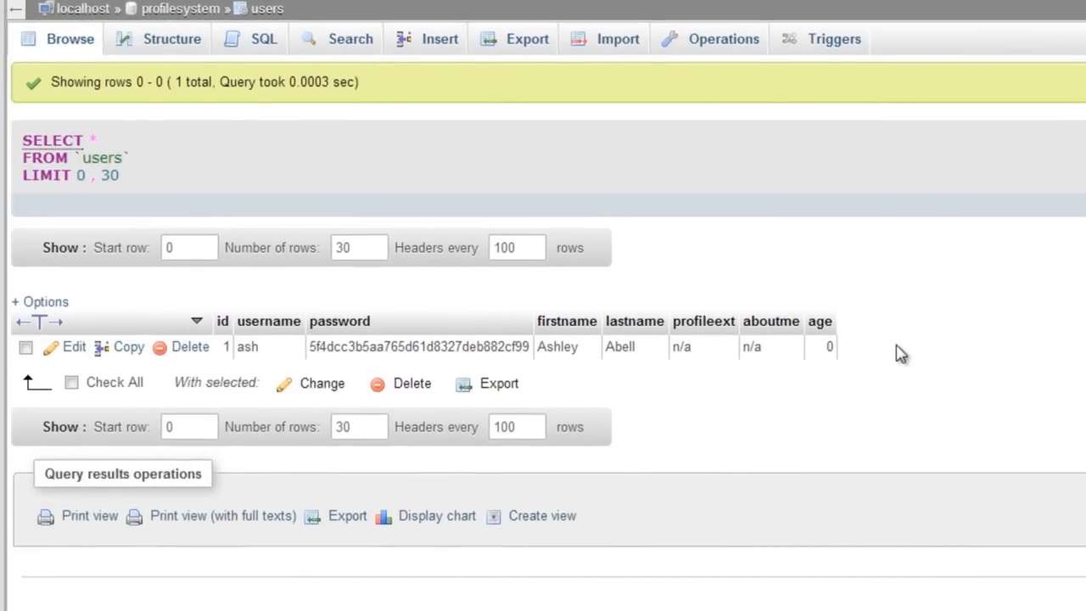
{"action": "mouse_move", "coordinate": [93, 118]}
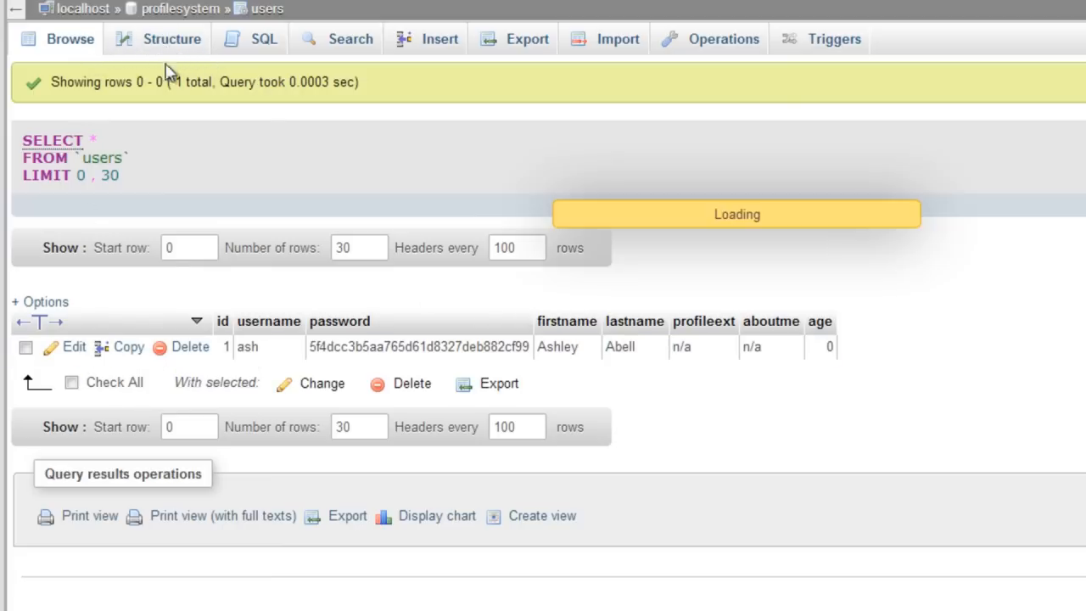
{"action": "left_click", "coordinate": [172, 39]}
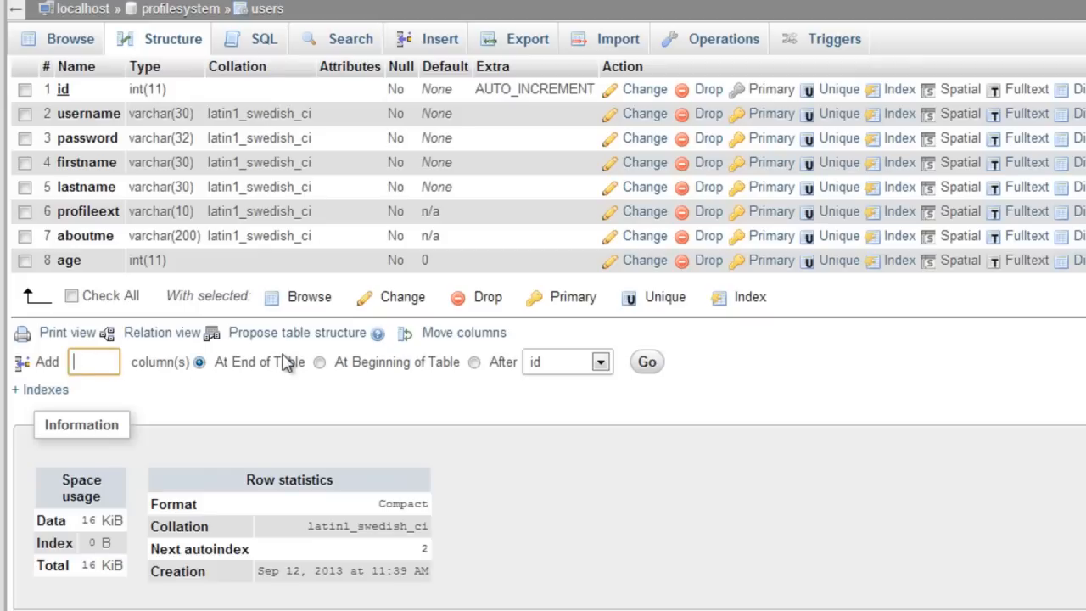
Add two columns at the end of users, naming the first Country with type VARCHAR
{"action": "left_click", "coordinate": [647, 361]}
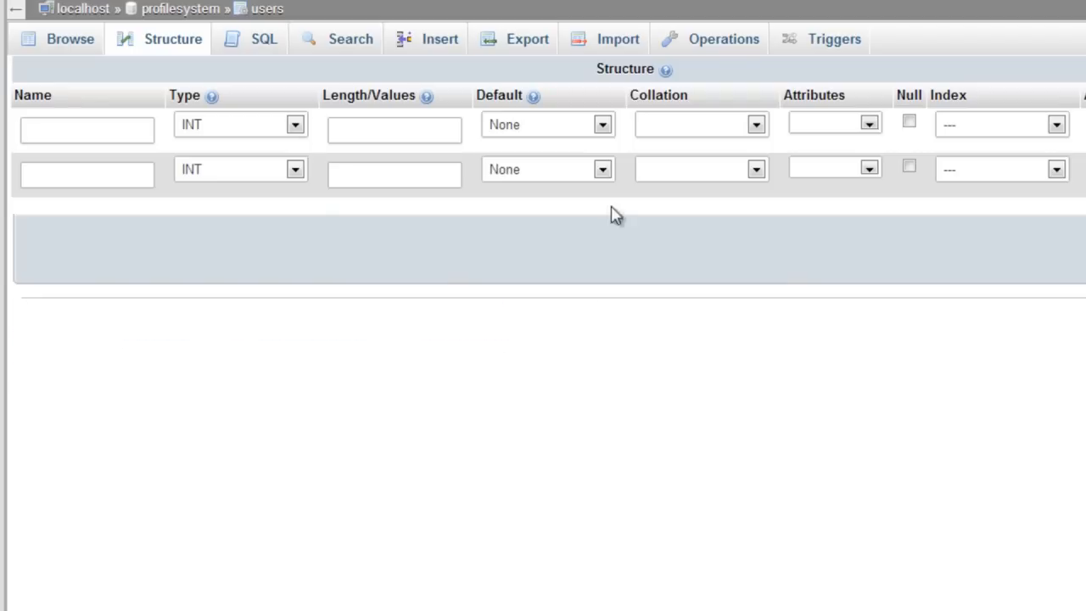
{"action": "left_click", "coordinate": [86, 129]}
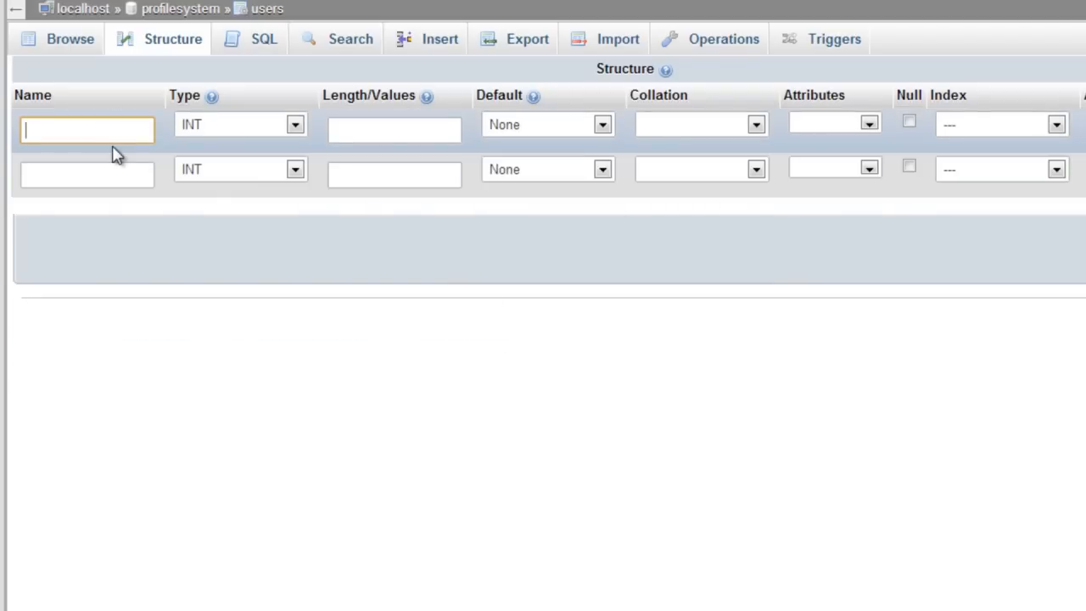
{"action": "type", "text": "C"}
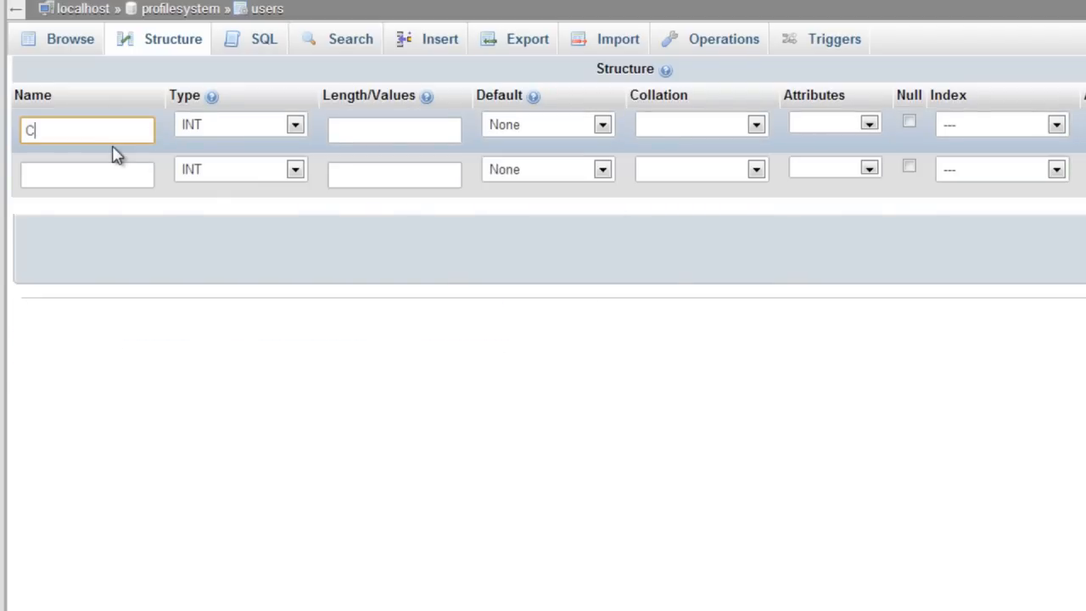
{"action": "type", "text": "ountry"}
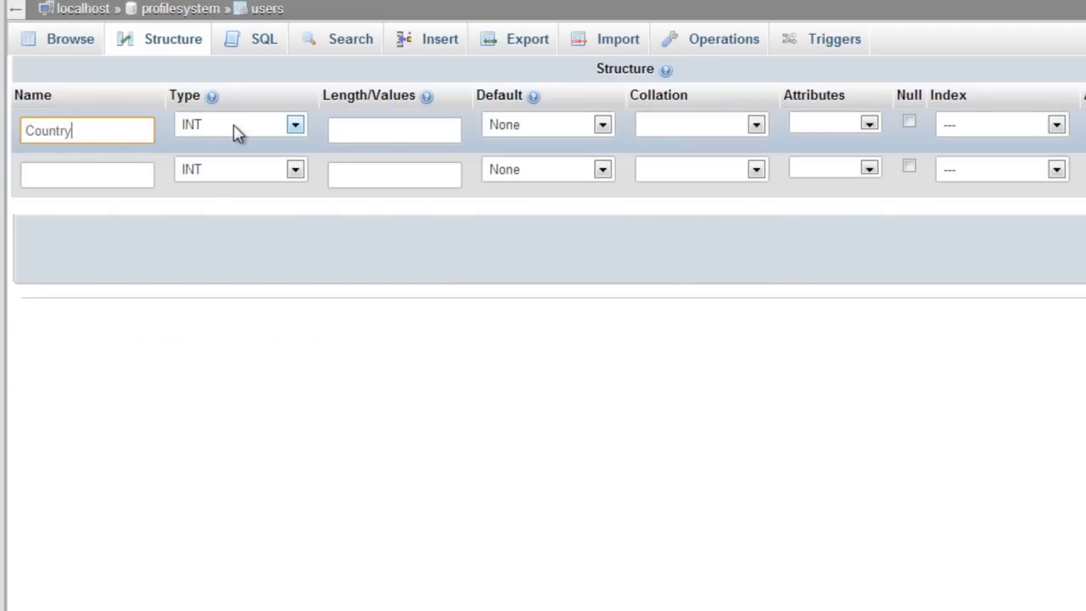
{"action": "left_click", "coordinate": [294, 124]}
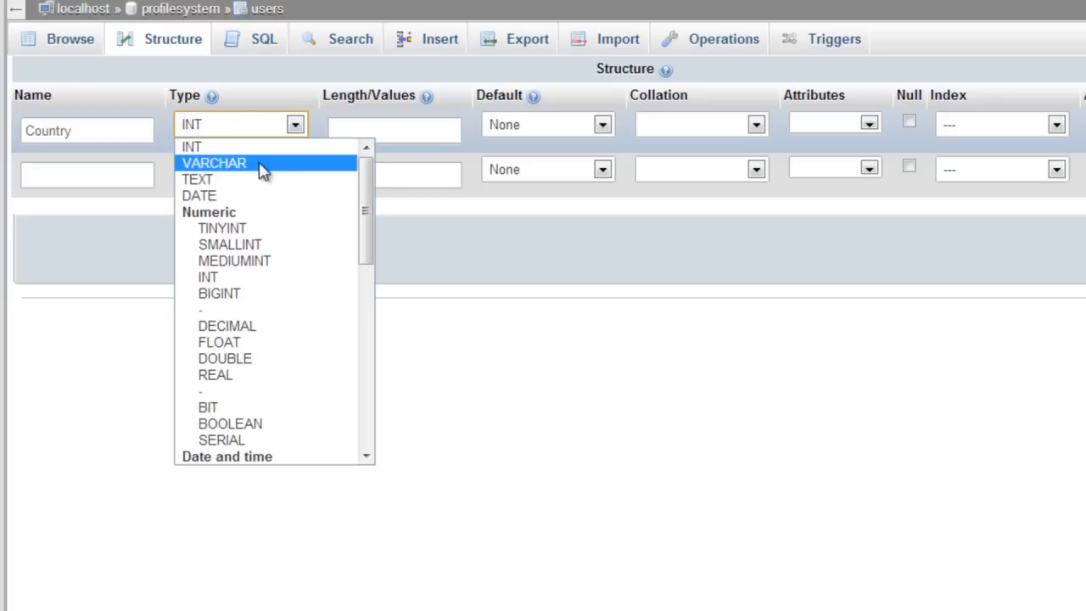
{"action": "left_click", "coordinate": [214, 163]}
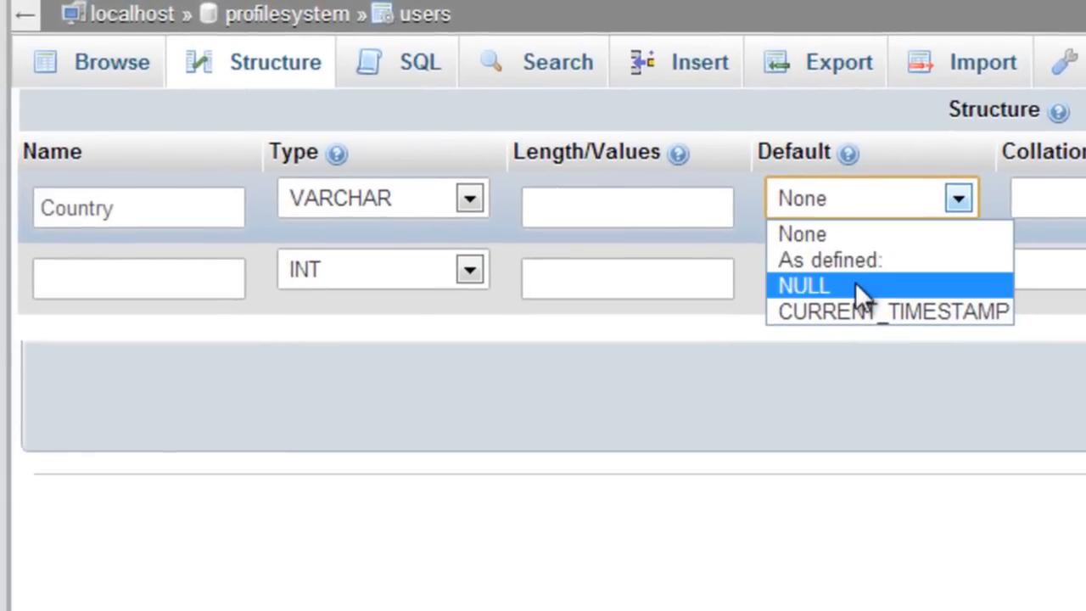
Name the second column City, set default 'n/a' and length 50, then save
{"action": "left_click", "coordinate": [829, 260]}
{"action": "type", "text": "n/a"}
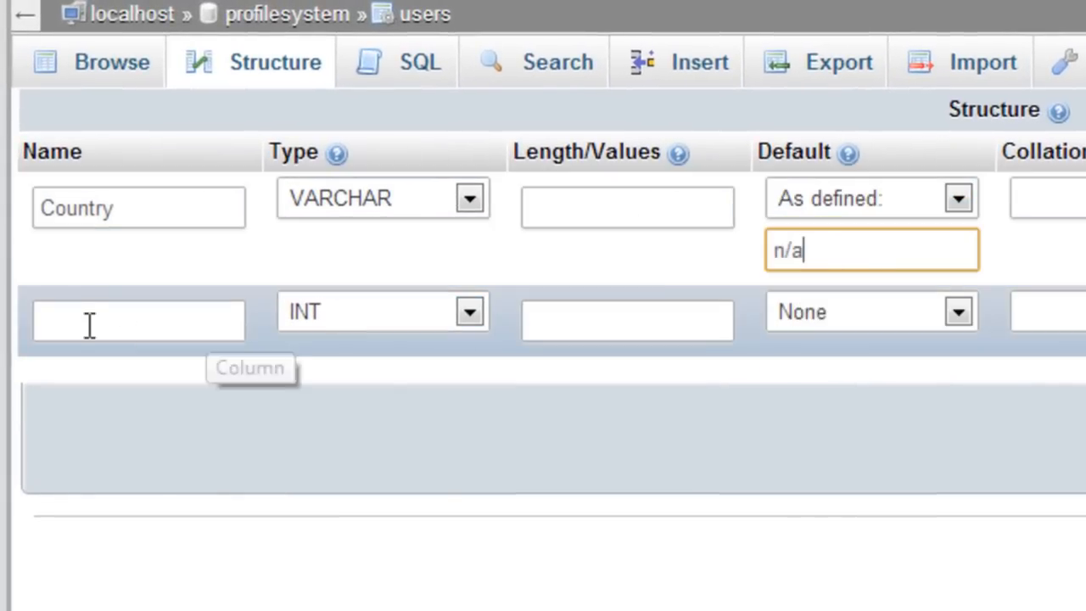
{"action": "left_click", "coordinate": [139, 320]}
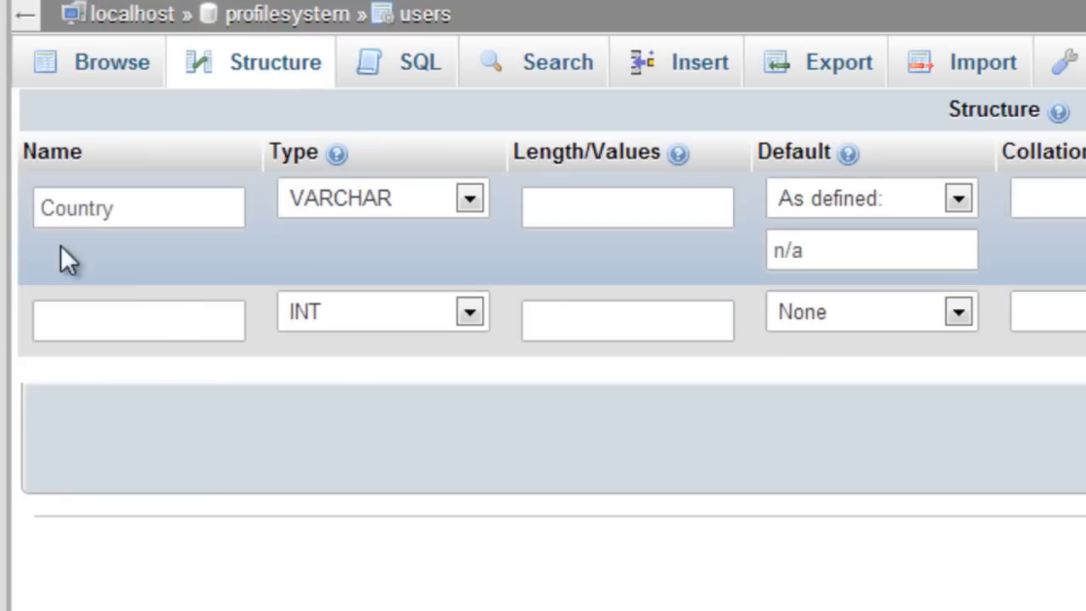
{"action": "type", "text": "C"}
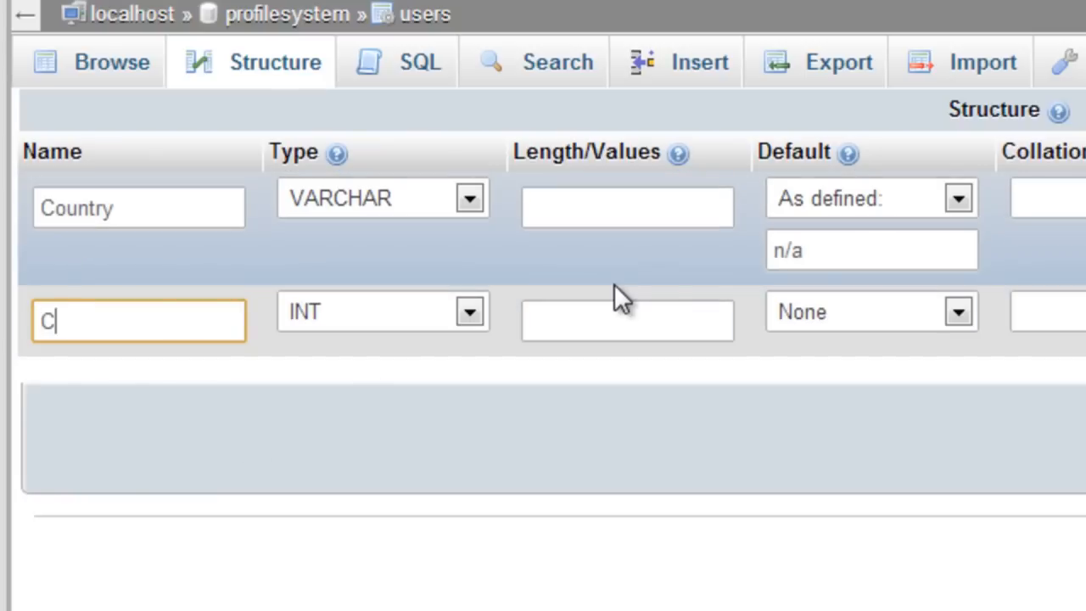
{"action": "type", "text": "ity"}
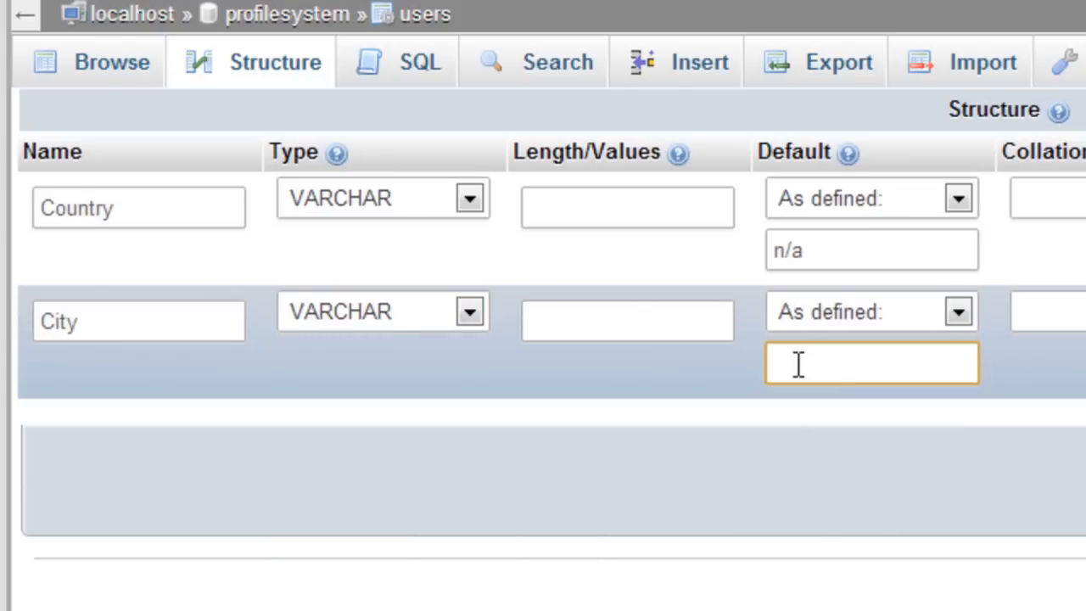
{"action": "type", "text": "n/a"}
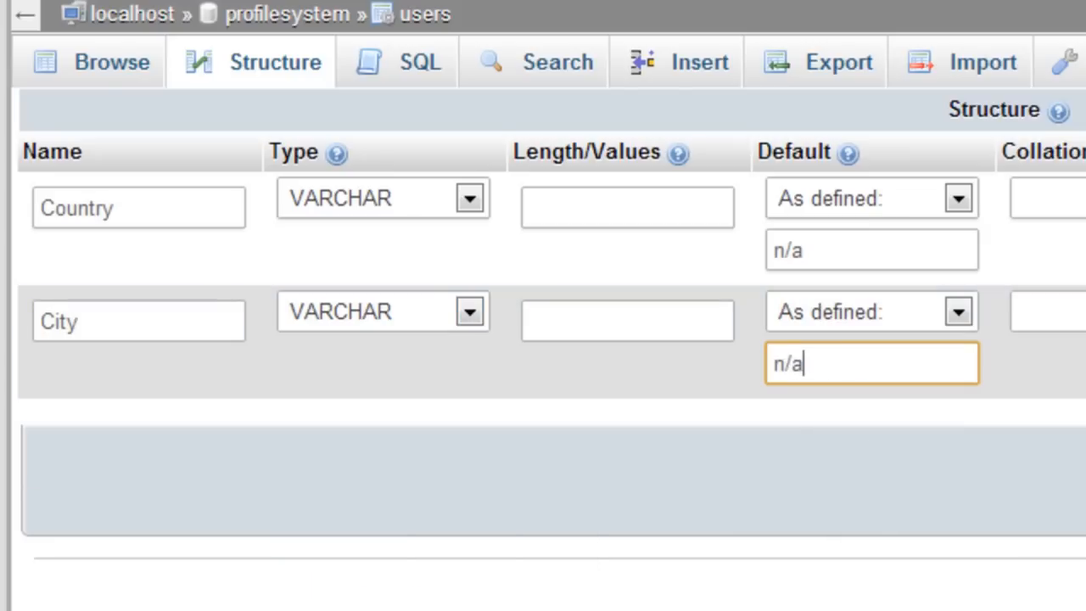
{"action": "left_click", "coordinate": [627, 207]}
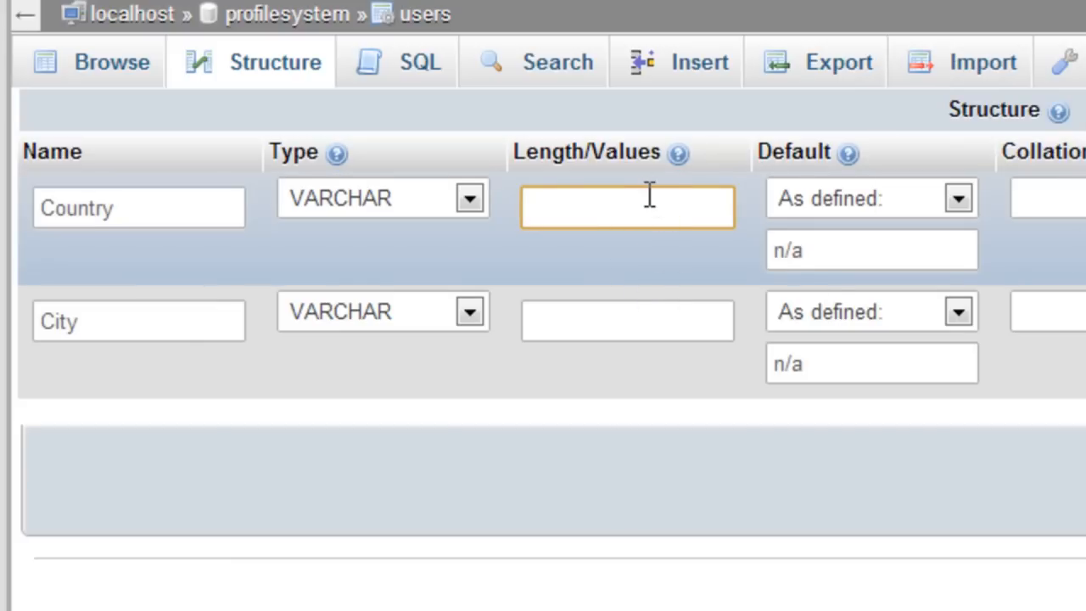
{"action": "type", "text": "50"}
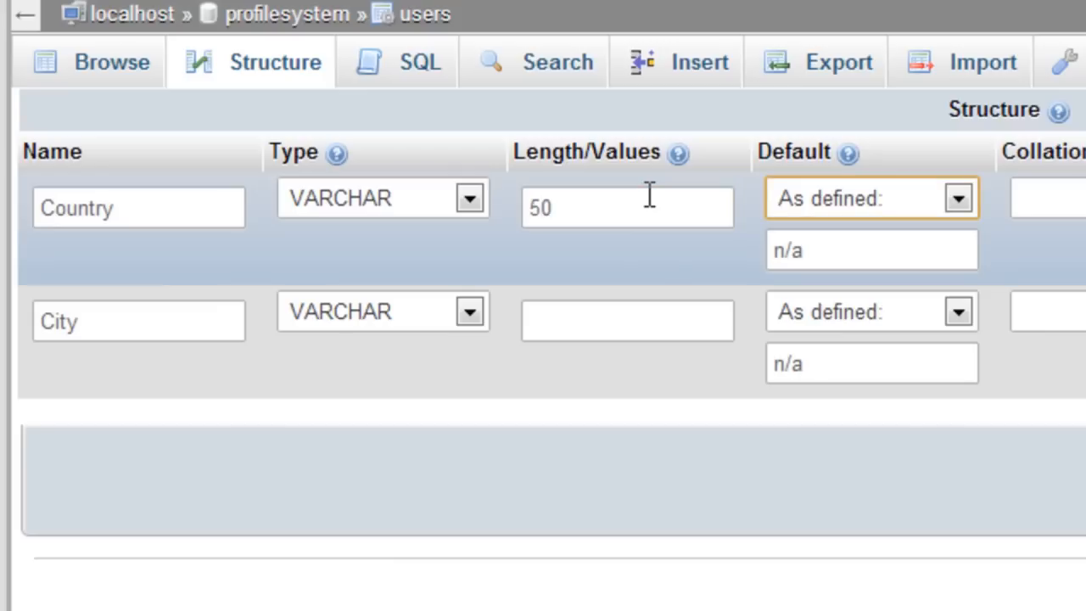
{"action": "left_click", "coordinate": [627, 320]}
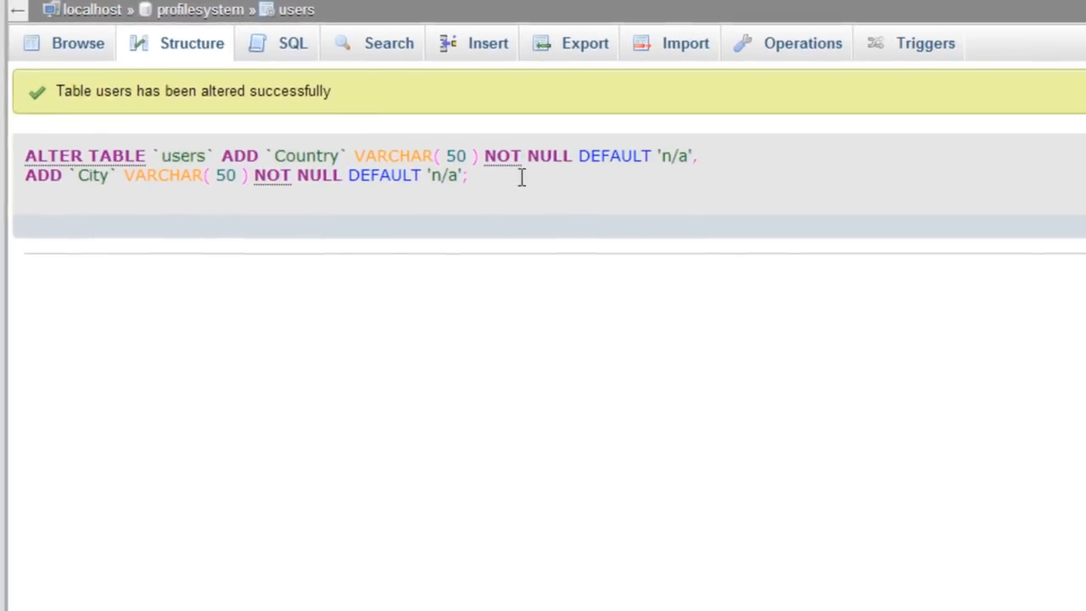
Rename Country and City to lowercase country and city, then browse the row showing n/a
{"action": "left_click", "coordinate": [65, 43]}
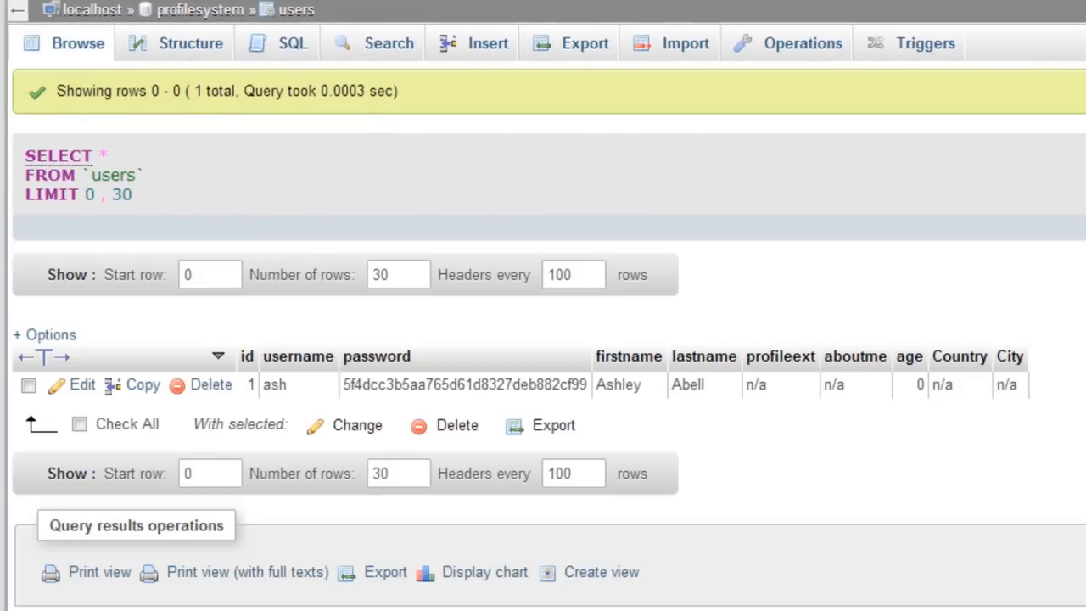
{"action": "left_click", "coordinate": [190, 43]}
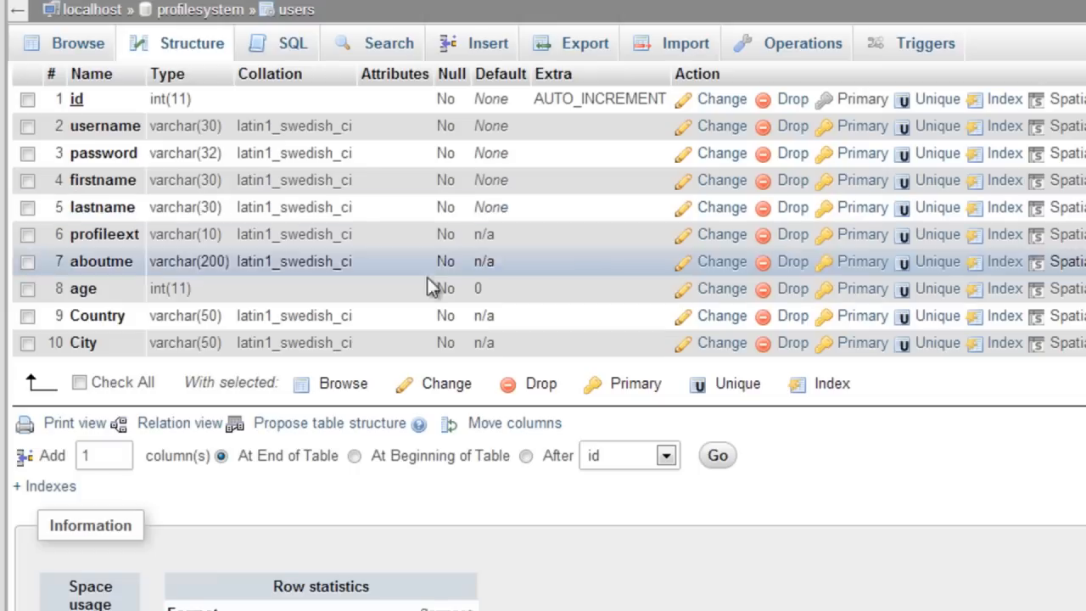
{"action": "mouse_move", "coordinate": [726, 327]}
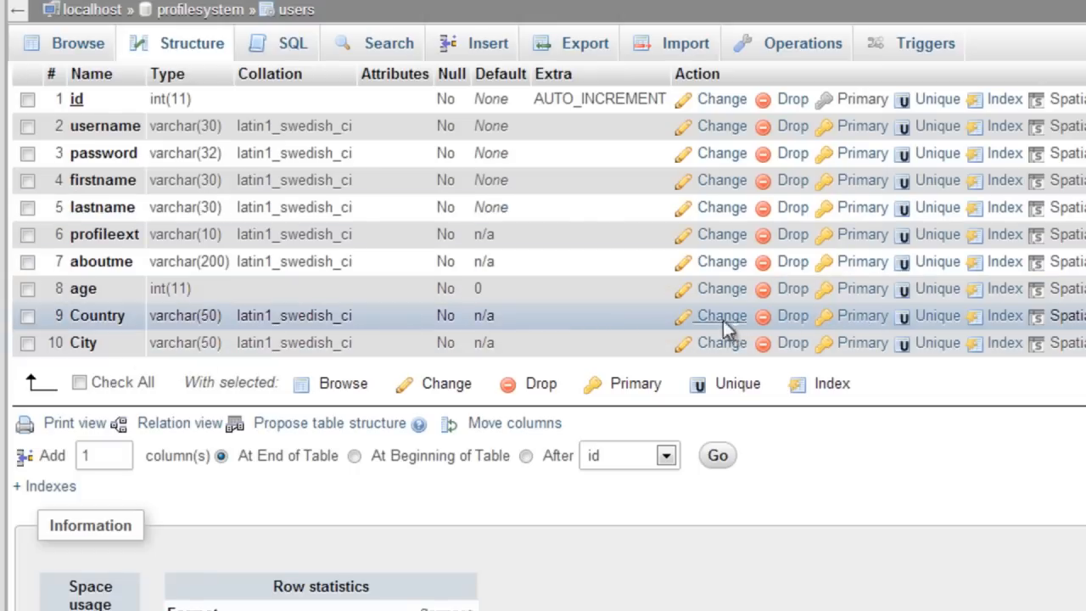
{"action": "left_click", "coordinate": [720, 314]}
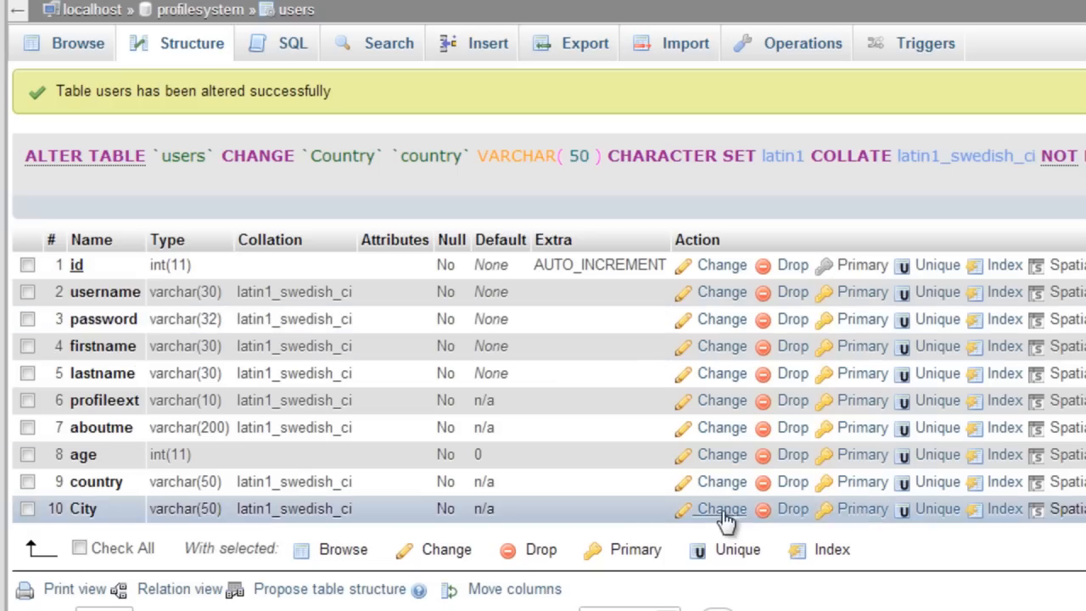
{"action": "left_click", "coordinate": [721, 508]}
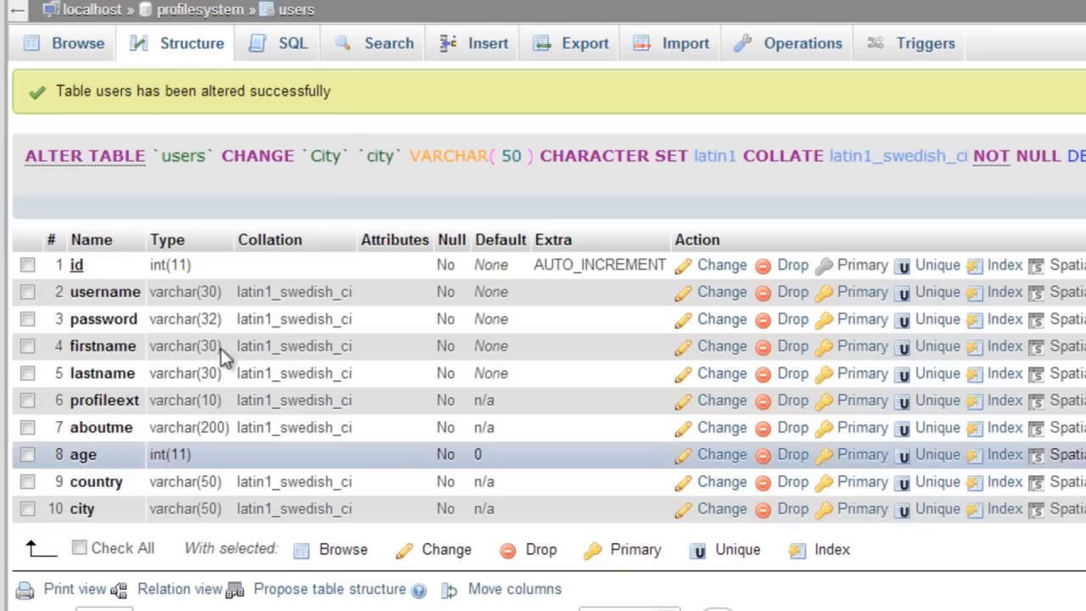
{"action": "left_click", "coordinate": [77, 44]}
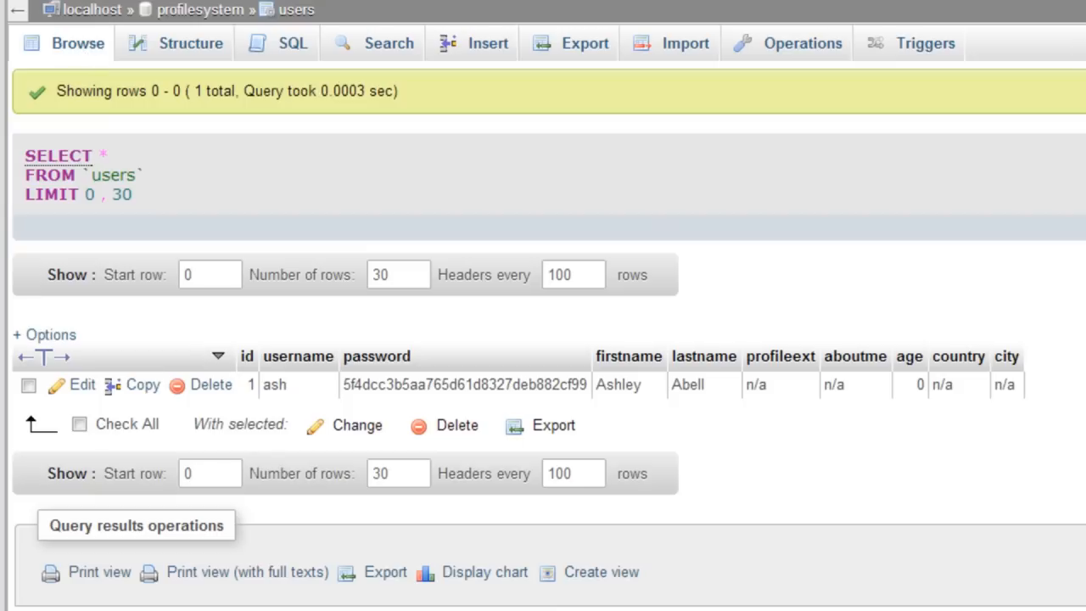
{"action": "mouse_move", "coordinate": [898, 331]}
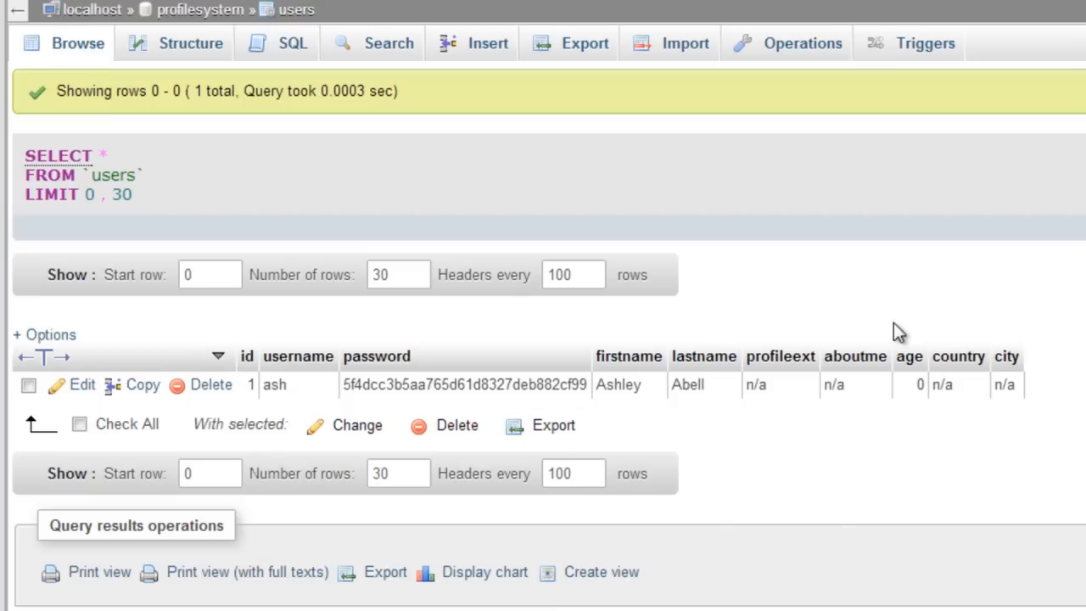
{"action": "mouse_move", "coordinate": [361, 23]}
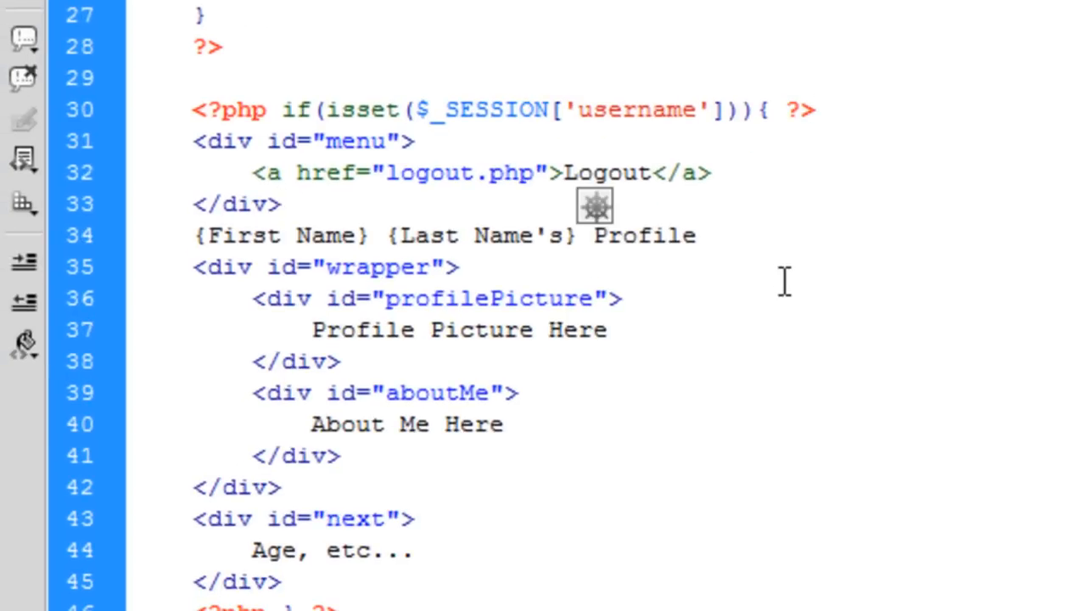
Create functions.php in the profilesystem site folder and open it for editing
{"action": "left_click", "coordinate": [283, 204]}
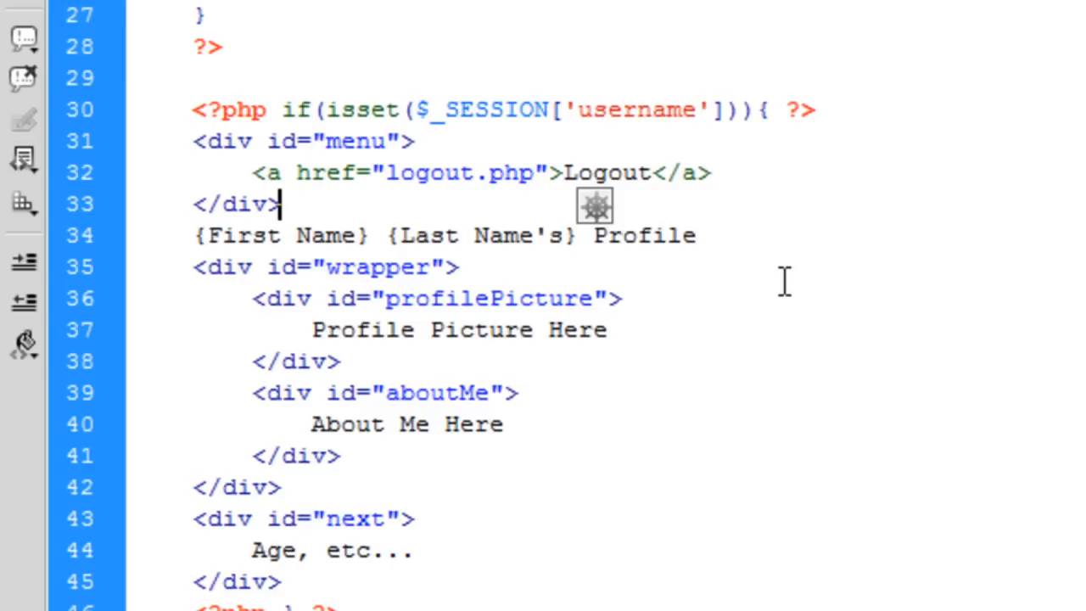
{"action": "scroll", "scroll_direction": "up", "scroll_amount": 3}
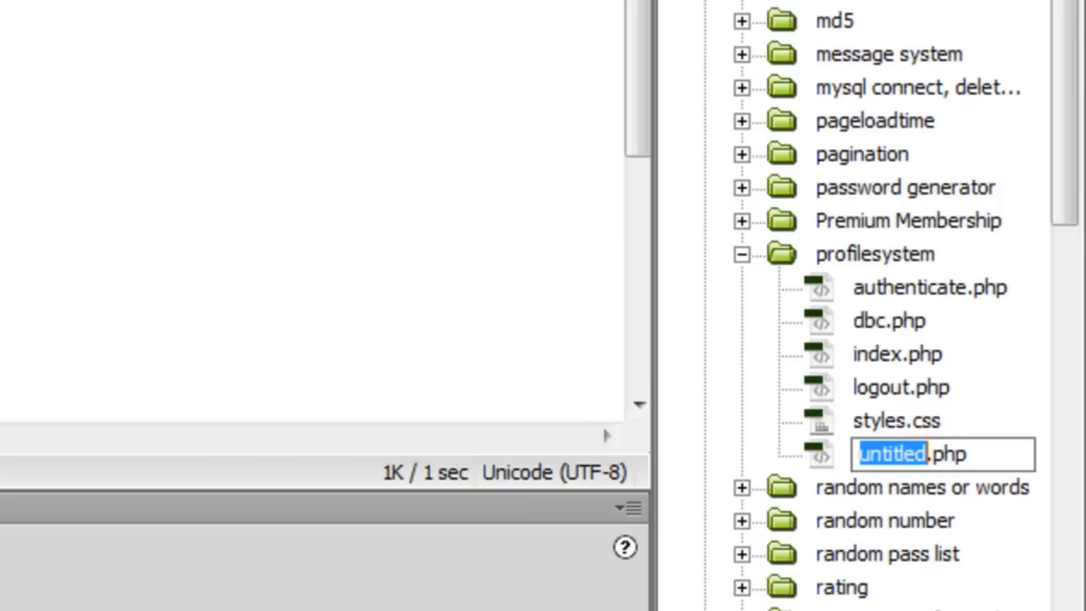
{"action": "type", "text": "functions"}
{"action": "type", "text": "<?"}
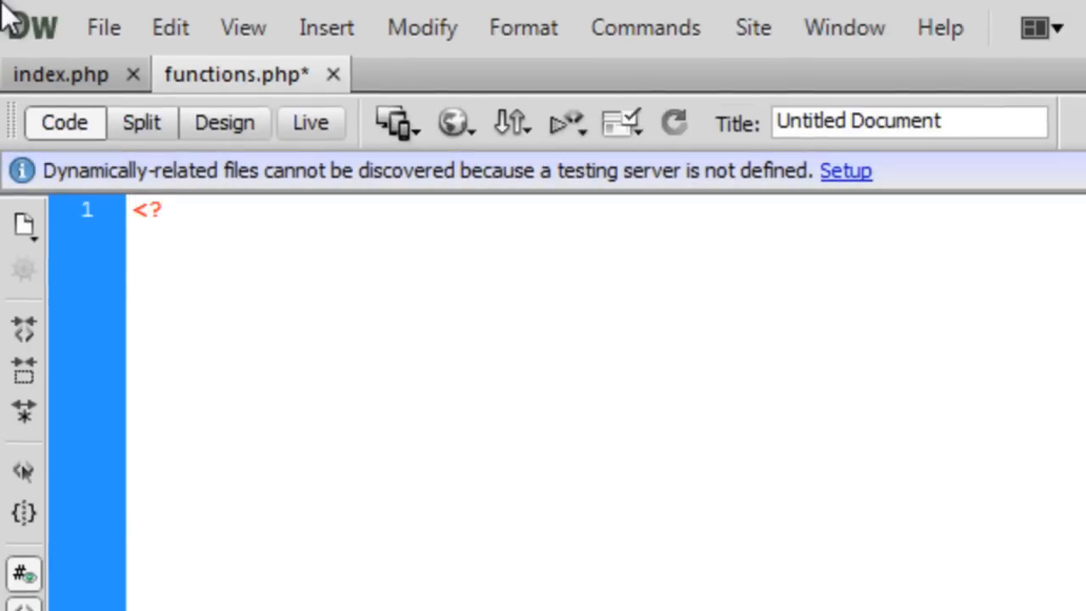
Open a PHP block with require("dbc.php") and an empty getUsersData() function
{"action": "type", "text": "php"}
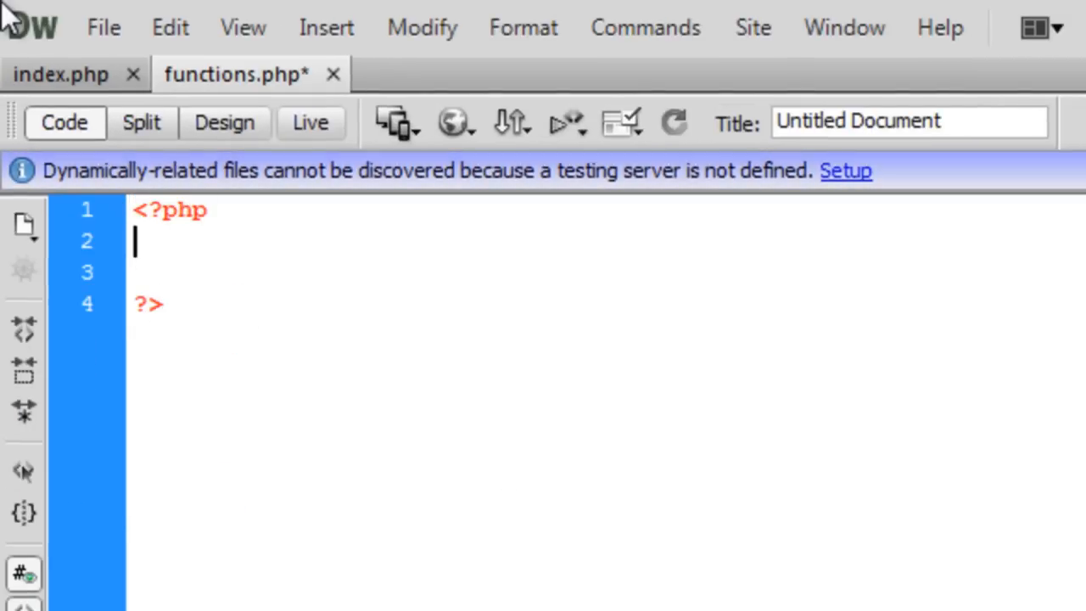
{"action": "key", "text": "Return"}
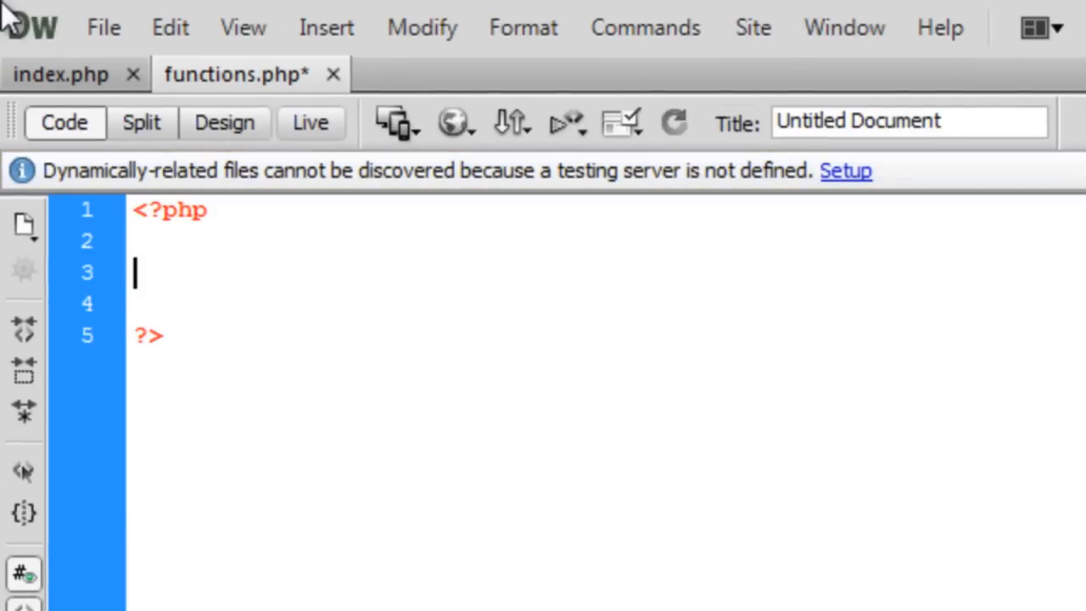
{"action": "type", "text": "require();"}
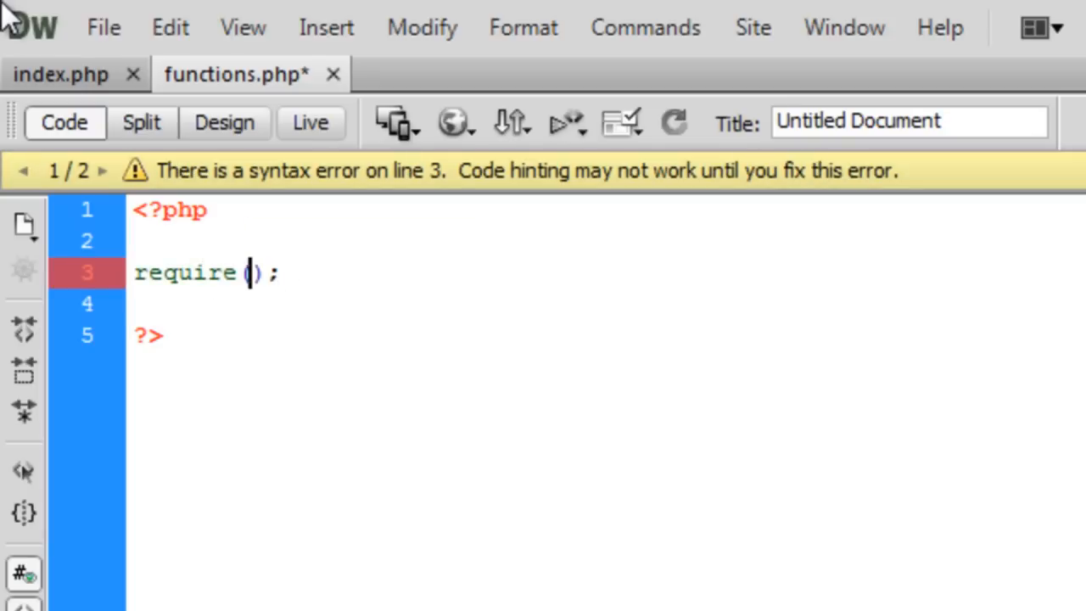
{"action": "type", "text": "\"dbc.php\""}
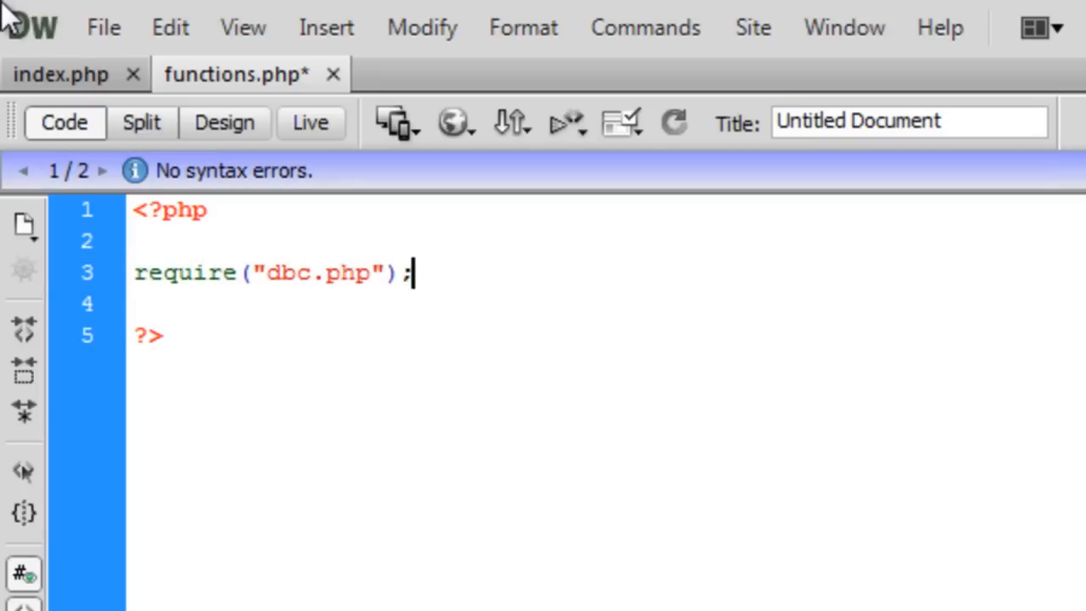
{"action": "type", "text": "function"}
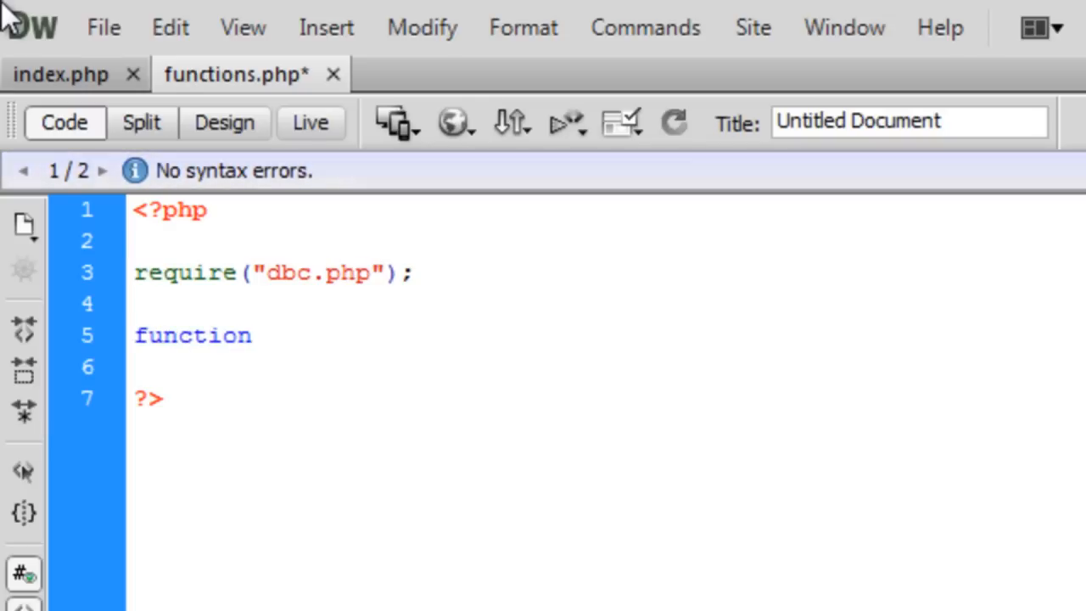
{"action": "type", "text": "getUsers"}
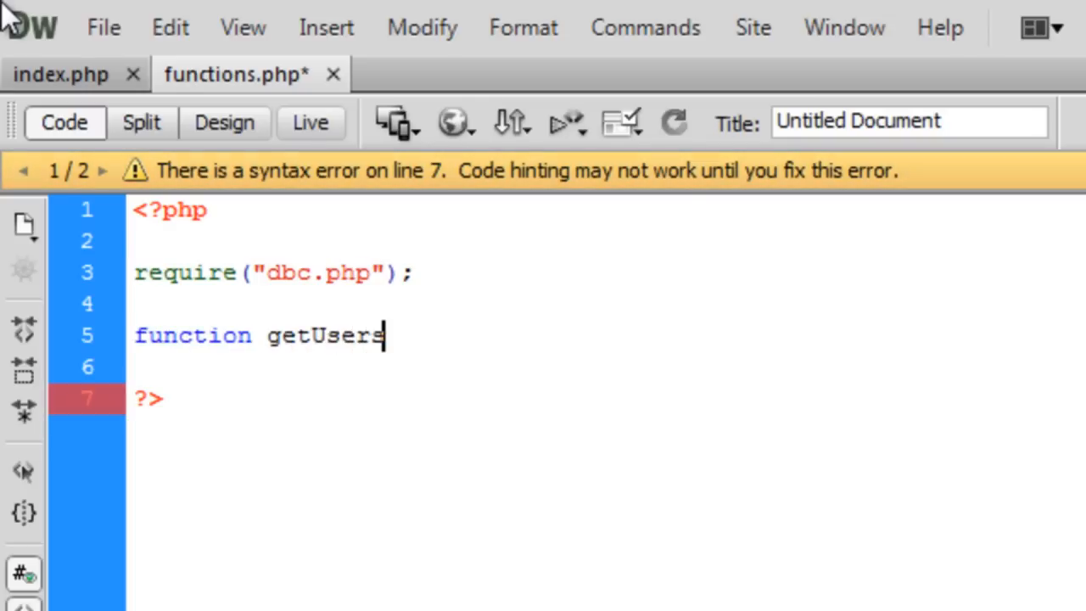
{"action": "type", "text": "Data()"}
{"action": "left_click", "coordinate": [607, 368]}
{"action": "type", "text": "{"}
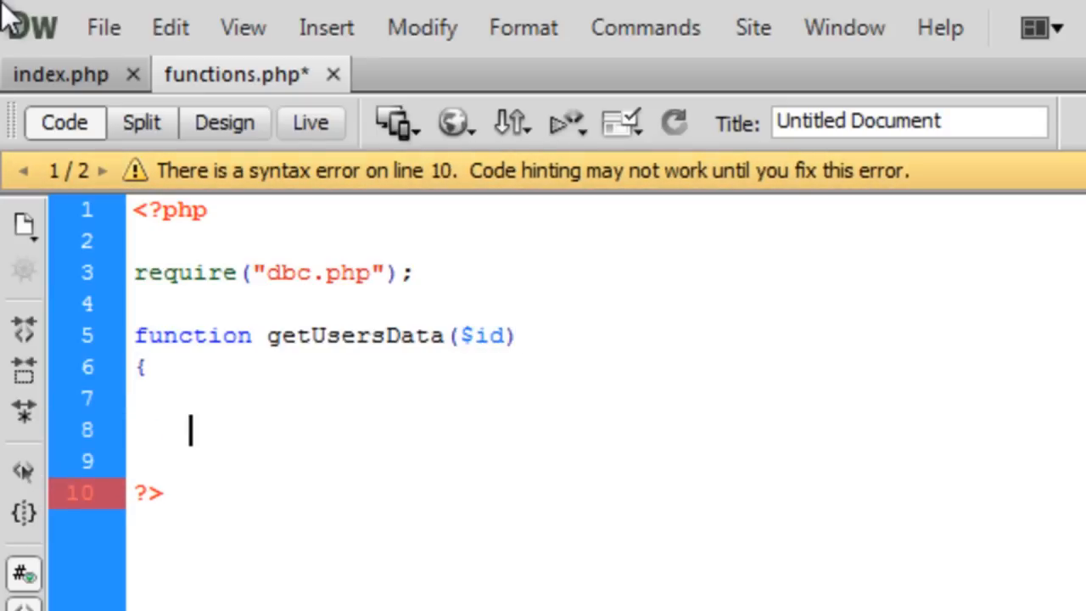
{"action": "type", "text": "}"}
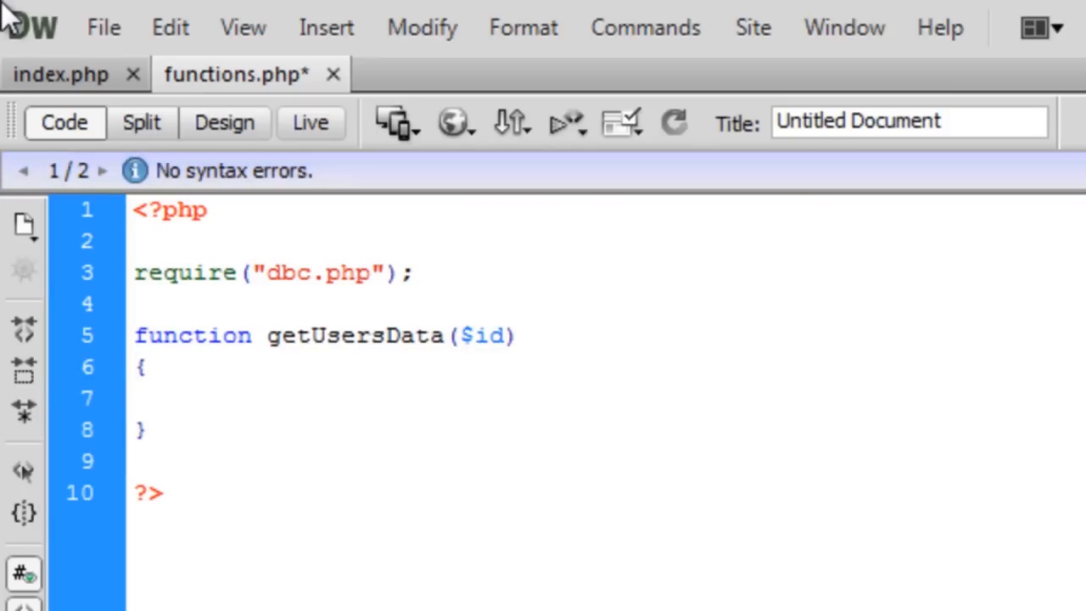
Inside the function, set $q = mysql_query selecting * FROM `users` by `id`
{"action": "left_click", "coordinate": [191, 399]}
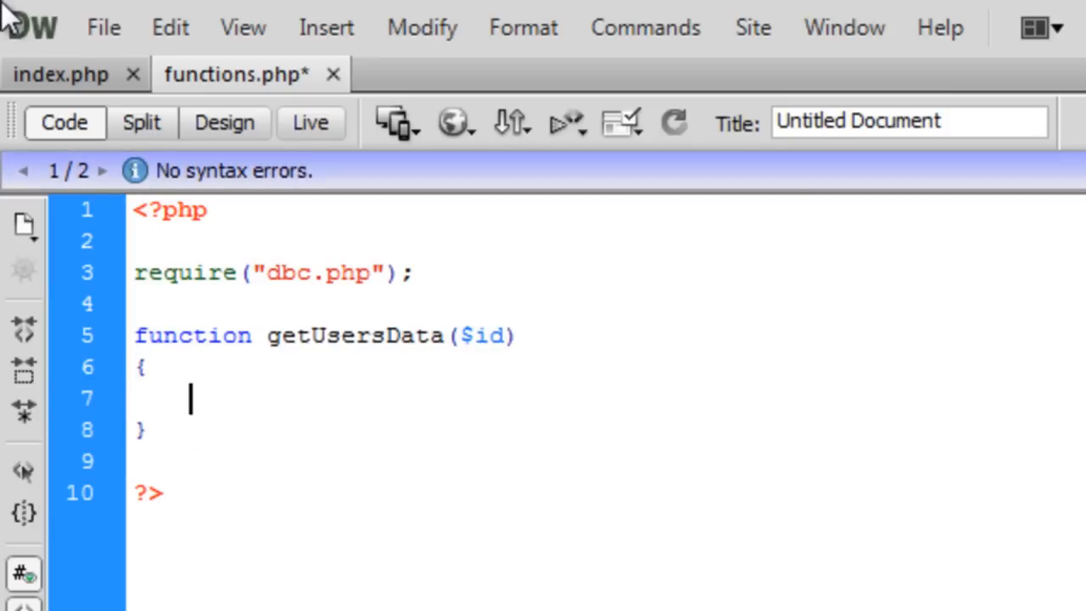
{"action": "type", "text": "$q ="}
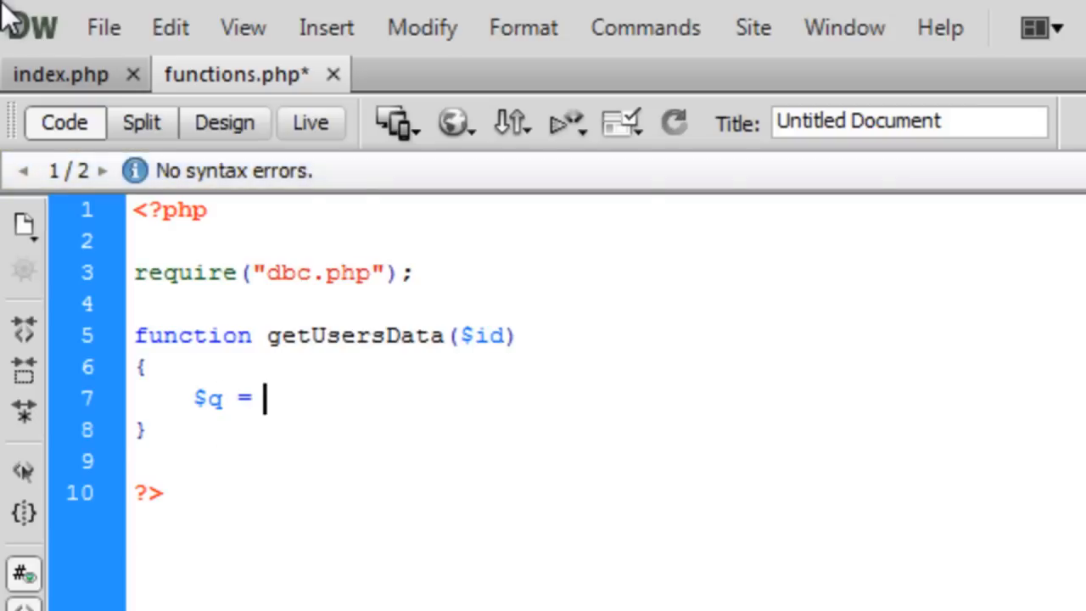
{"action": "type", "text": "mysql_query()"}
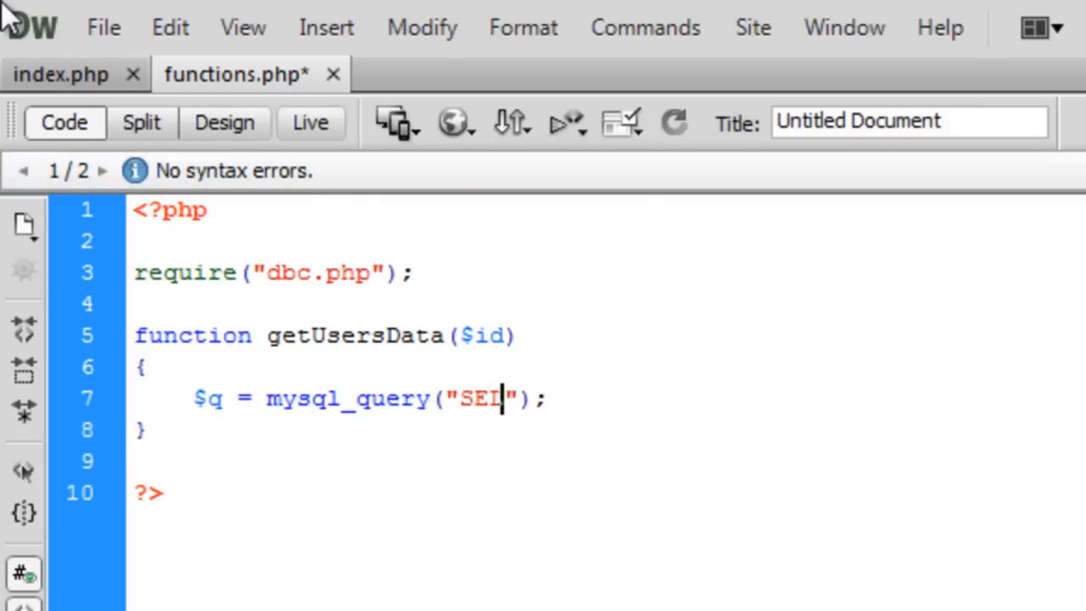
{"action": "type", "text": "ECT * FRO"}
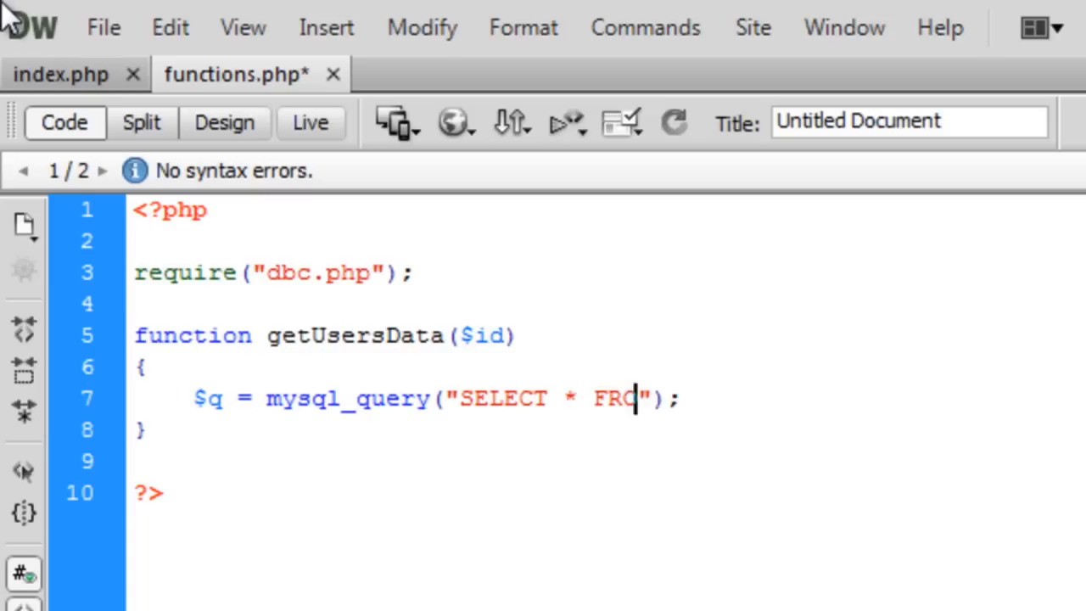
{"action": "type", "text": "M `users `"}
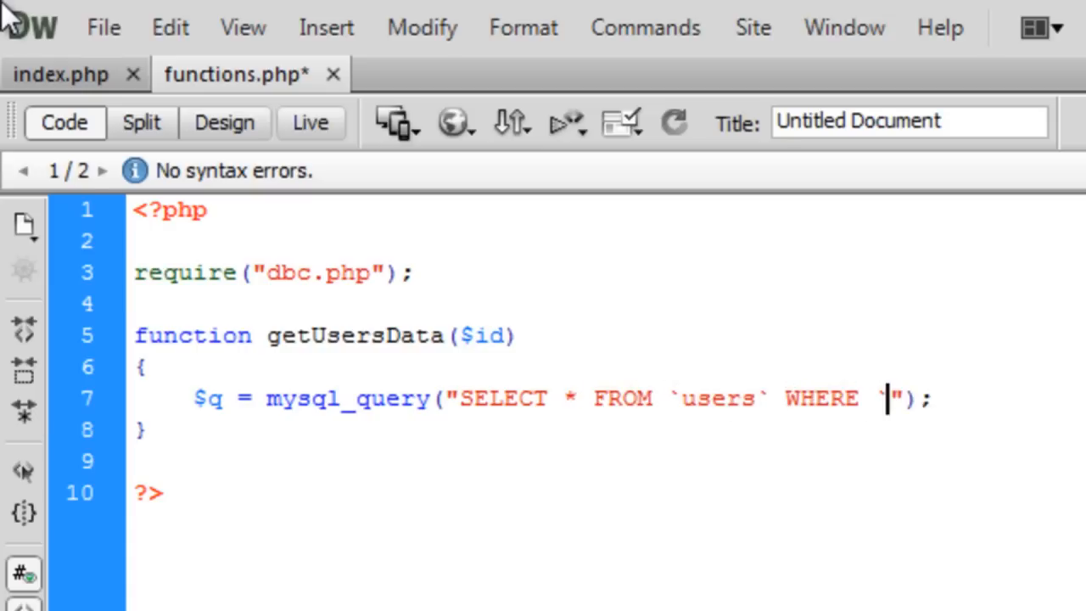
{"action": "type", "text": "`id`="}
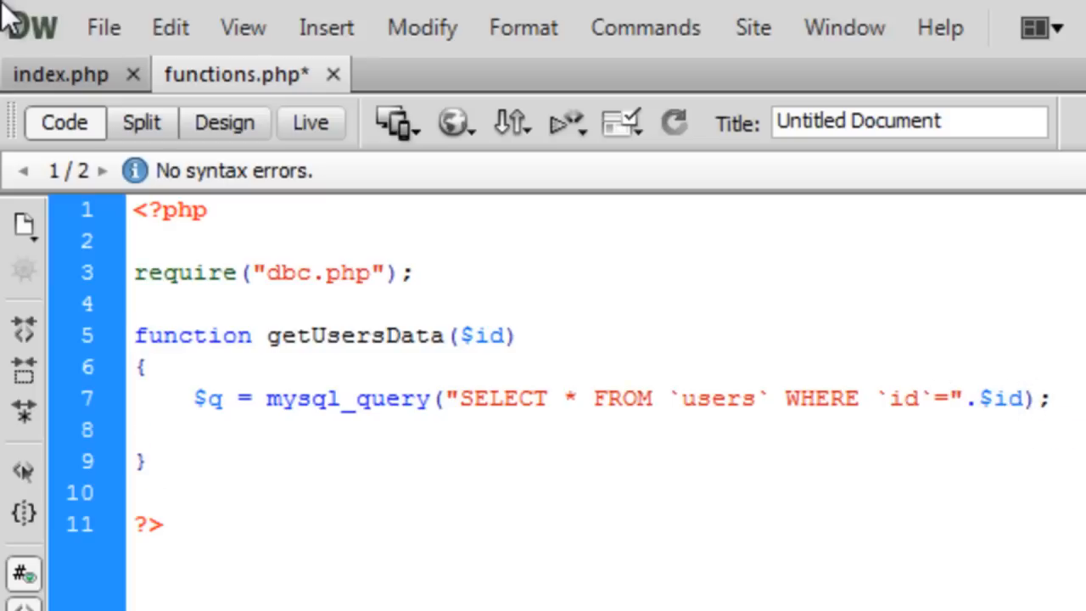
Below the query, start the $r = mysql_fetch_assoc($q) fetch loop
{"action": "left_click", "coordinate": [192, 430]}
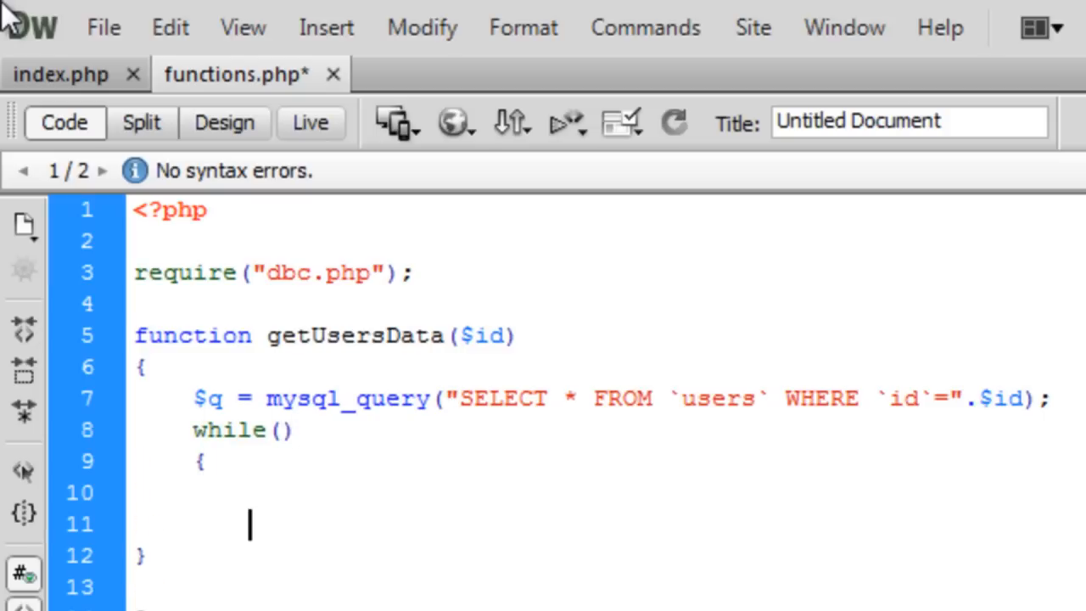
{"action": "type", "text": "$"}
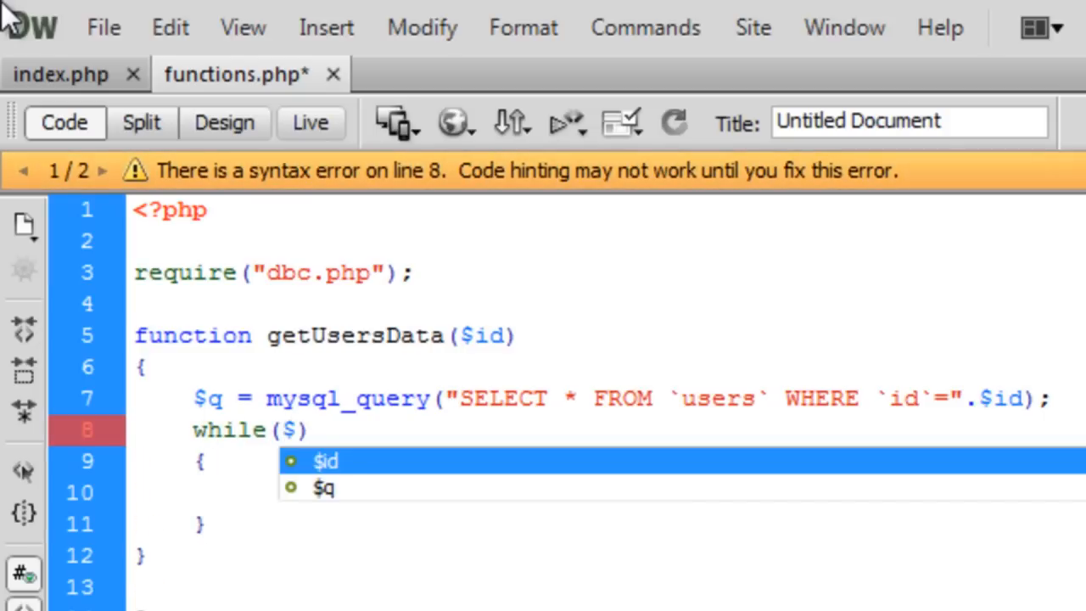
{"action": "type", "text": "$r"}
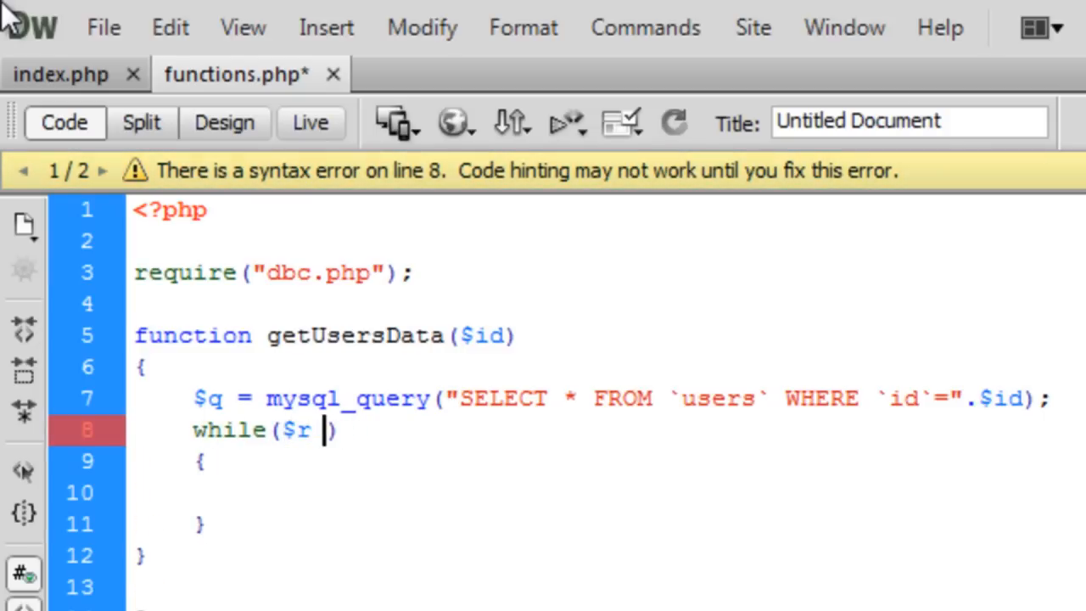
{"action": "type", "text": "= $m"}
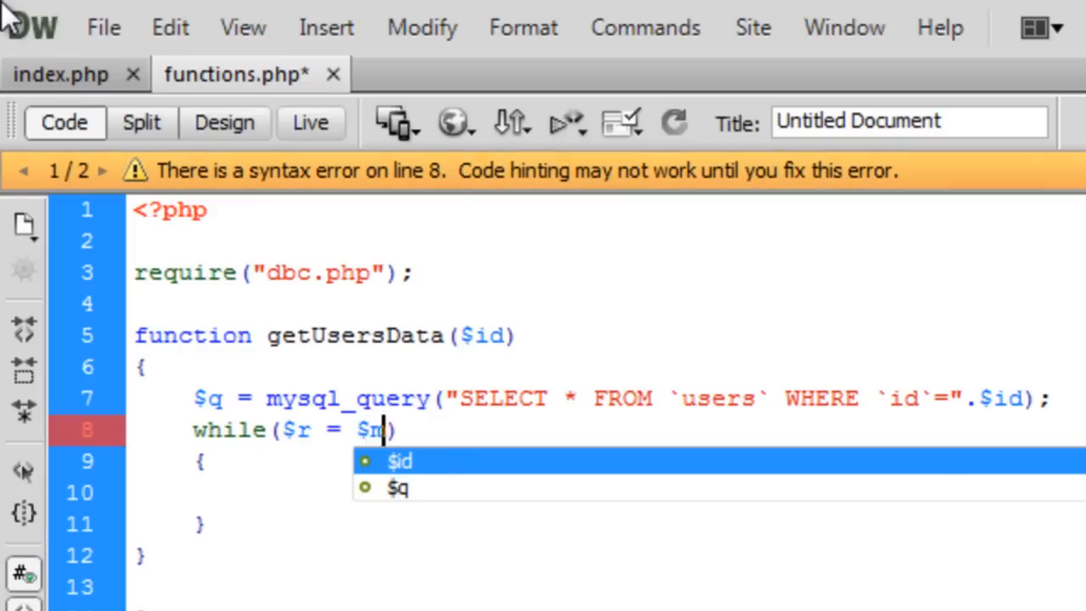
{"action": "type", "text": "ysql_fetch_assoc("}
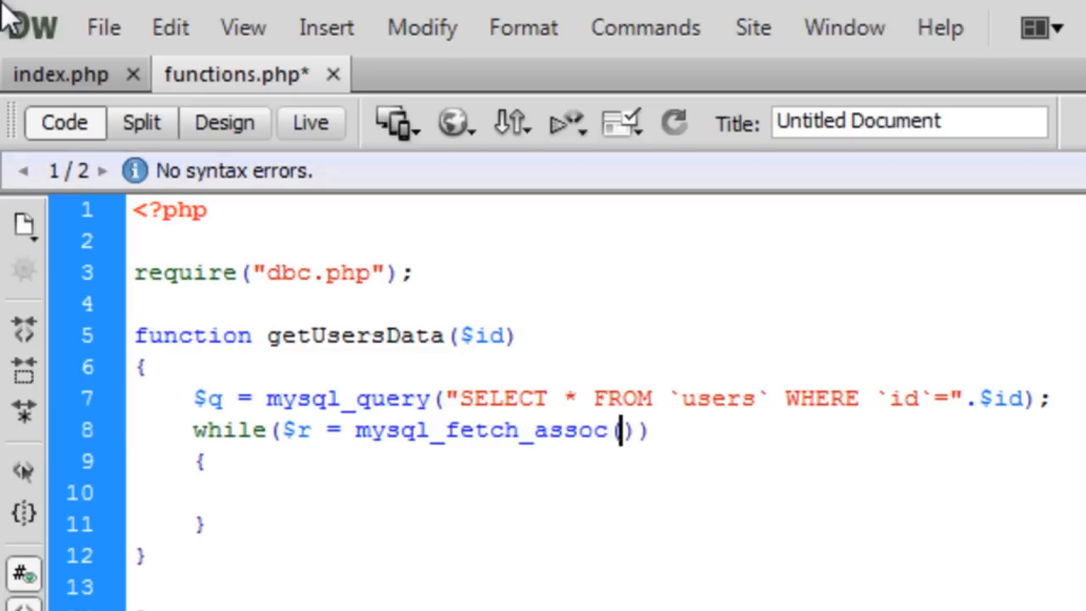
{"action": "type", "text": "$q"}
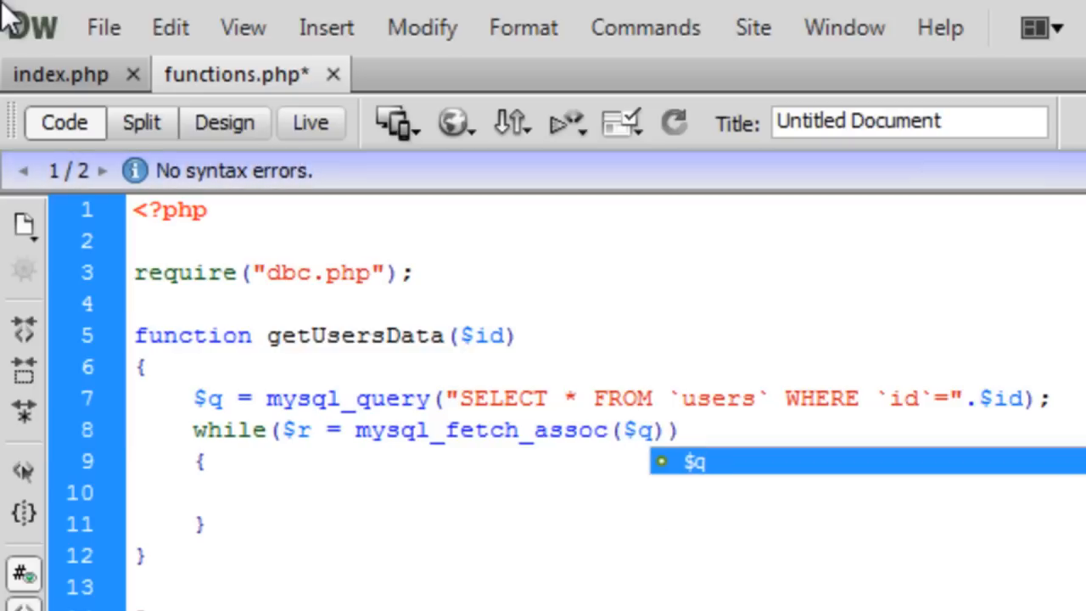
{"action": "type", "text": "$"}
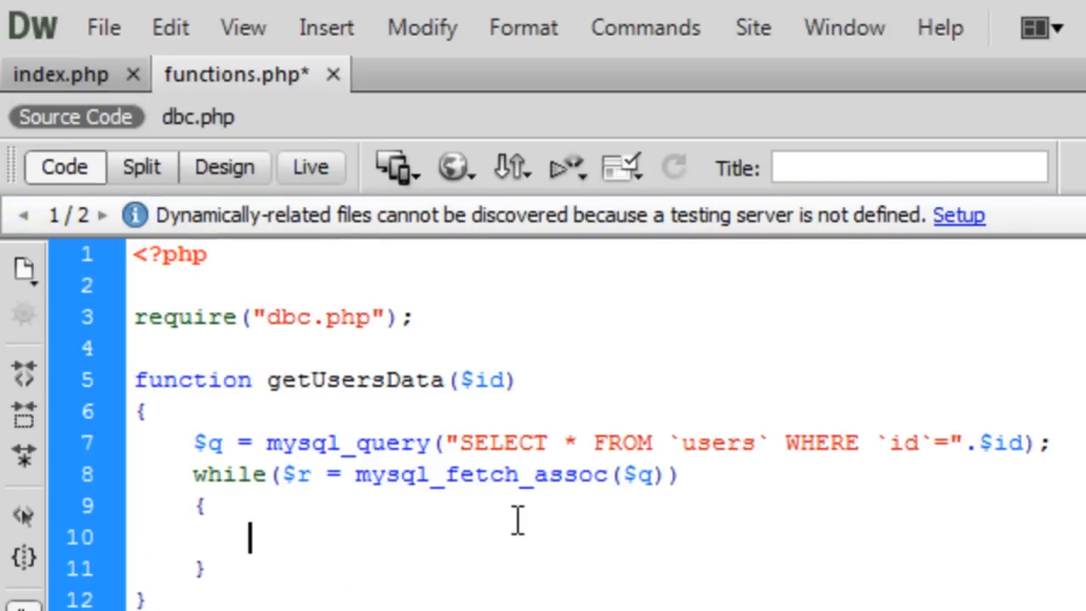
{"action": "mouse_move", "coordinate": [664, 547]}
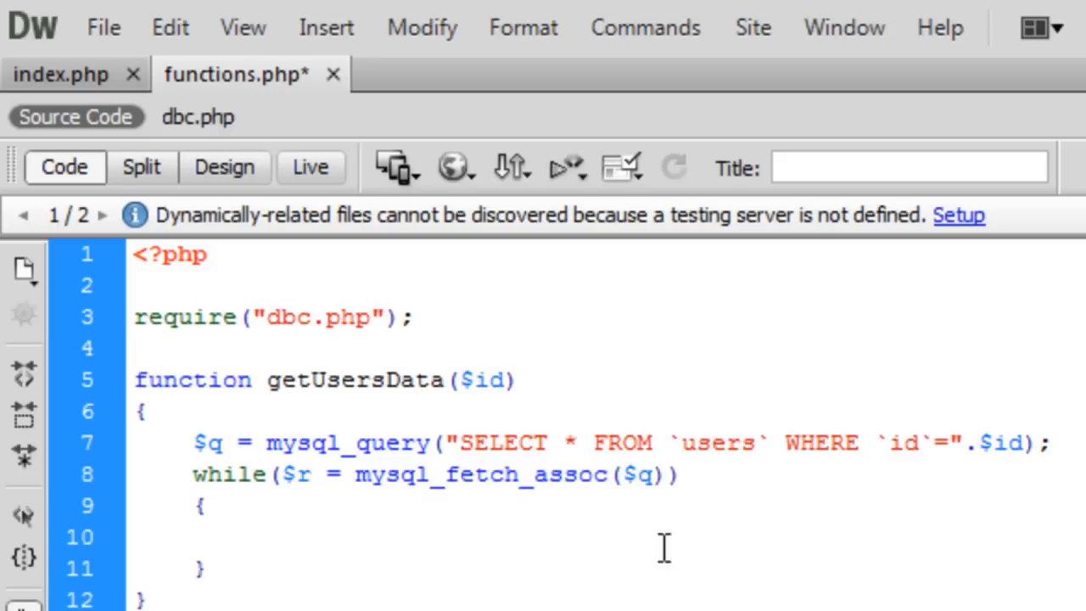
Declare $array = array() at the start of the getUsersData function body
{"action": "left_click", "coordinate": [1049, 442]}
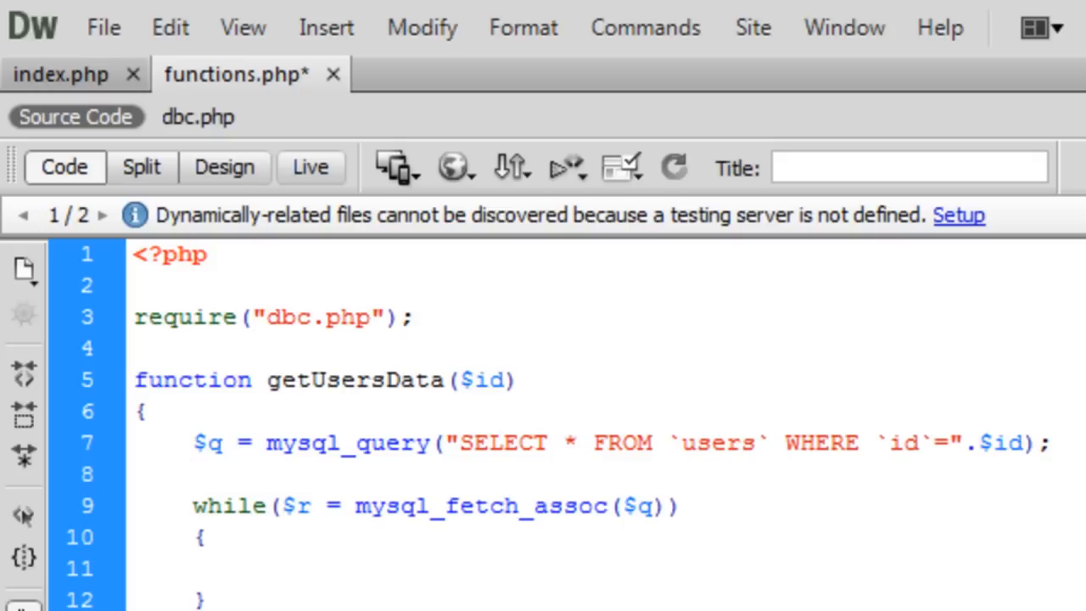
{"action": "left_click", "coordinate": [136, 474]}
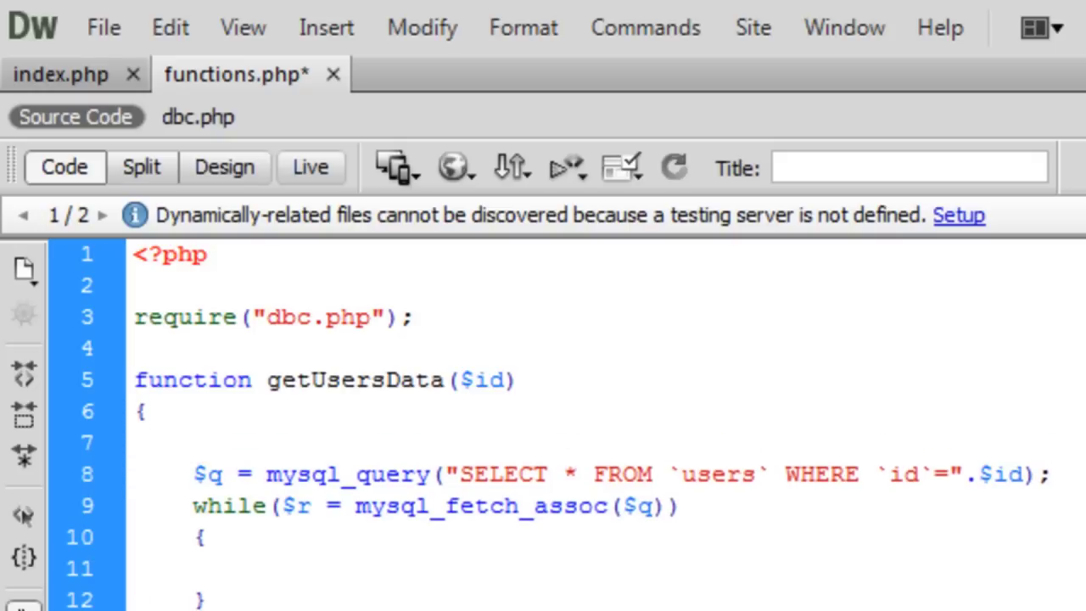
{"action": "type", "text": "$array ="}
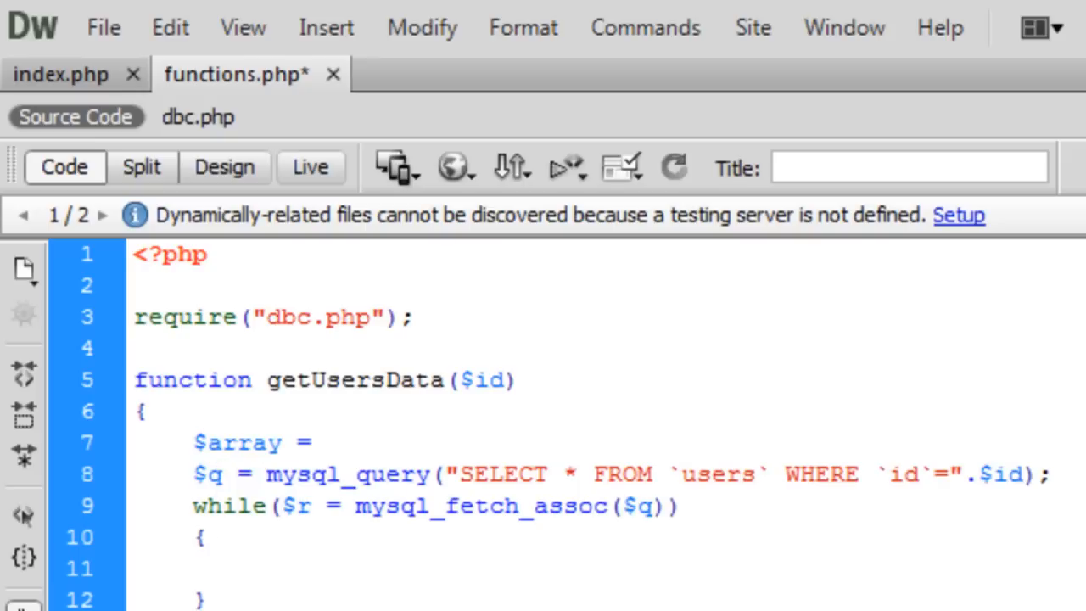
{"action": "type", "text": "arra"}
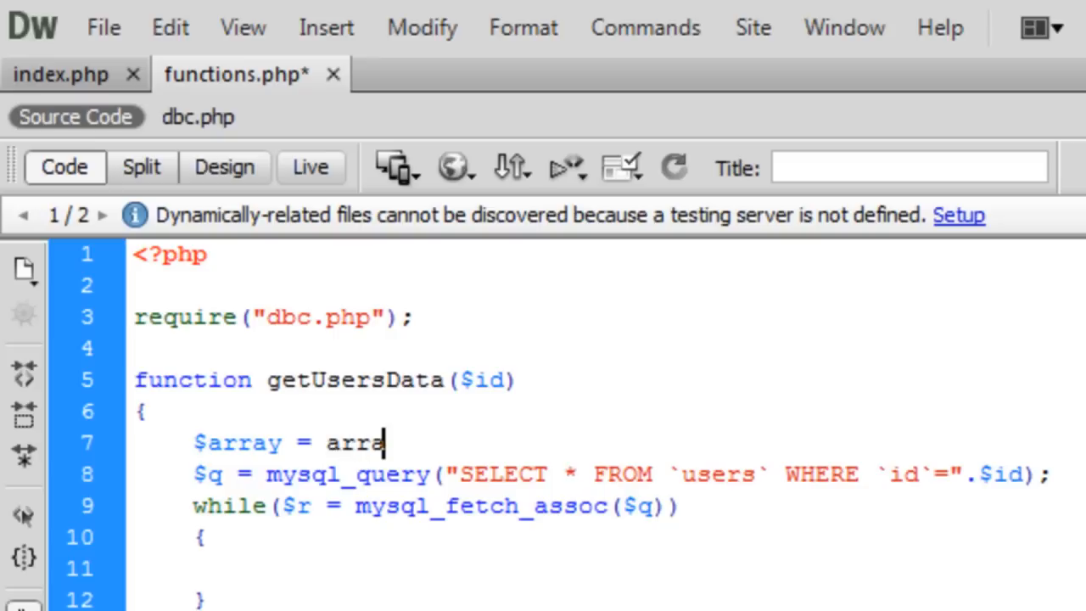
{"action": "type", "text": "y()1"}
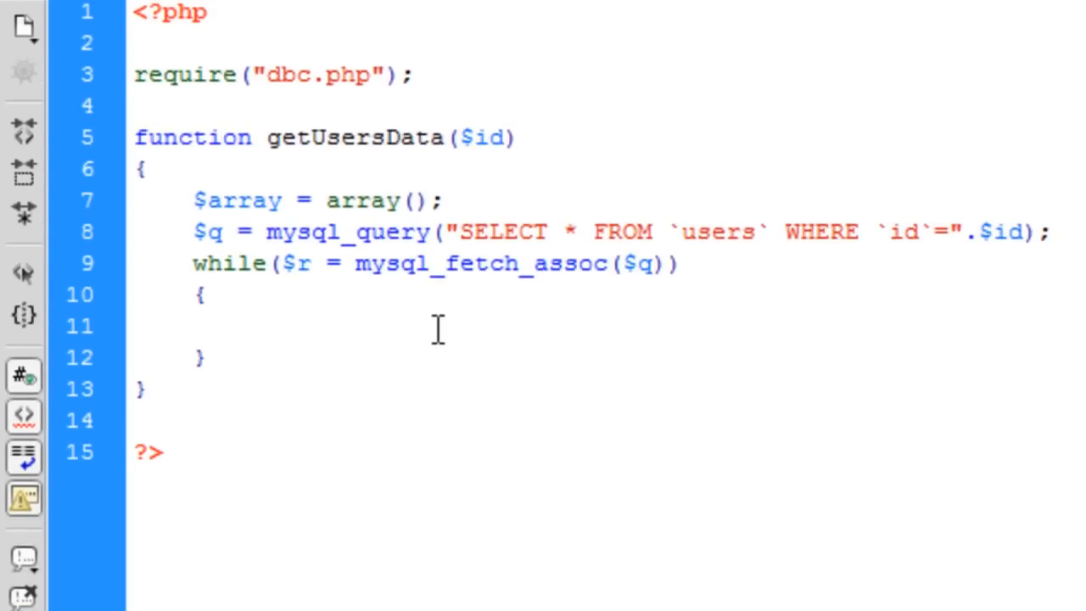
Inside the loop, write $array['id'] = $row['id']; and select that line
{"action": "left_click", "coordinate": [248, 326]}
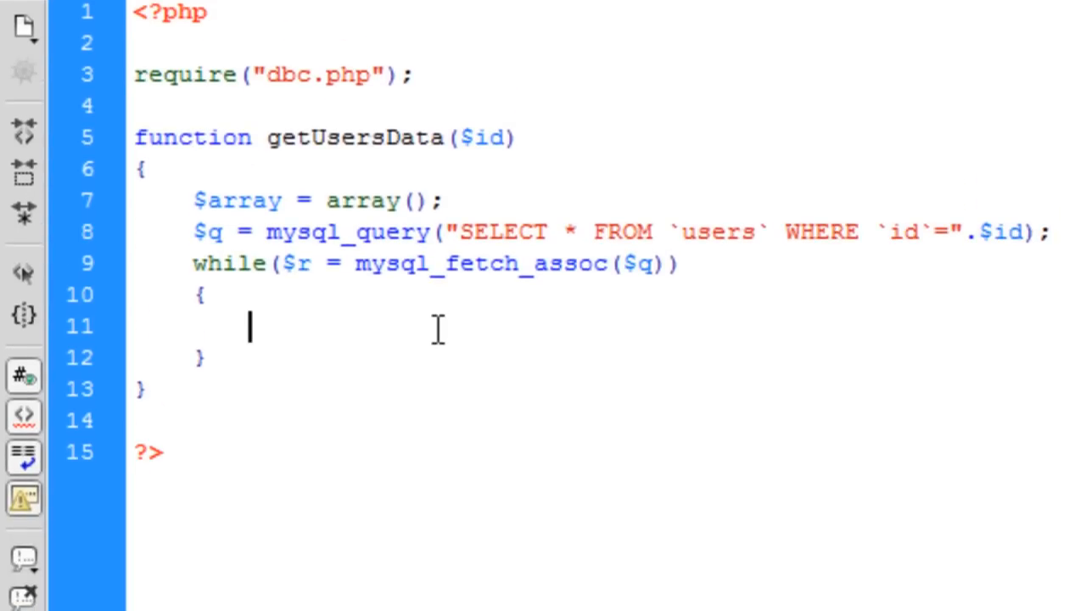
{"action": "type", "text": "$array ="}
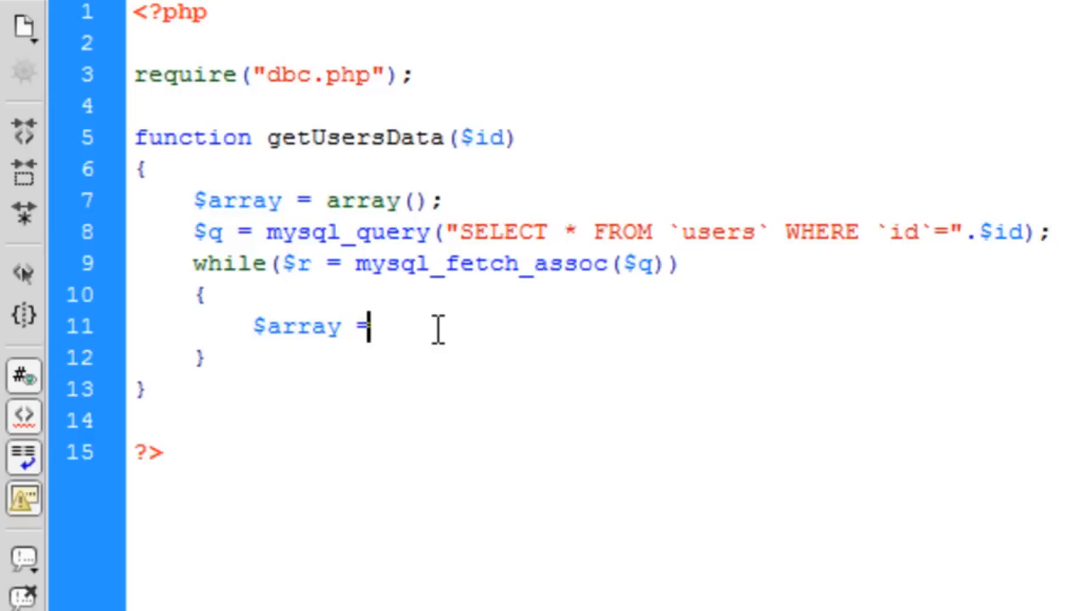
{"action": "type", "text": "[]"}
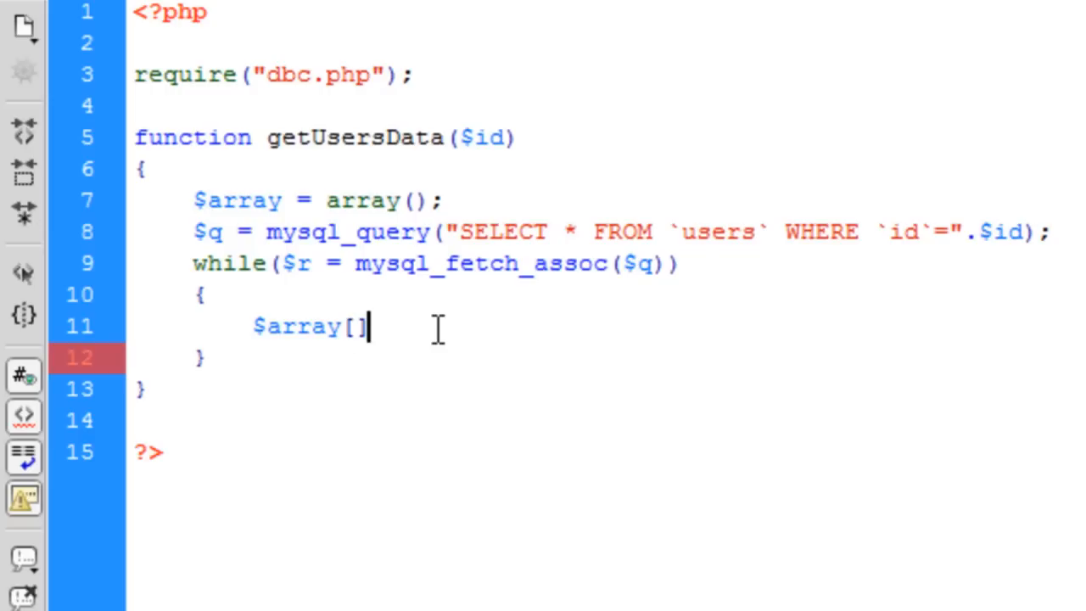
{"action": "type", "text": "'id'"}
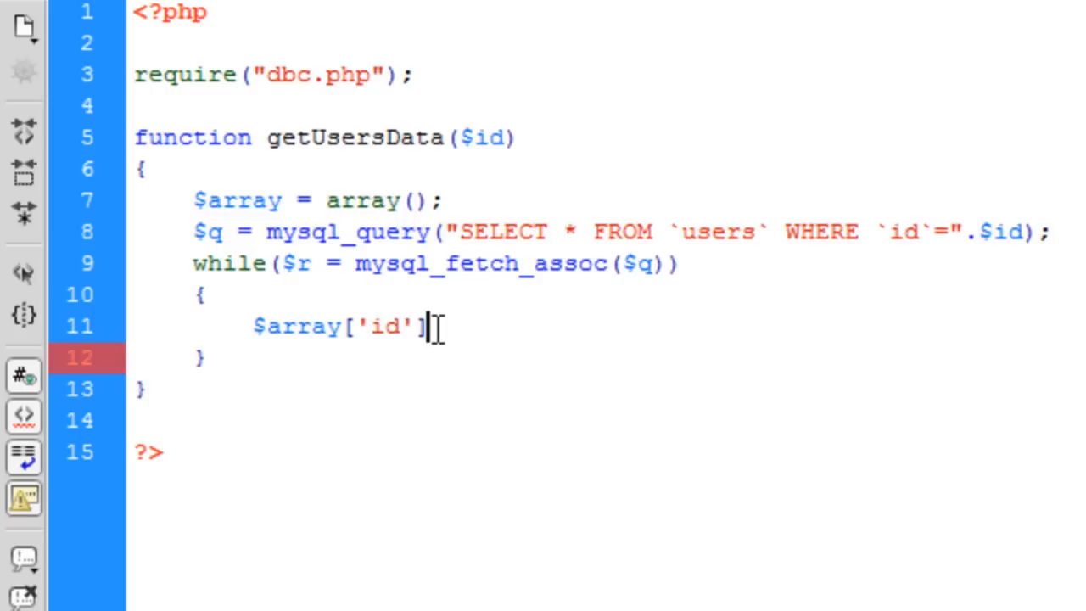
{"action": "type", "text": "="}
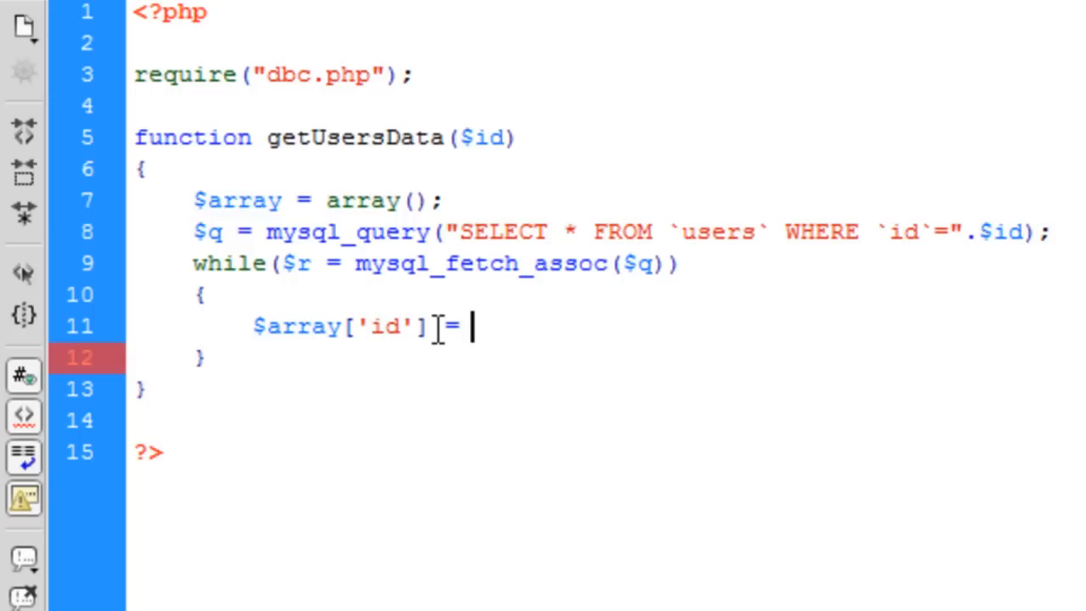
{"action": "type", "text": "$row[];"}
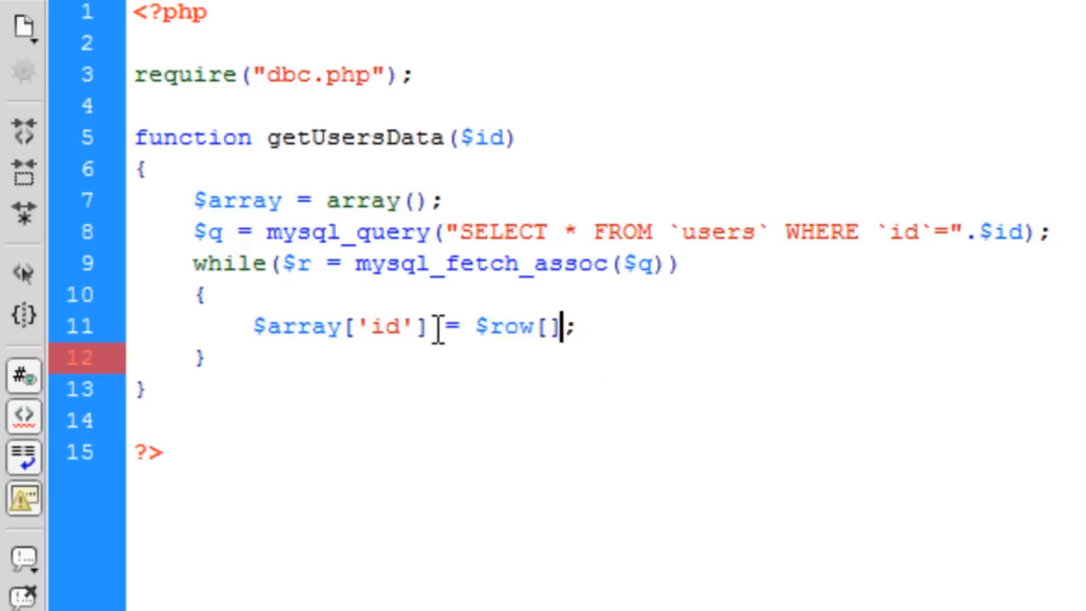
{"action": "type", "text": "'id'"}
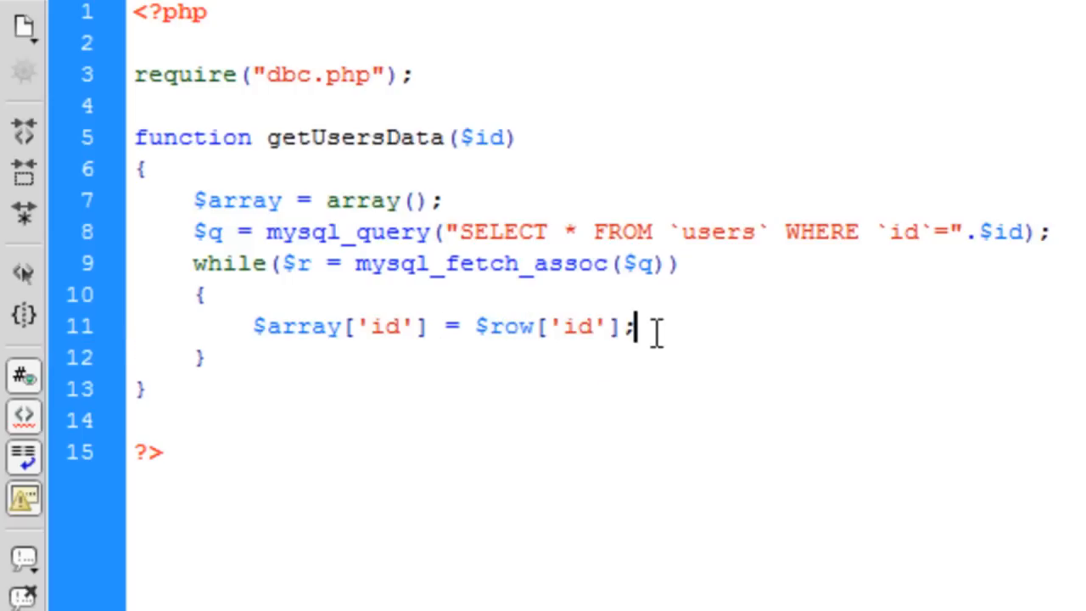
{"action": "triple_click", "coordinate": [424, 327]}
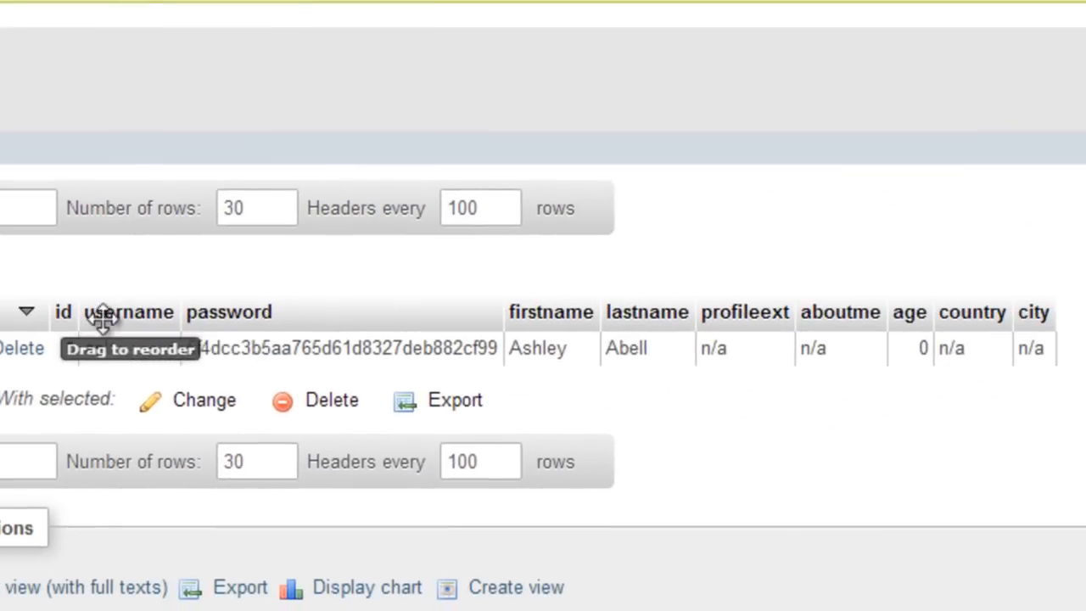
{"action": "mouse_move", "coordinate": [234, 318]}
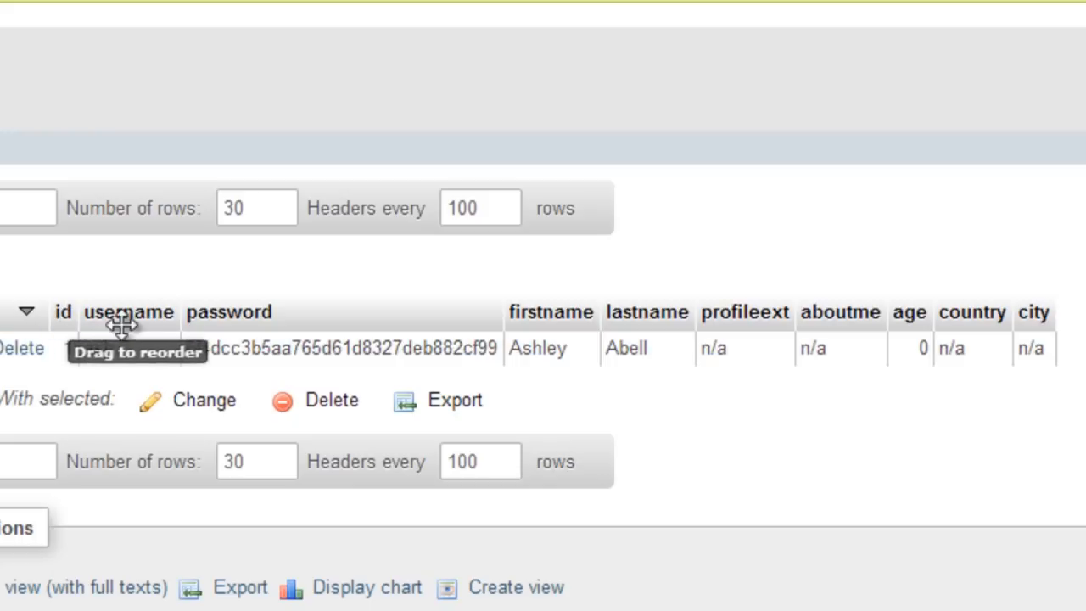
{"action": "mouse_move", "coordinate": [751, 322]}
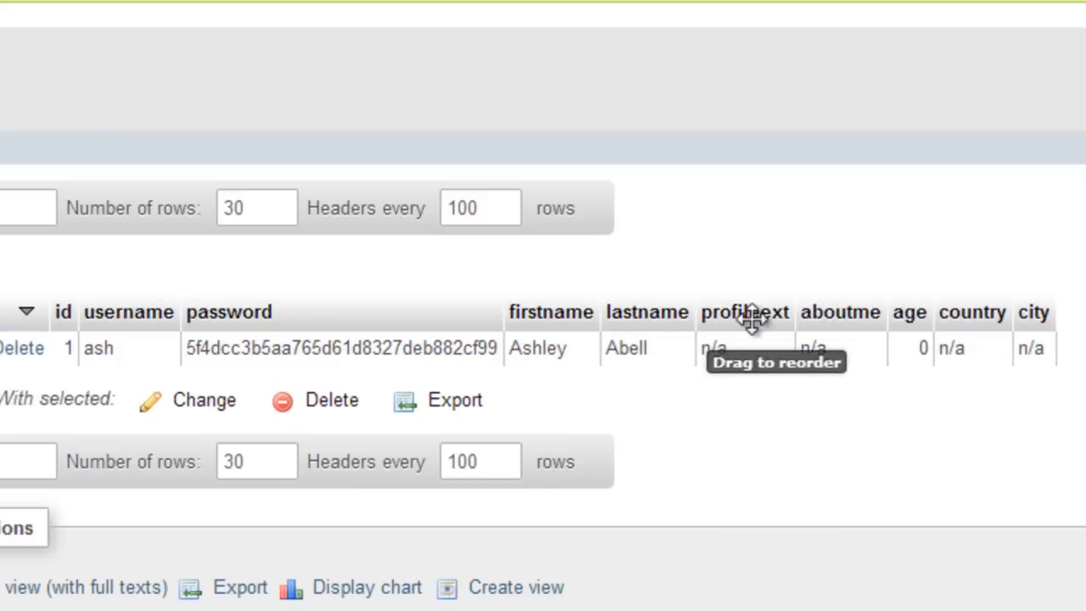
{"action": "mouse_move", "coordinate": [745, 311]}
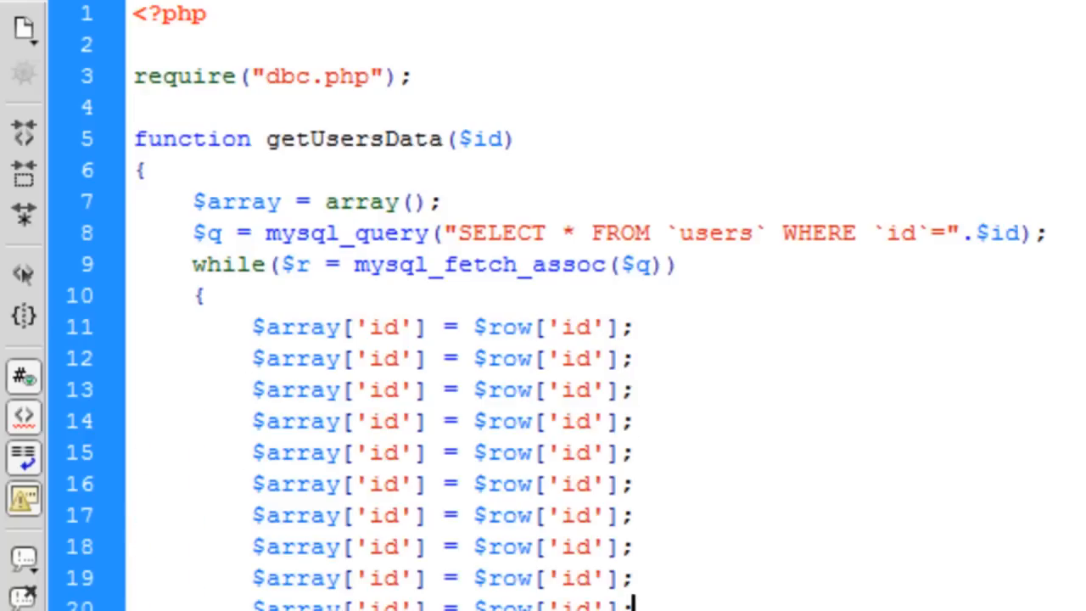
Rekey the pasted lines as username, password, firstname, lastname, profileext, aboutme, age, country, city
{"action": "scroll", "scroll_direction": "down", "scroll_amount": 3}
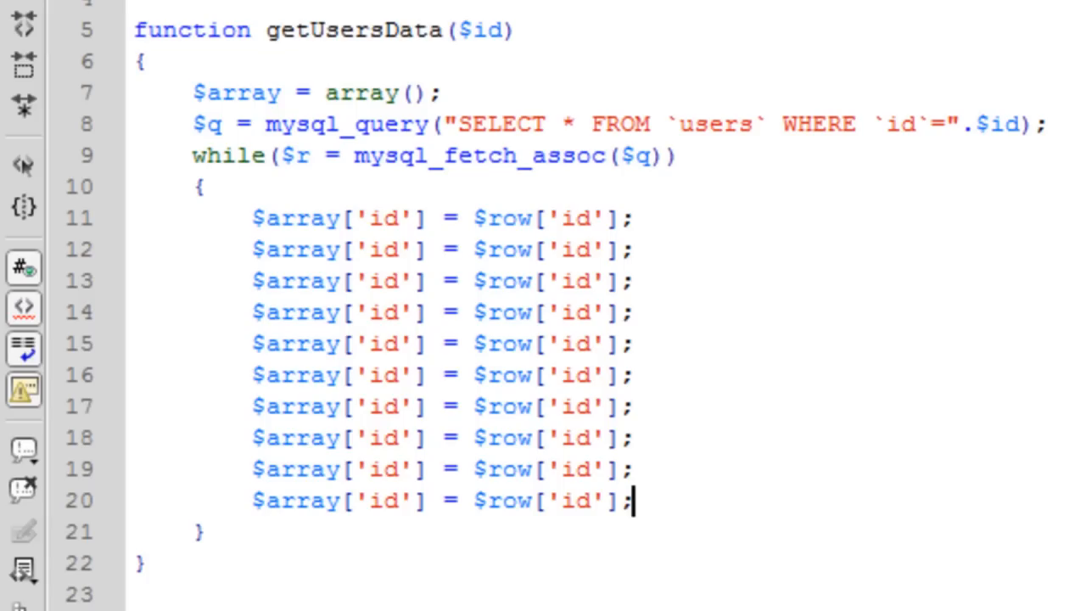
{"action": "scroll", "scroll_direction": "up", "scroll_amount": 3}
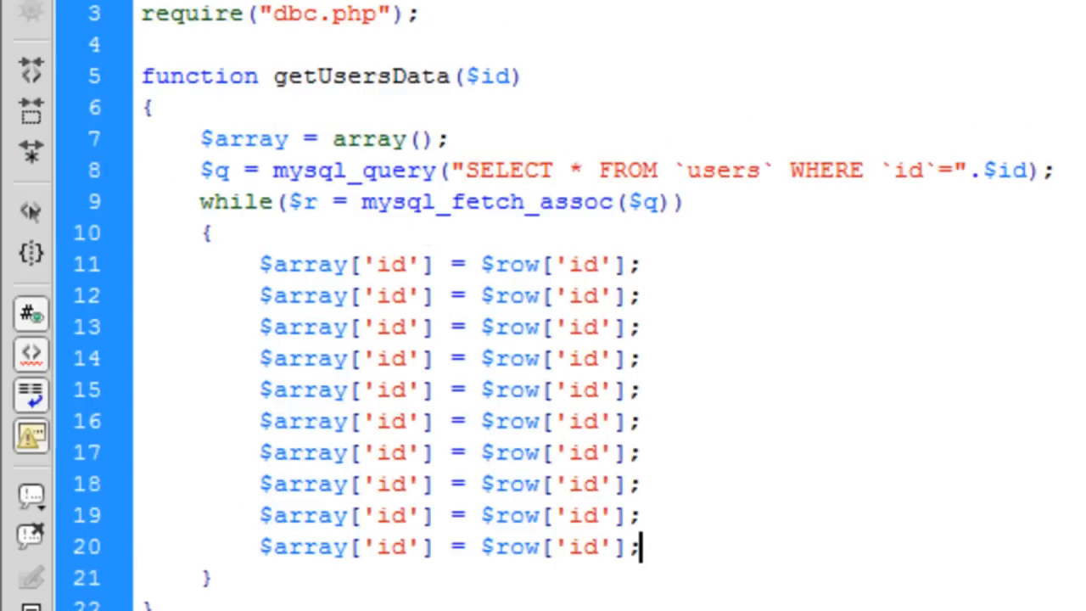
{"action": "mouse_move", "coordinate": [664, 302]}
{"action": "type", "text": "usernam"}
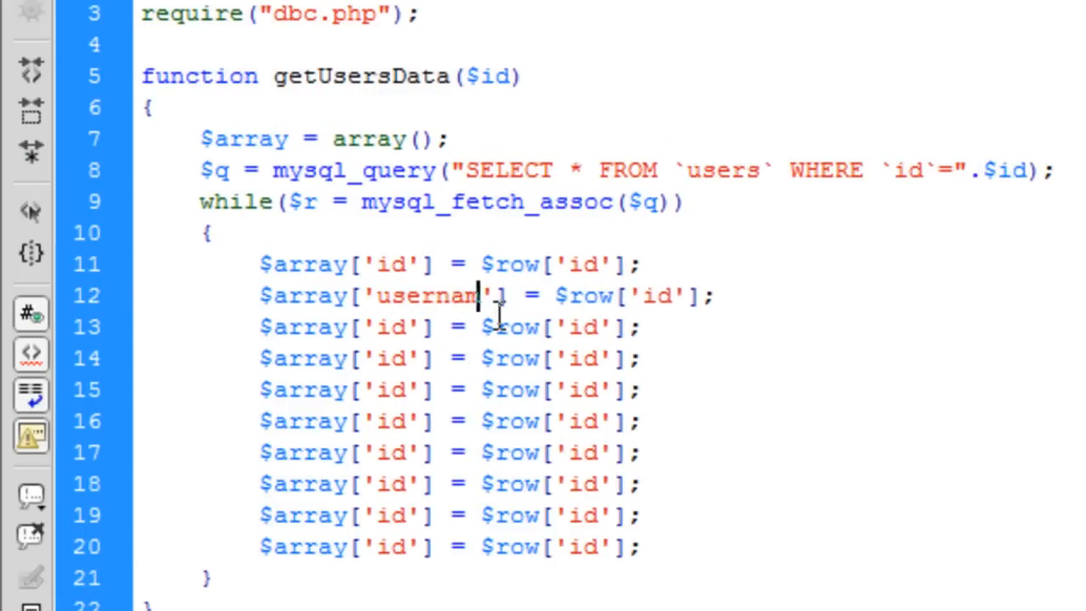
{"action": "type", "text": "e"}
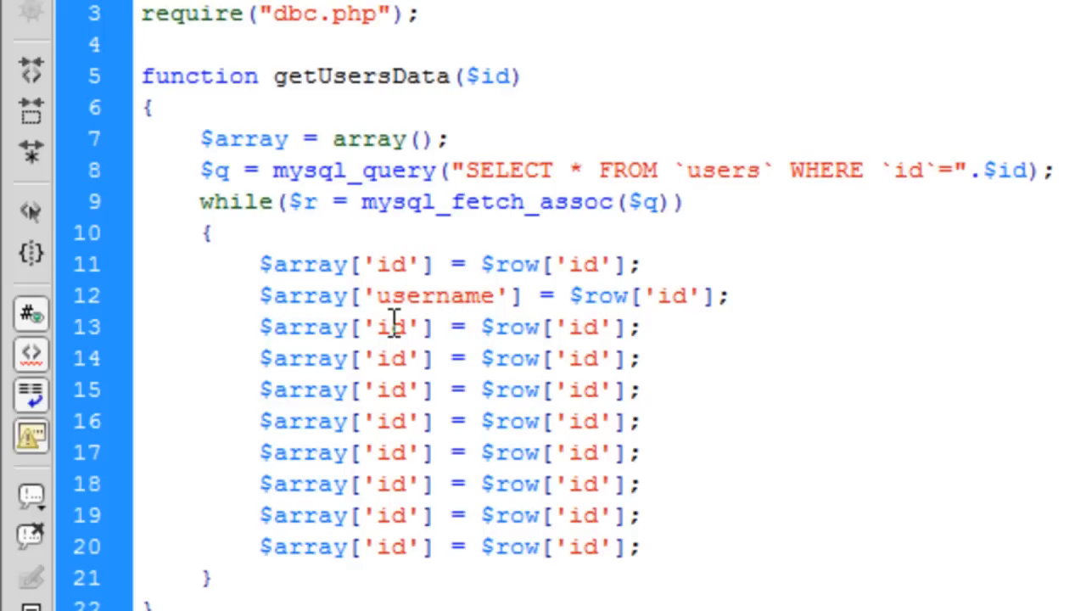
{"action": "double_click", "coordinate": [391, 328]}
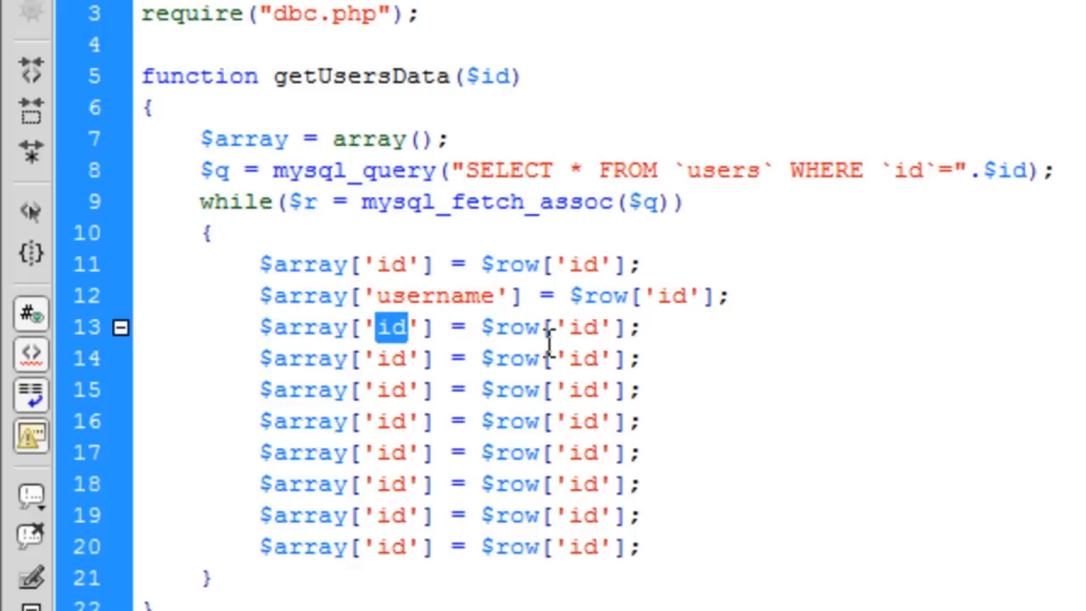
{"action": "type", "text": "password"}
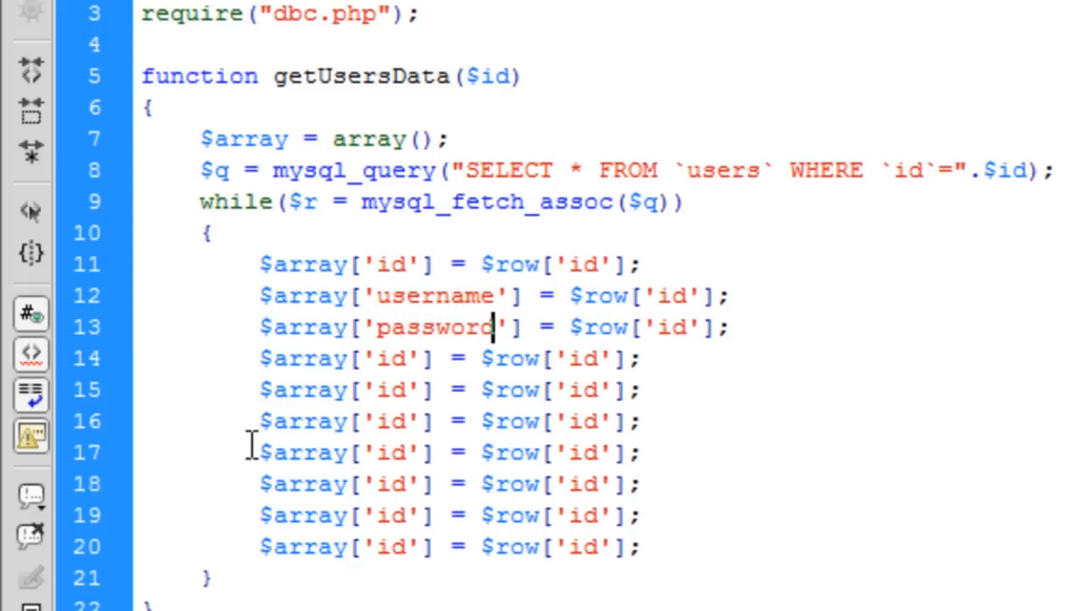
{"action": "type", "text": "firstname"}
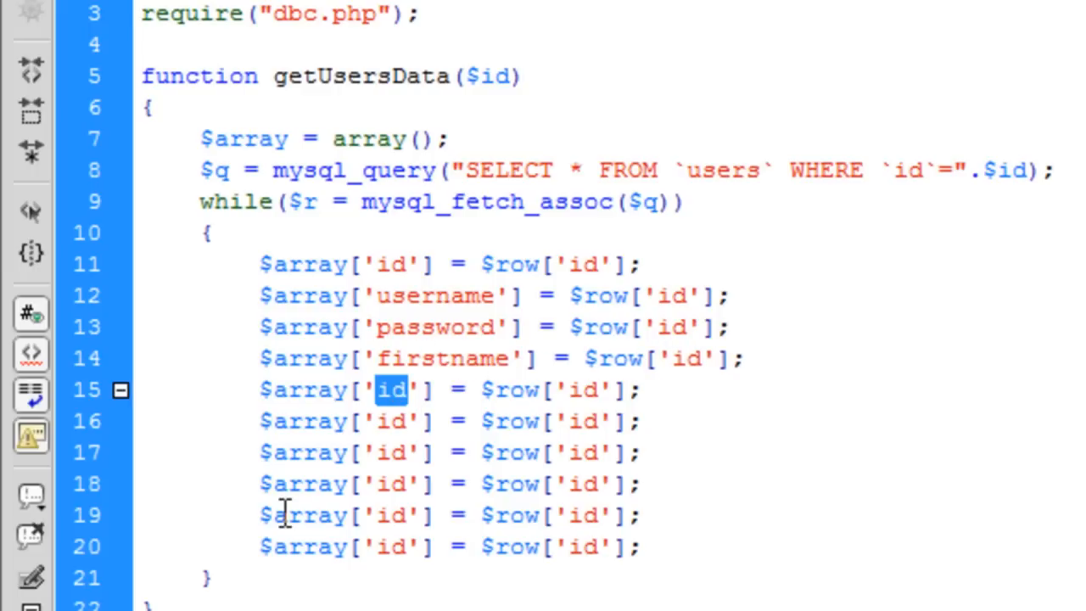
{"action": "type", "text": "lastname"}
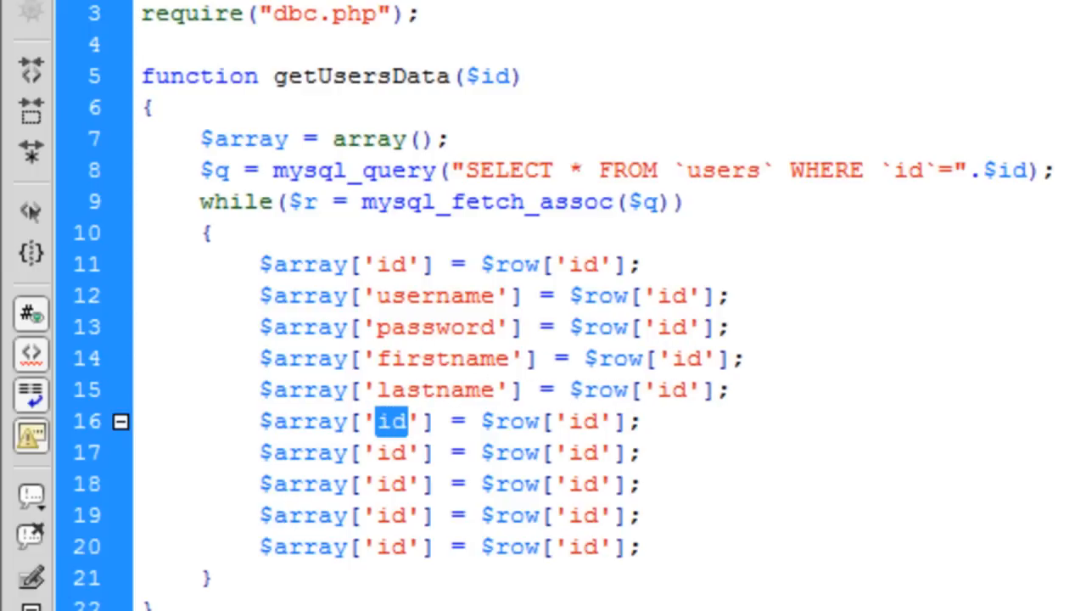
{"action": "type", "text": "profileext"}
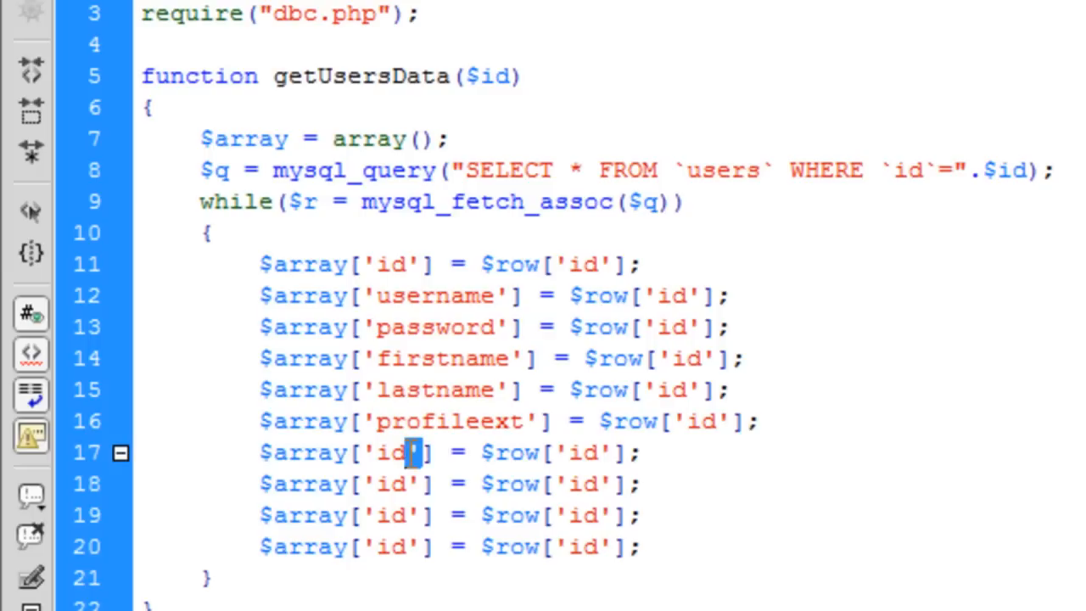
{"action": "key", "text": "Backspace"}
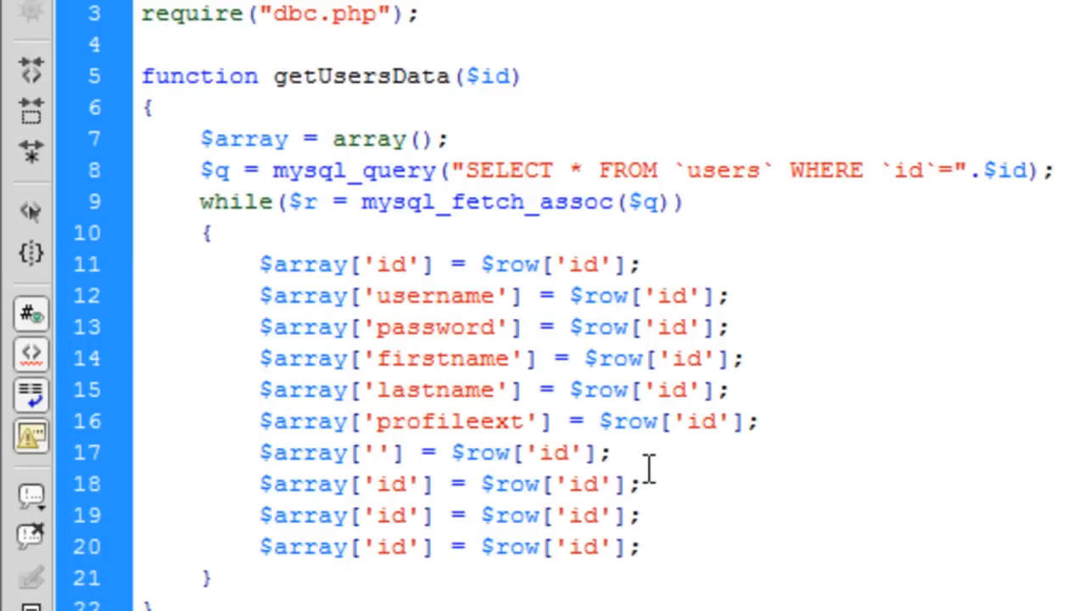
{"action": "type", "text": "aboutme"}
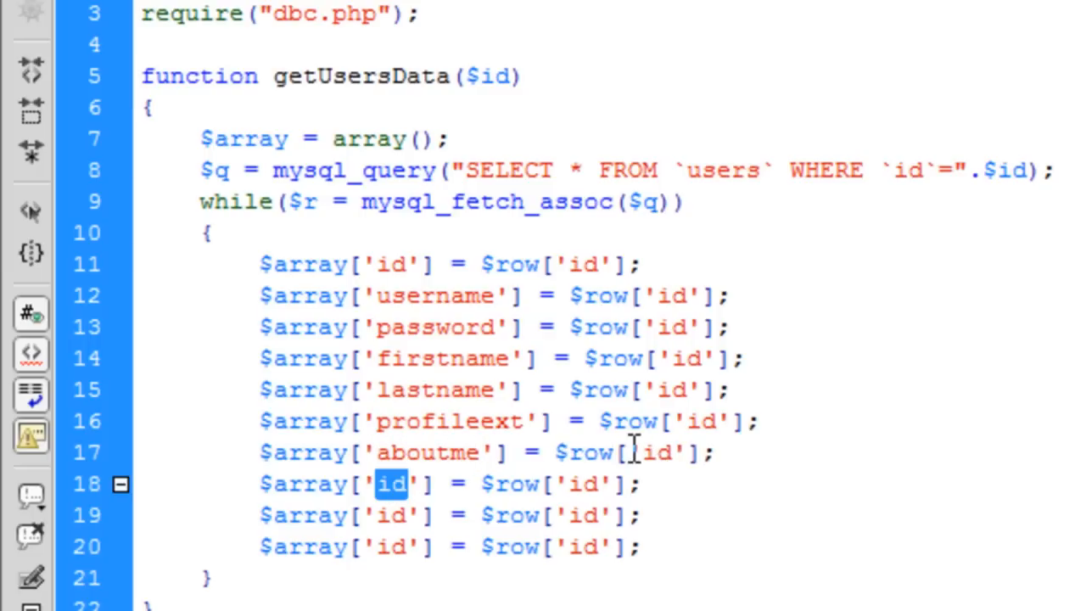
{"action": "type", "text": "age"}
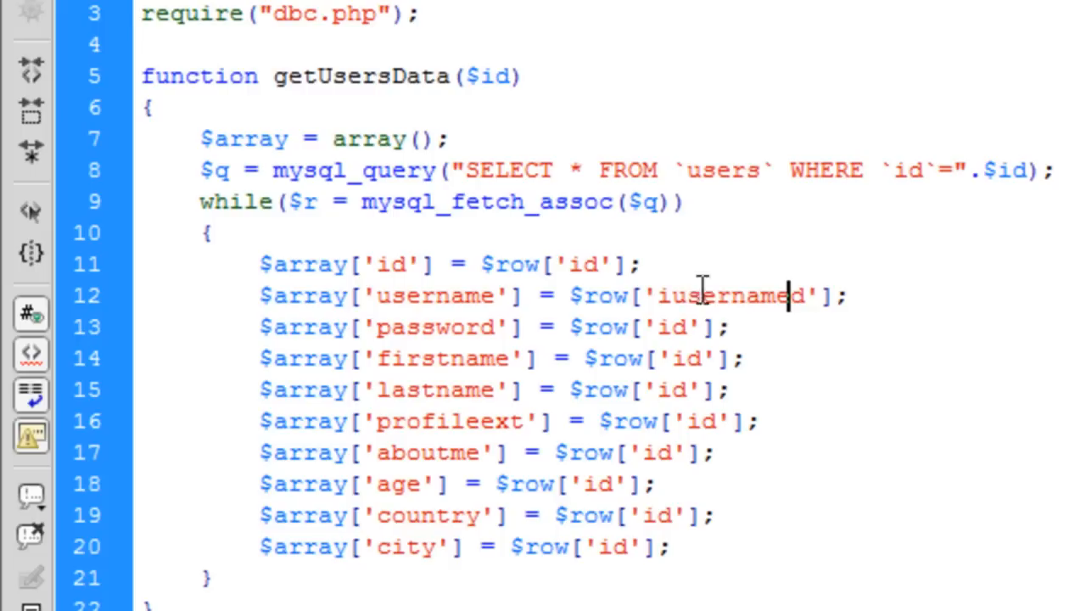
Replace each $row['id'] key with its matching column name, username through city
{"action": "double_click", "coordinate": [437, 327]}
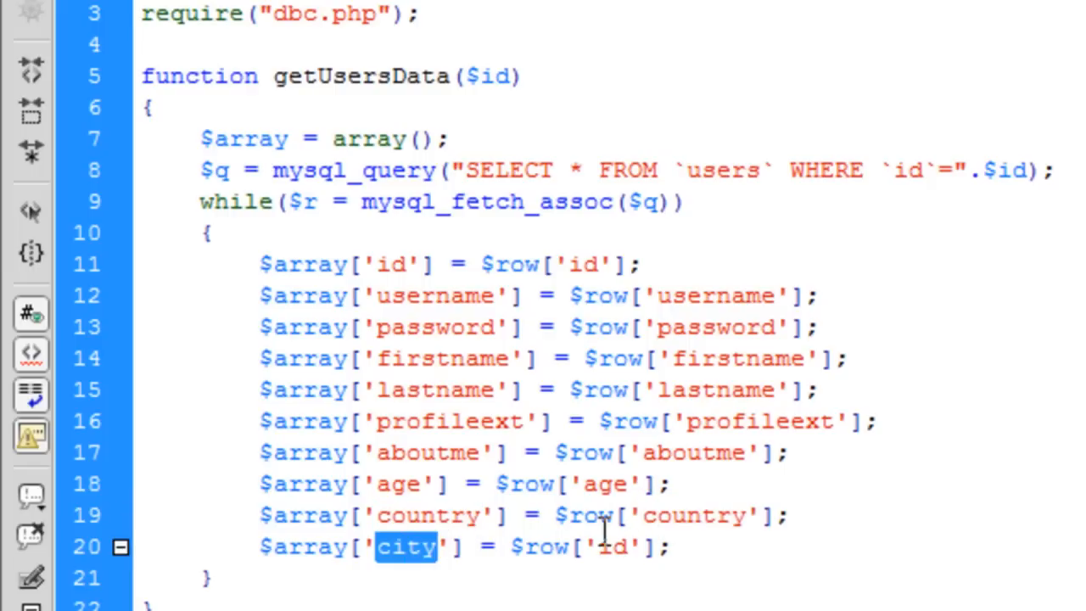
{"action": "type", "text": "city"}
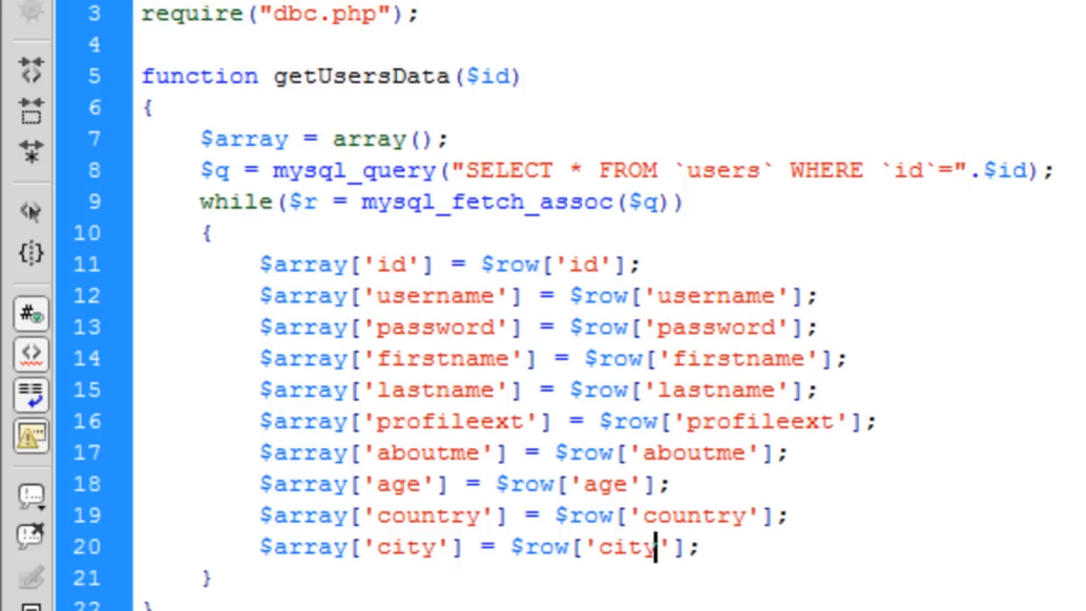
{"action": "scroll", "scroll_direction": "down", "scroll_amount": 3}
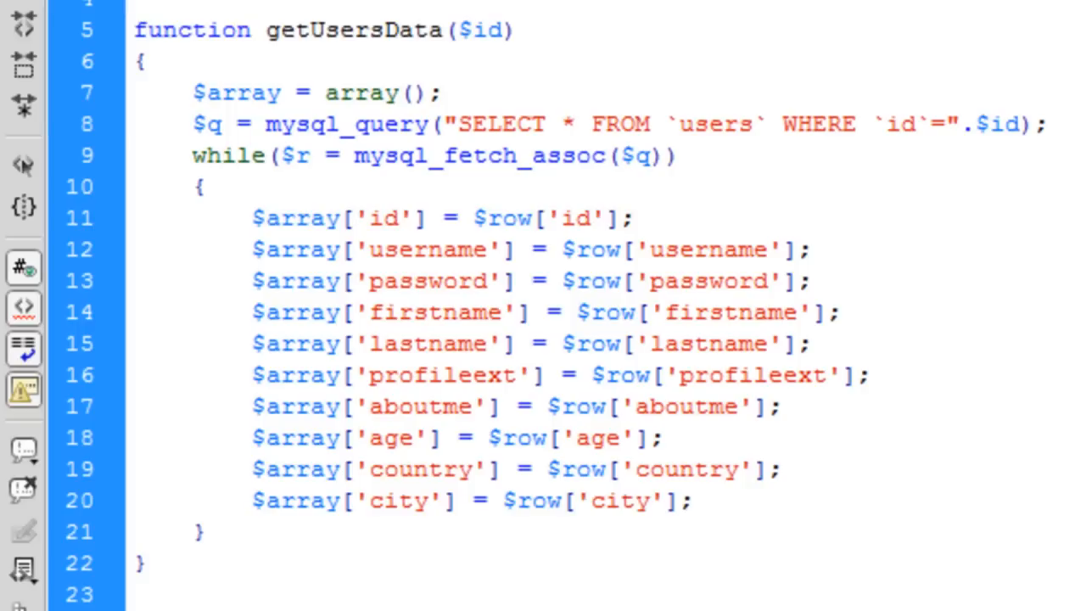
End getUsersData with return $array; after the loop
{"action": "left_click", "coordinate": [691, 501]}
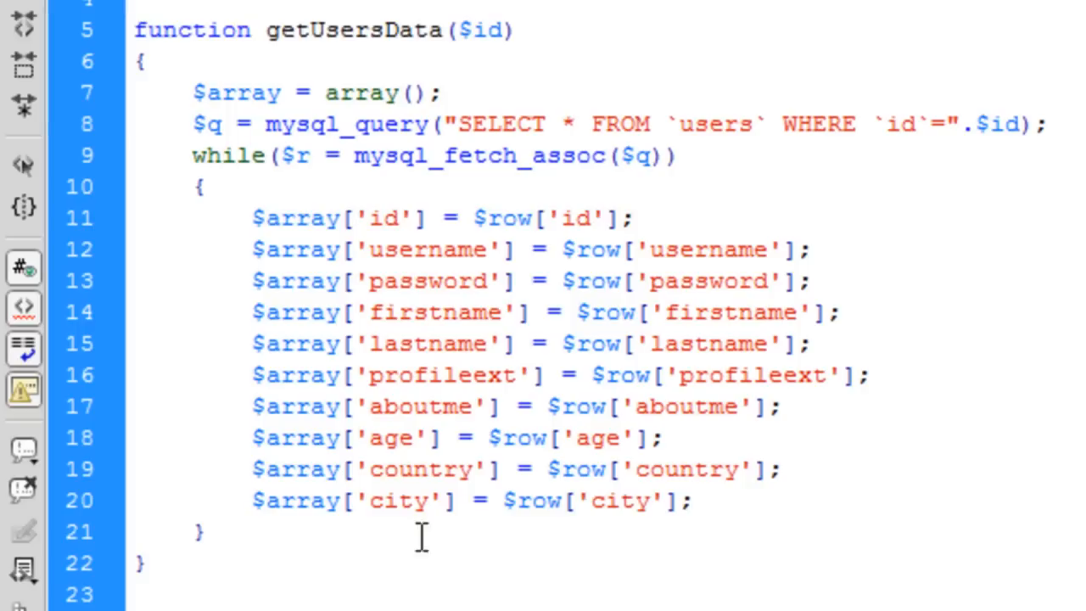
{"action": "type", "text": "return"}
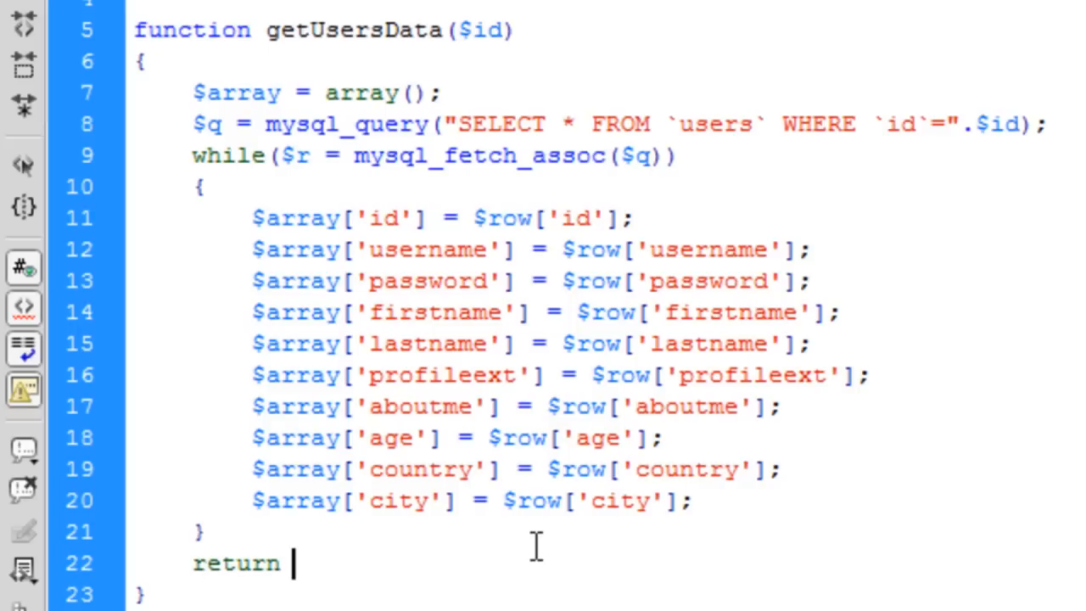
{"action": "type", "text": "$array;"}
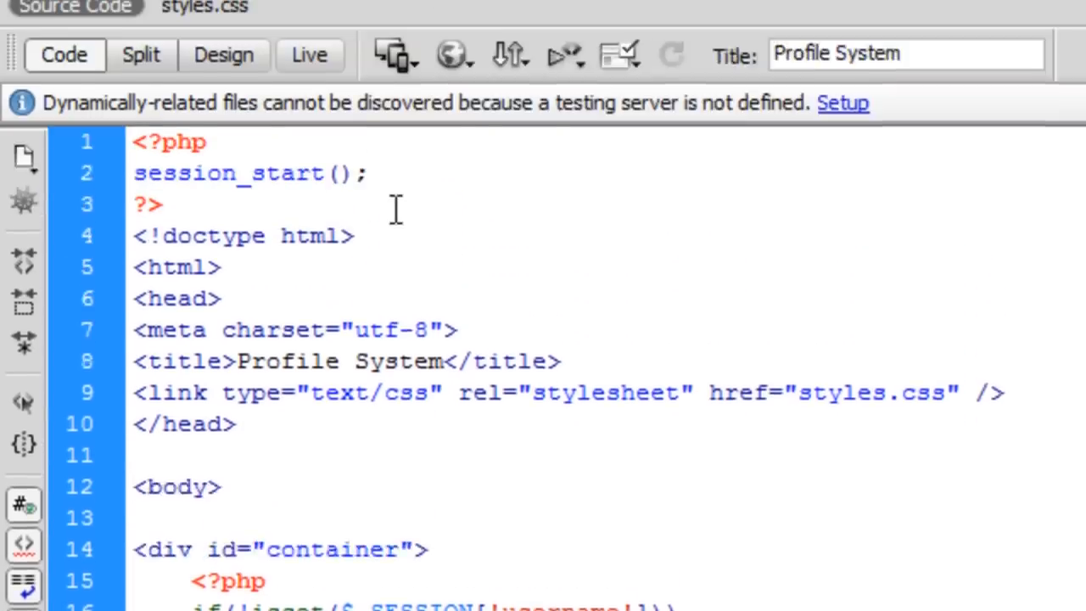
Add require("functions.php"); after session_start() in index.php
{"action": "type", "text": "require"}
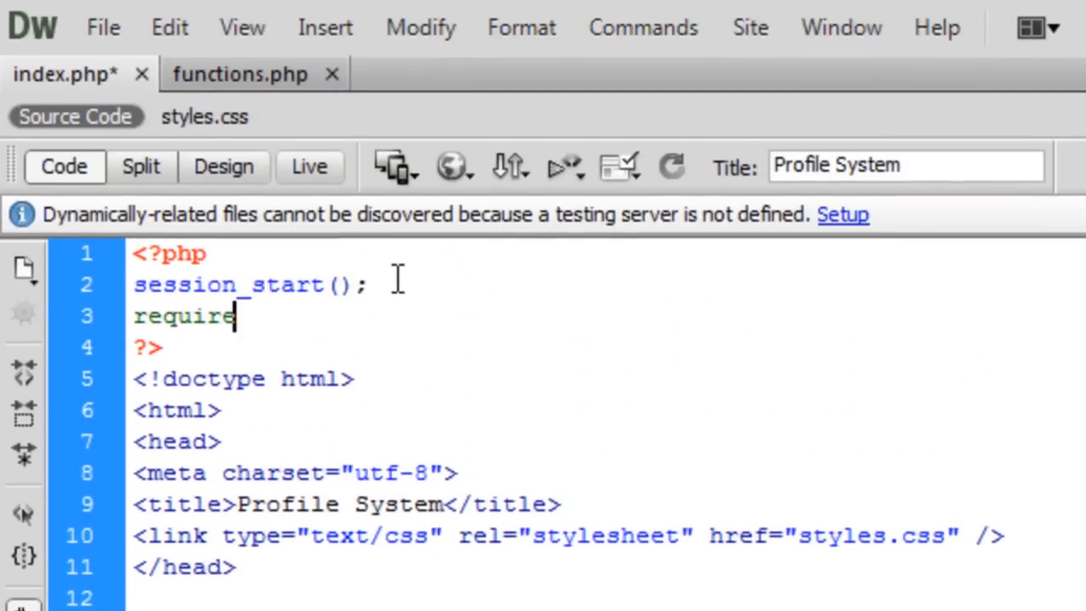
{"action": "type", "text": "();"}
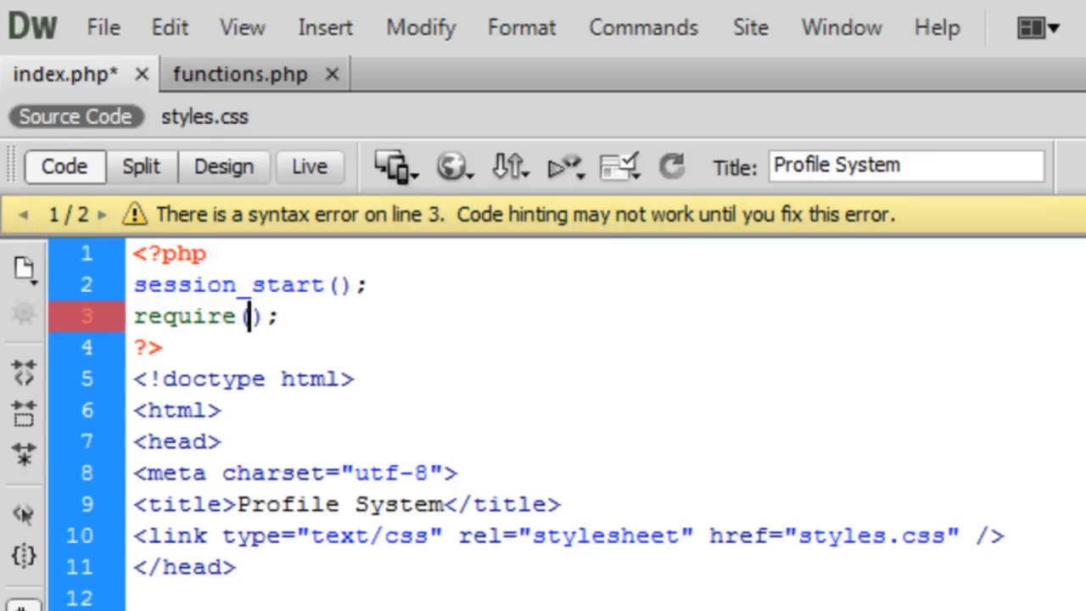
{"action": "type", "text": "\"f"}
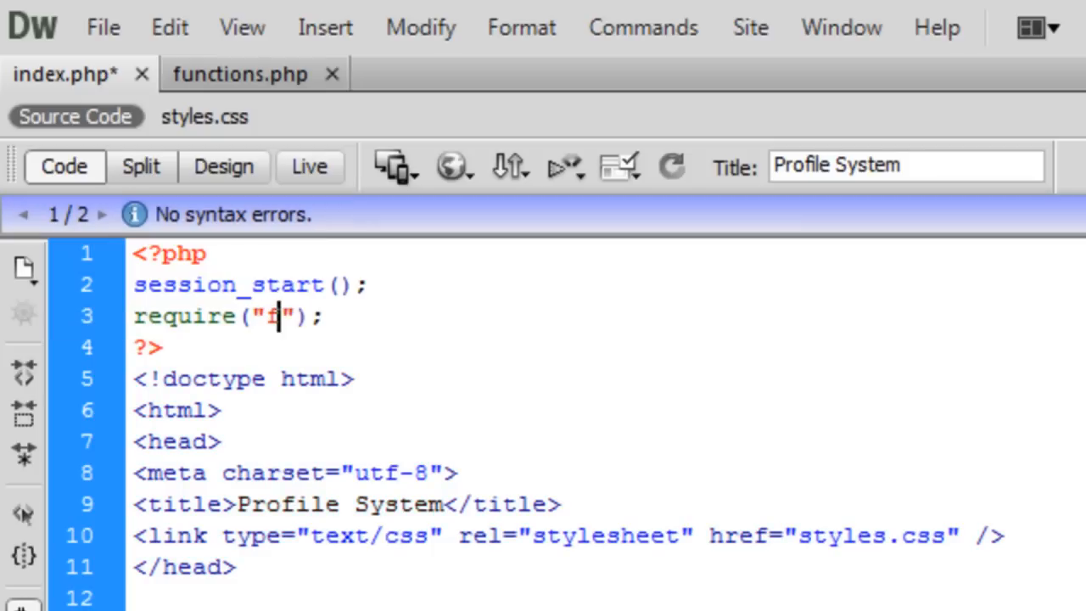
{"action": "type", "text": "unctions.php"}
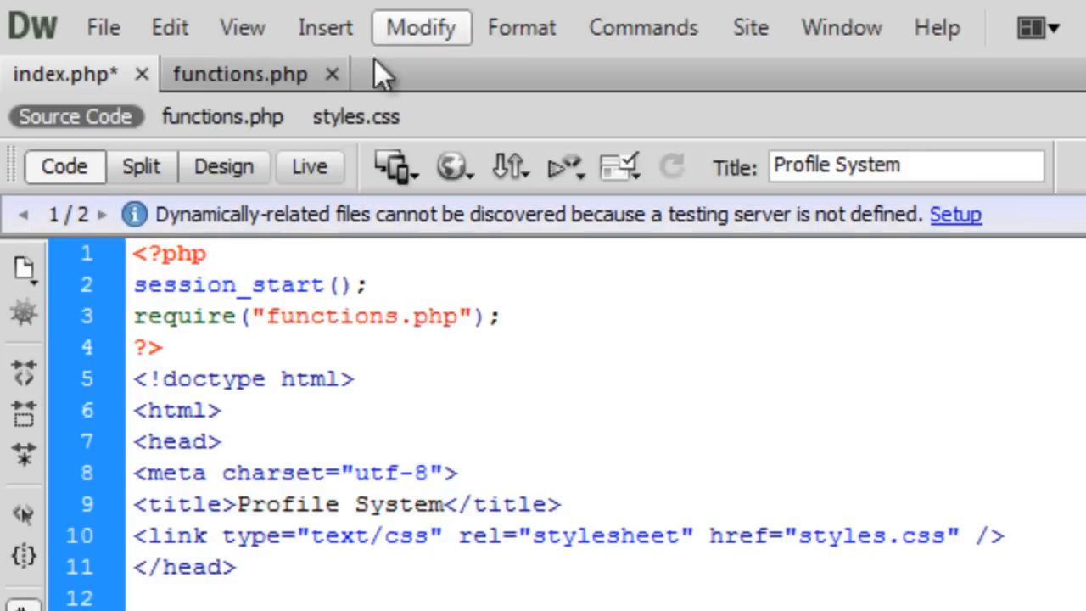
{"action": "left_click", "coordinate": [223, 116]}
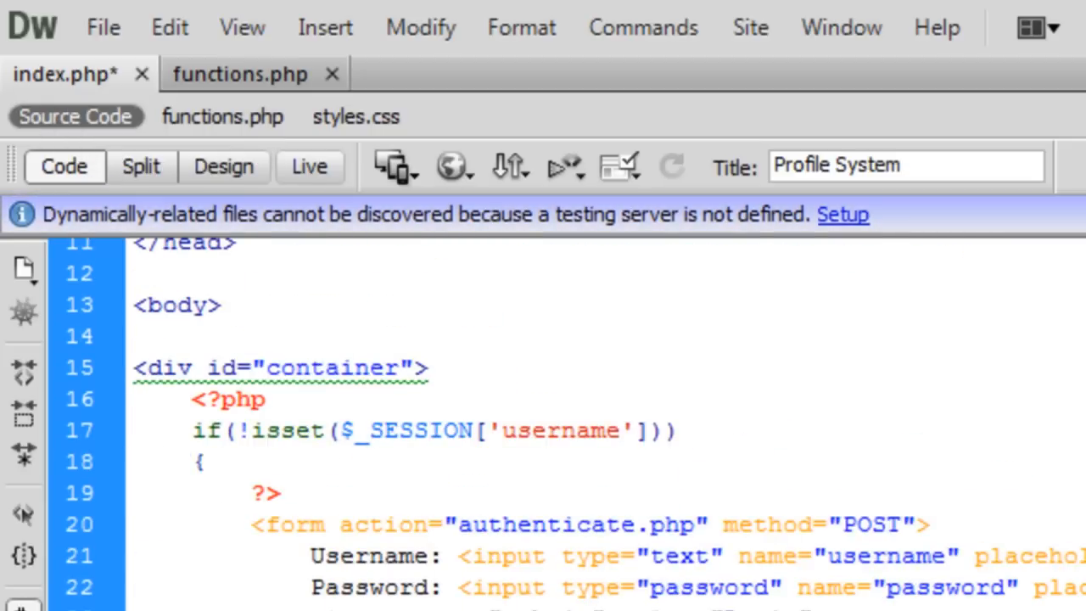
Begin the $usersData = getUsersData assignment in index.php, checking the function's ending
{"action": "scroll", "scroll_direction": "down", "scroll_amount": 3}
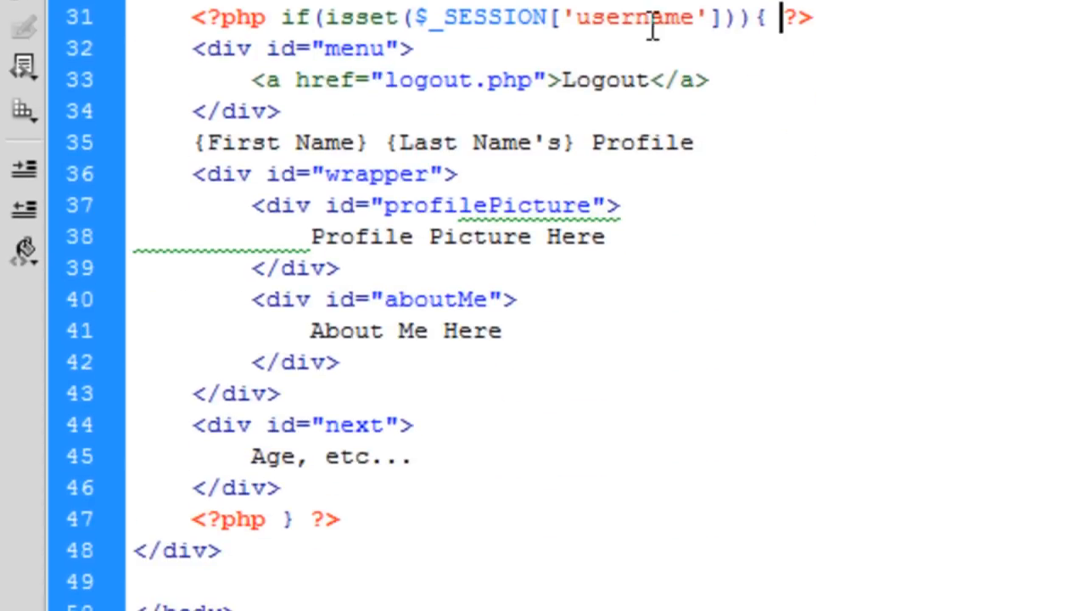
{"action": "mouse_move", "coordinate": [962, 61]}
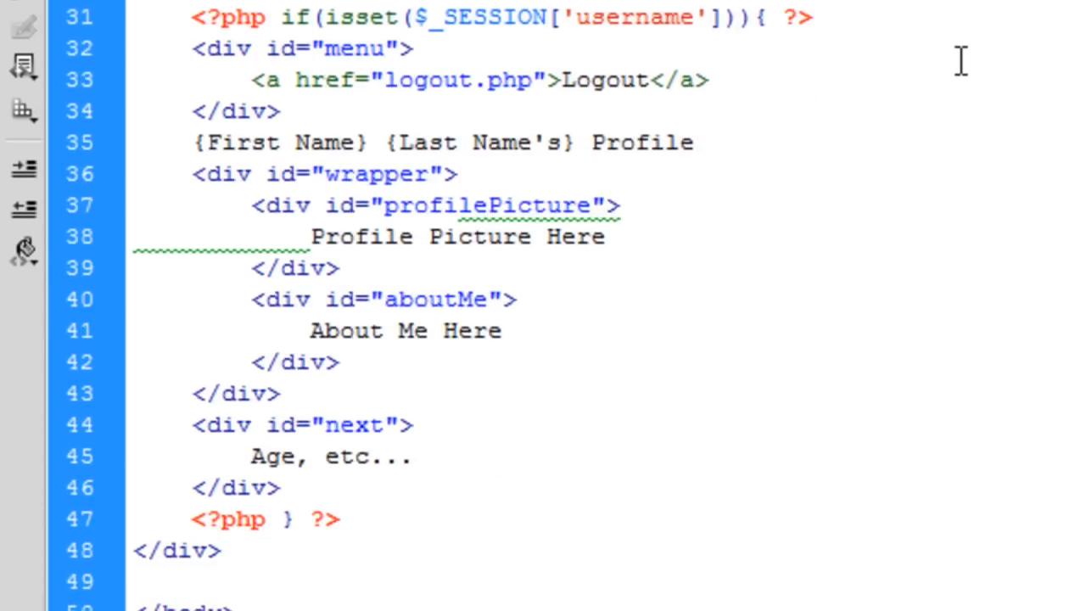
{"action": "type", "text": "$u"}
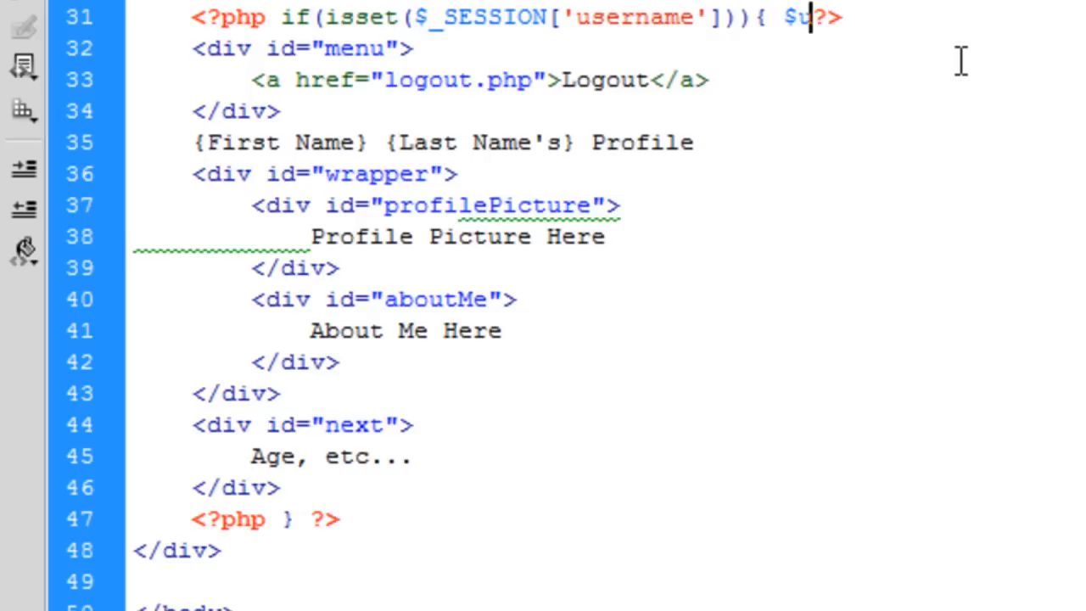
{"action": "type", "text": "sersData"}
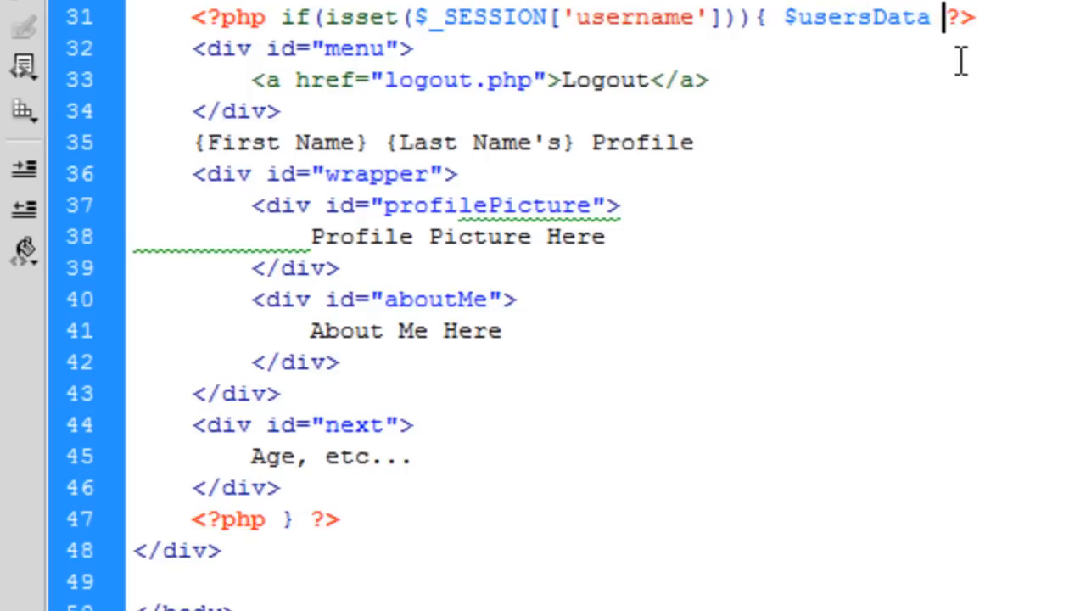
{"action": "type", "text": "= getUsers"}
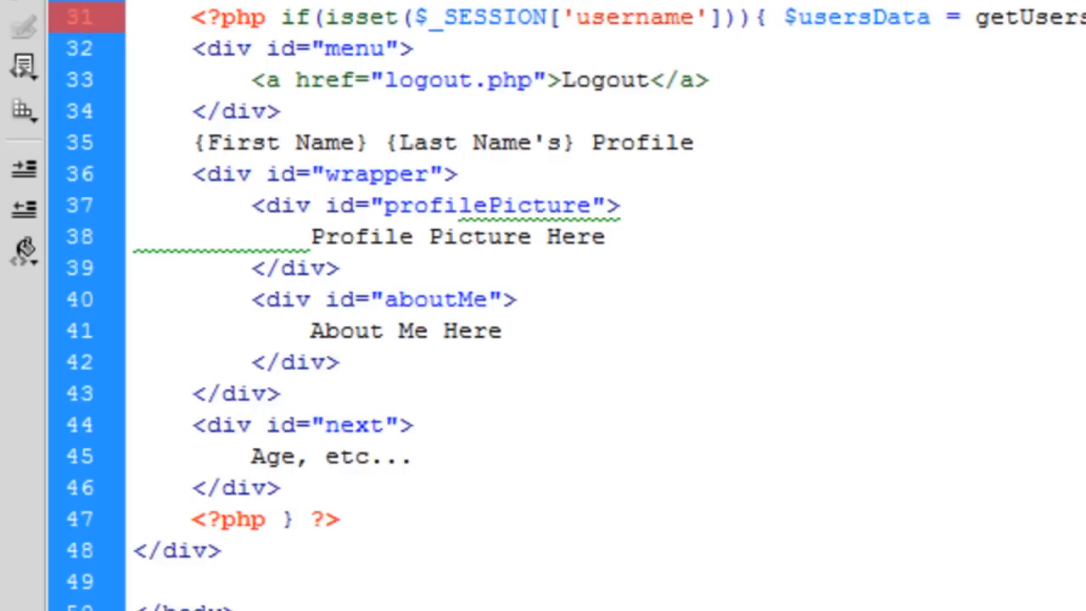
{"action": "scroll", "scroll_direction": "up", "scroll_amount": 3}
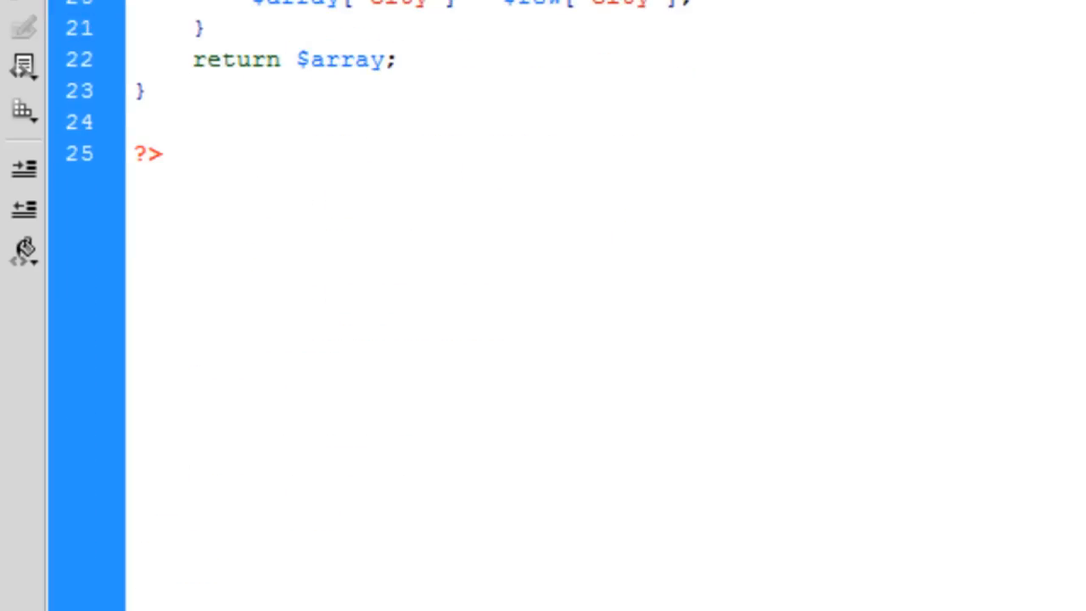
{"action": "left_click", "coordinate": [395, 60]}
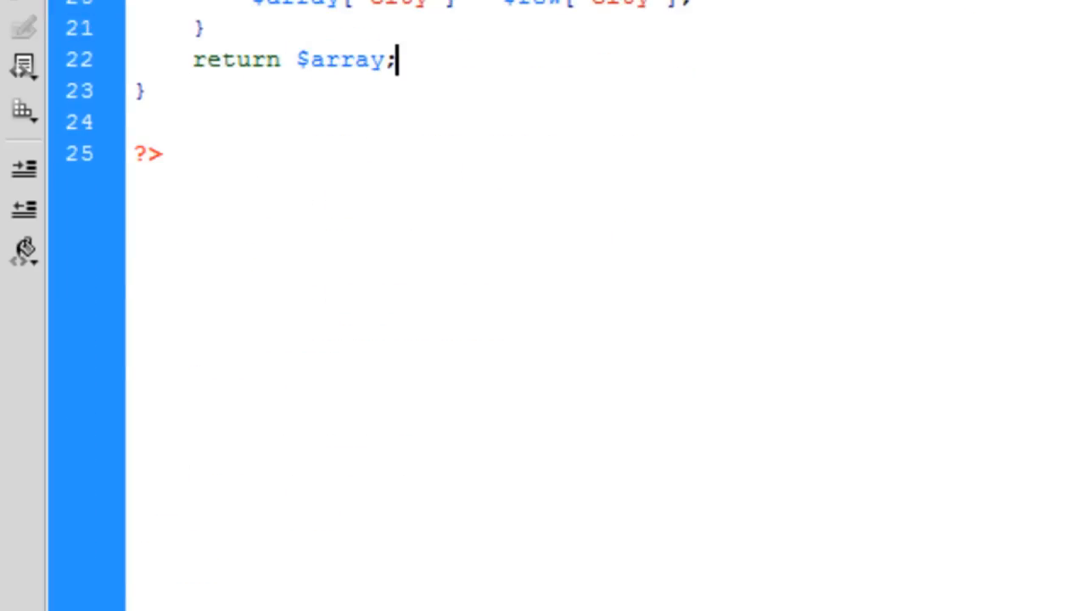
{"action": "scroll", "scroll_direction": "down", "scroll_amount": 3}
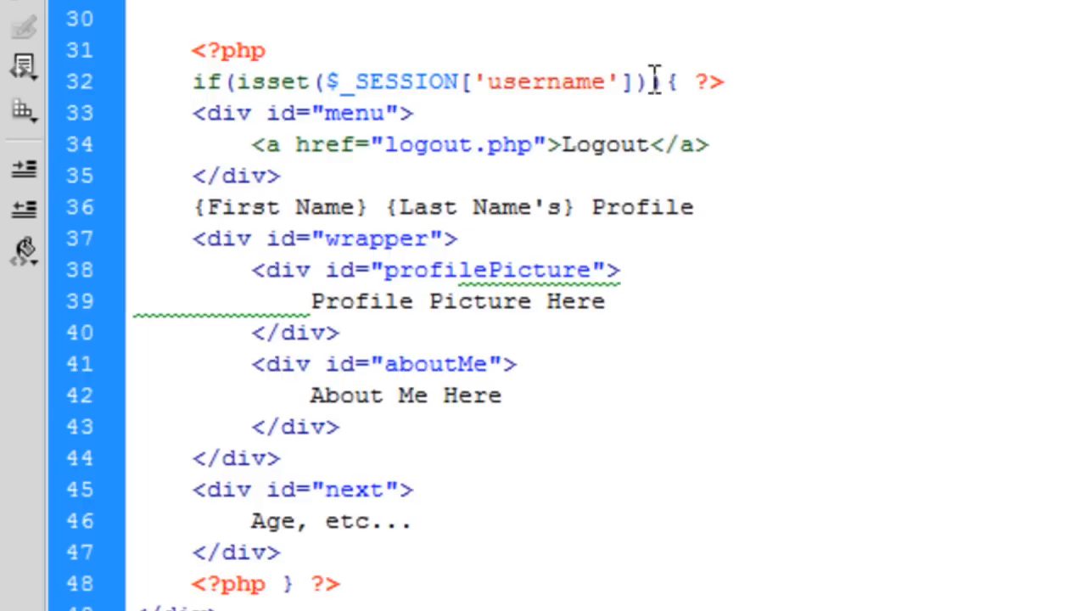
Put the opening brace and closing ?> on separate lines with a blank line between
{"action": "key", "text": "Enter"}
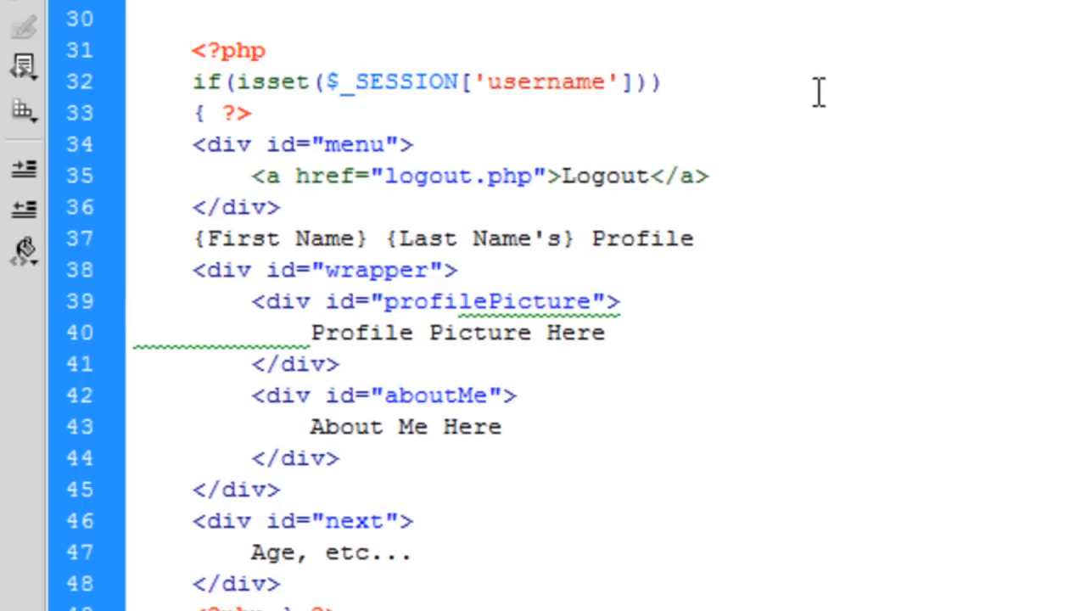
{"action": "key", "text": "Return"}
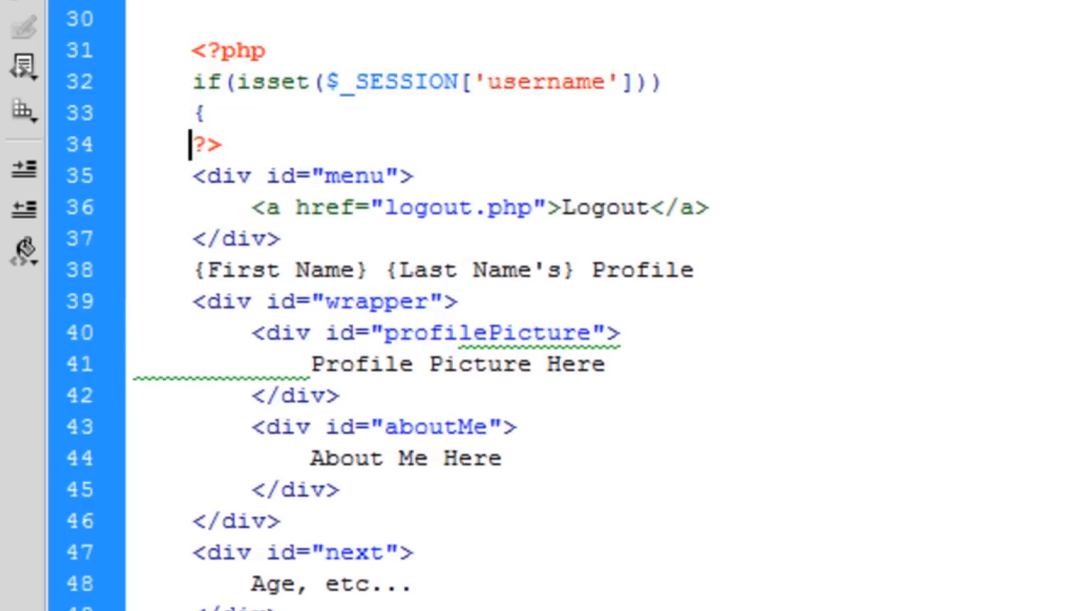
{"action": "scroll", "scroll_direction": "down", "scroll_amount": 3}
{"action": "type", "text": "}"}
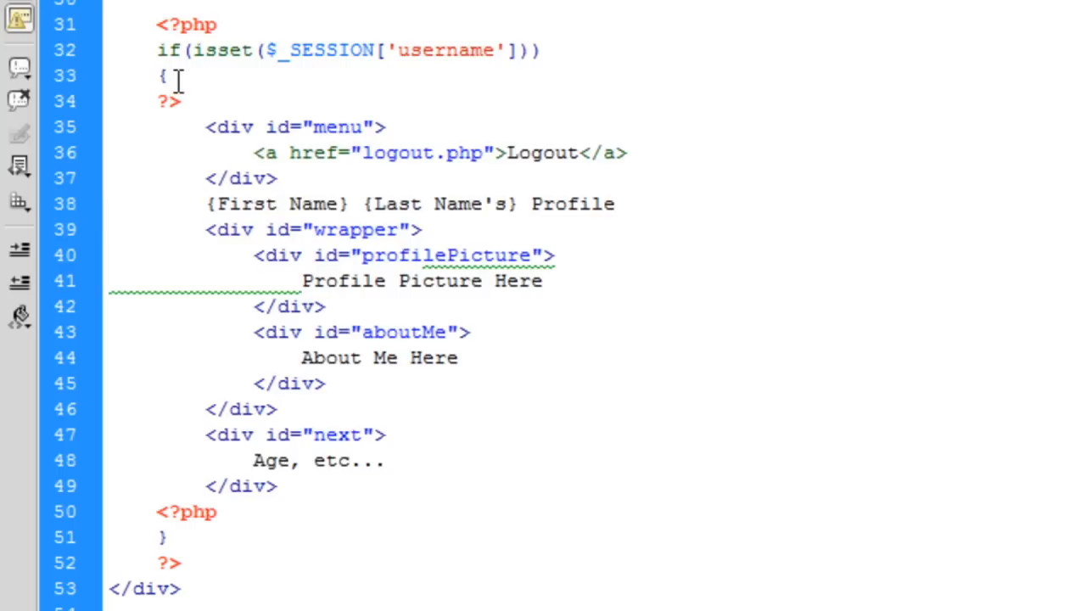
{"action": "key", "text": "enter"}
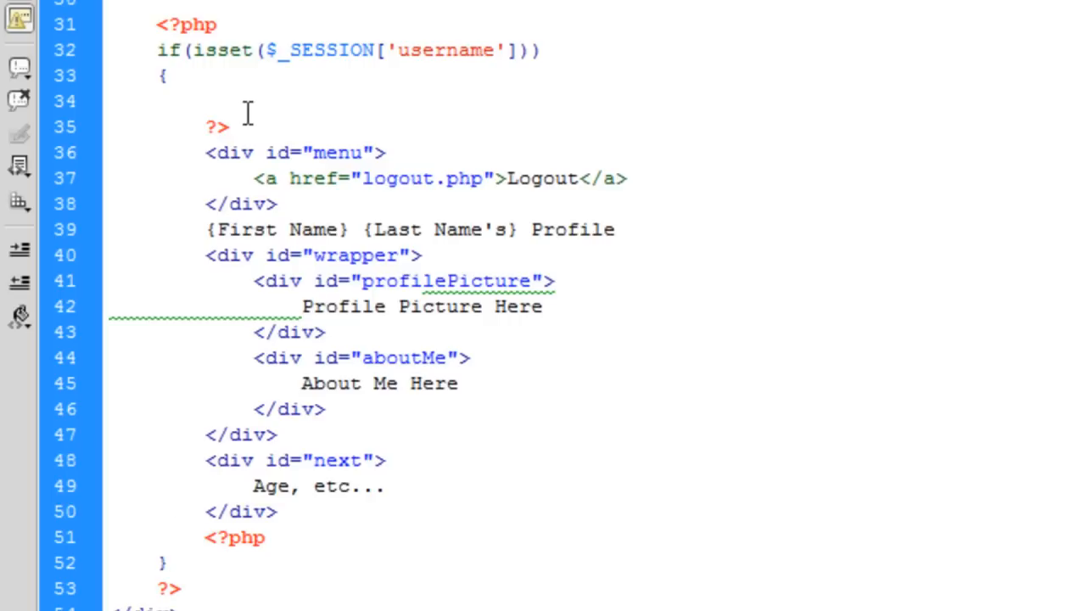
Type $usersData = getUsersData( inside the if block, removing the stray $_SESSION
{"action": "type", "text": "$"}
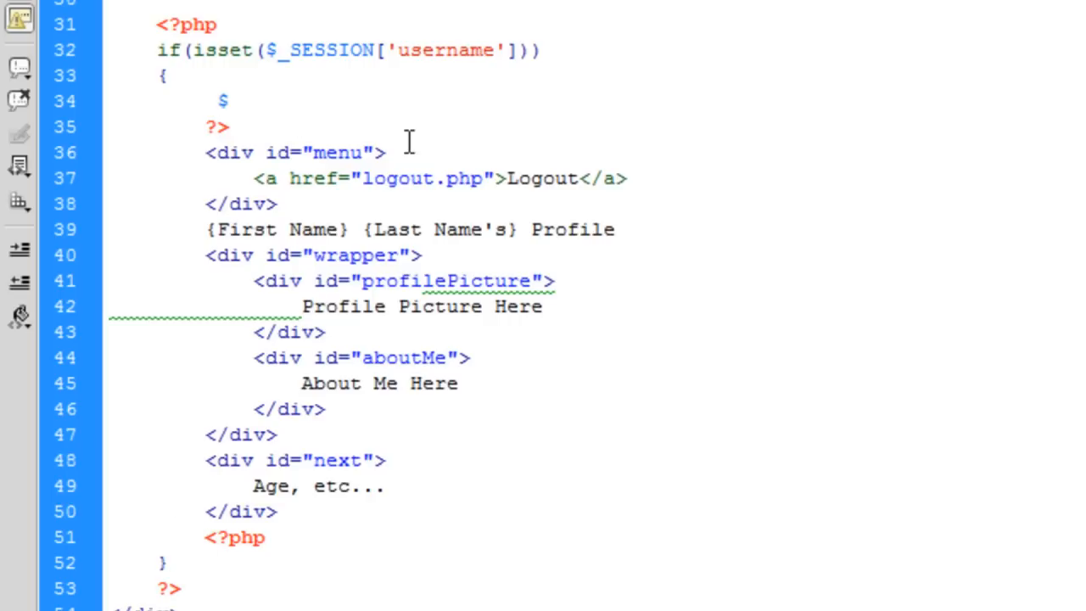
{"action": "type", "text": "usersData"}
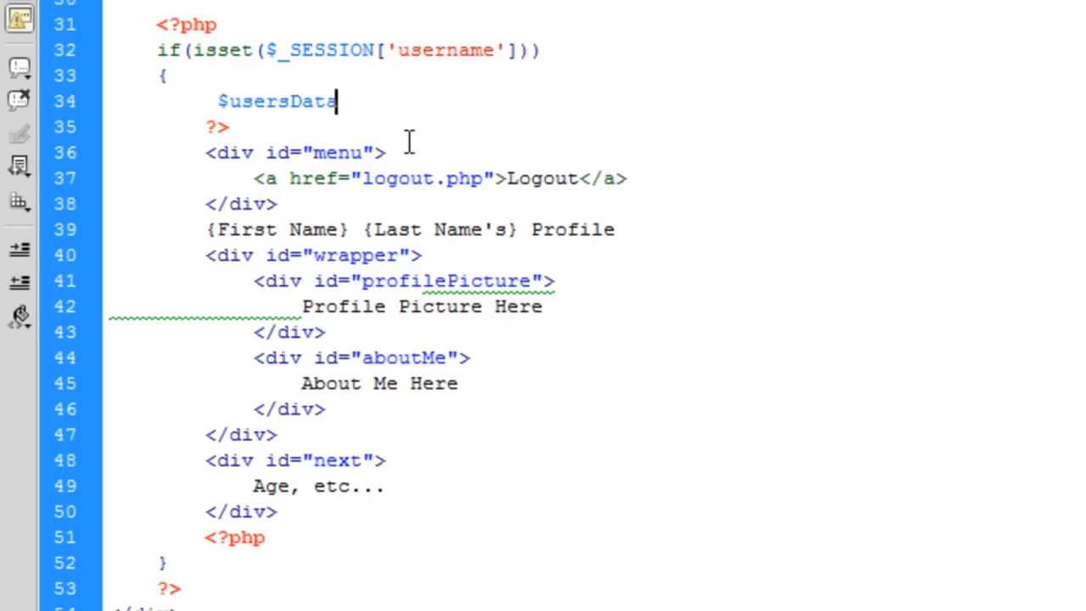
{"action": "type", "text": "= getUsers"}
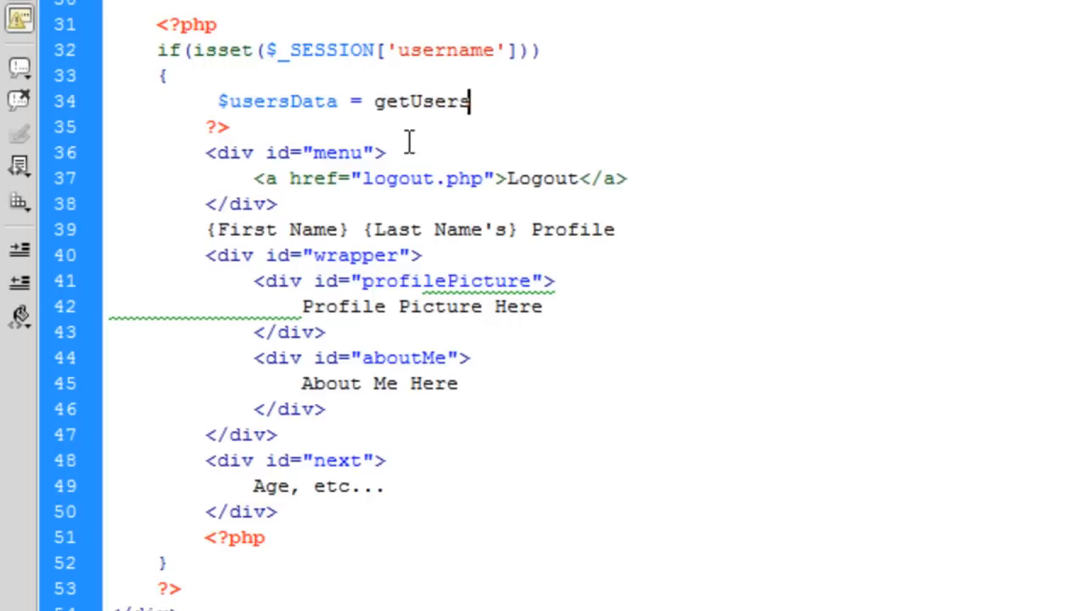
{"action": "type", "text": "Data ("}
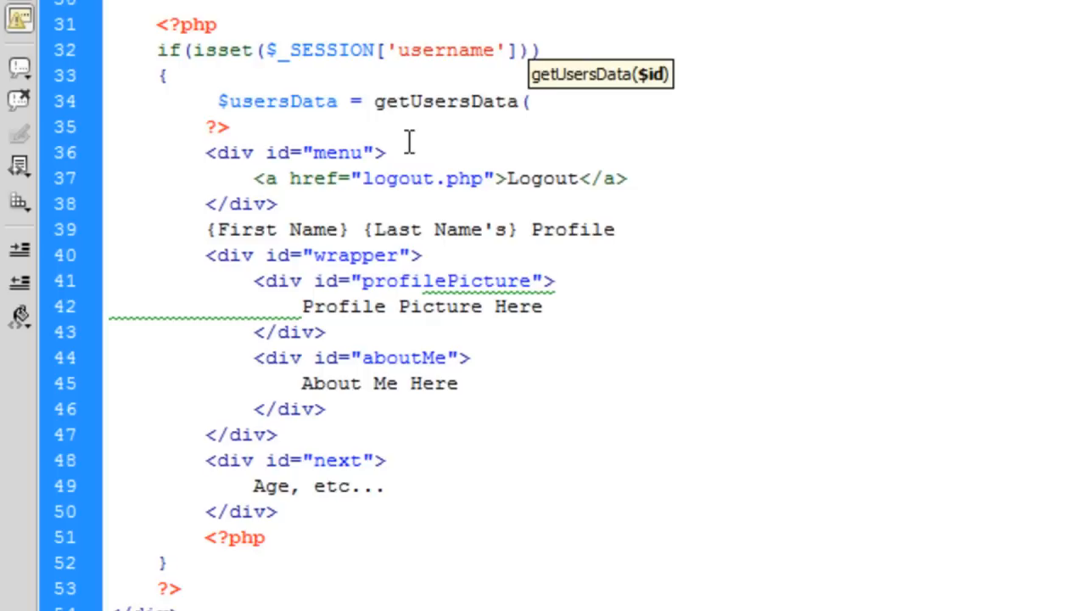
{"action": "type", "text": "$"}
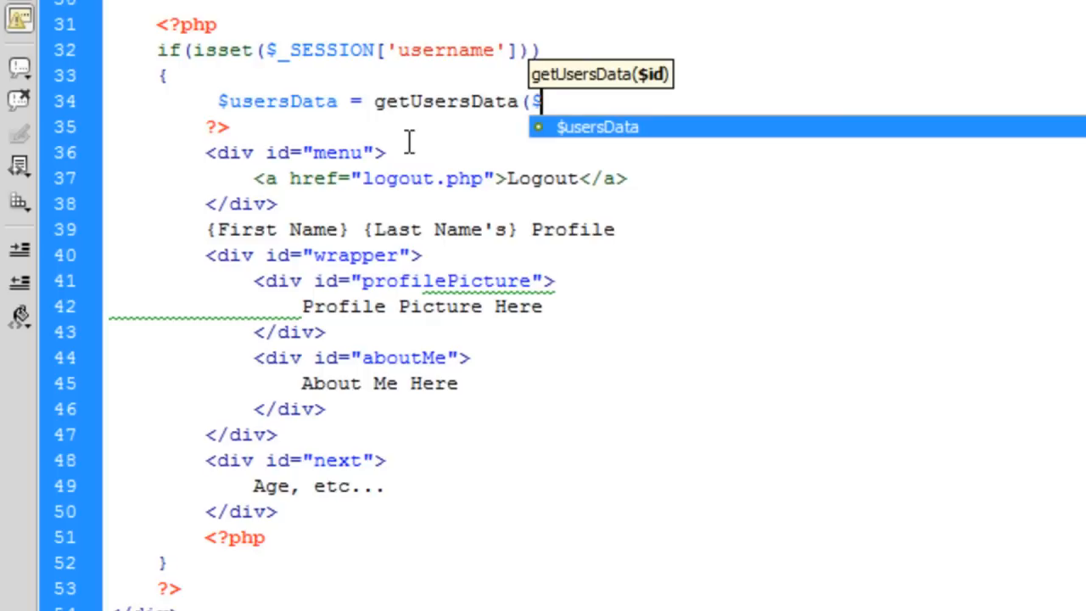
{"action": "type", "text": "$_SESSION"}
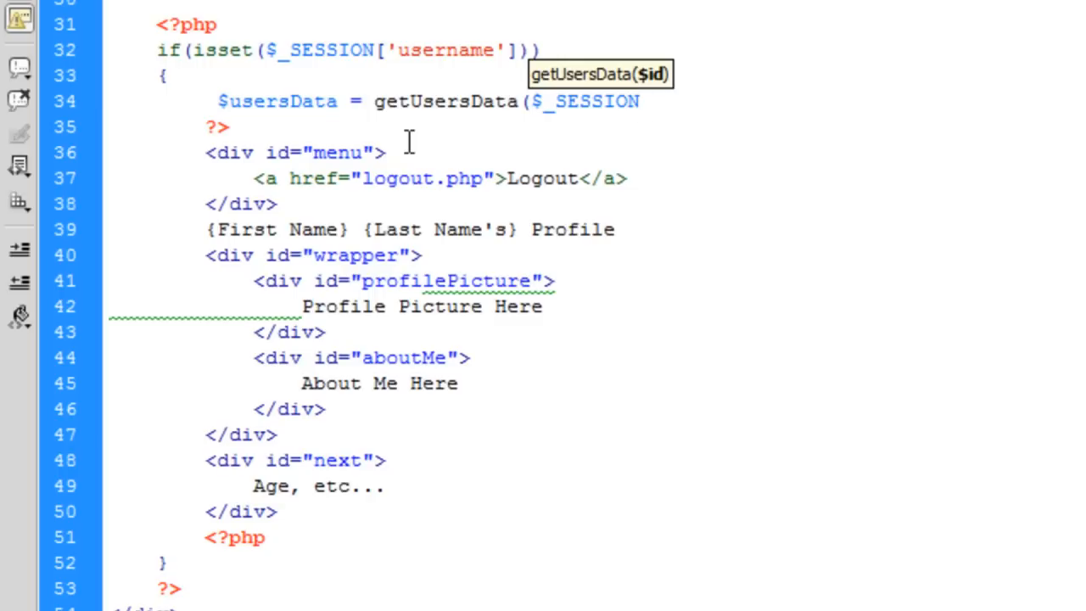
{"action": "double_click", "coordinate": [594, 101]}
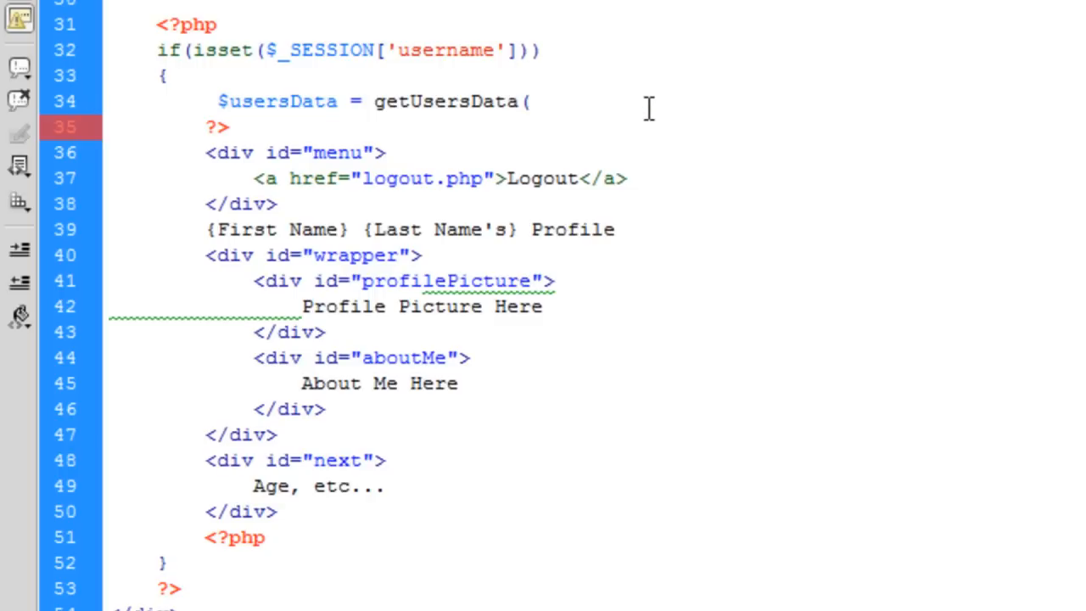
{"action": "left_click", "coordinate": [528, 101]}
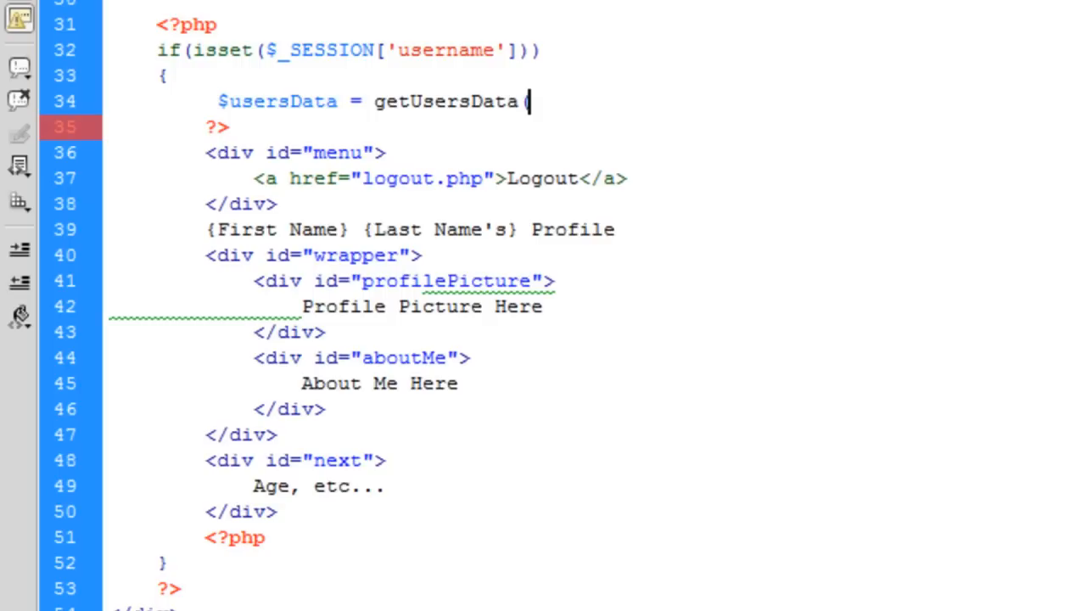
{"action": "scroll", "scroll_direction": "up", "scroll_amount": 3}
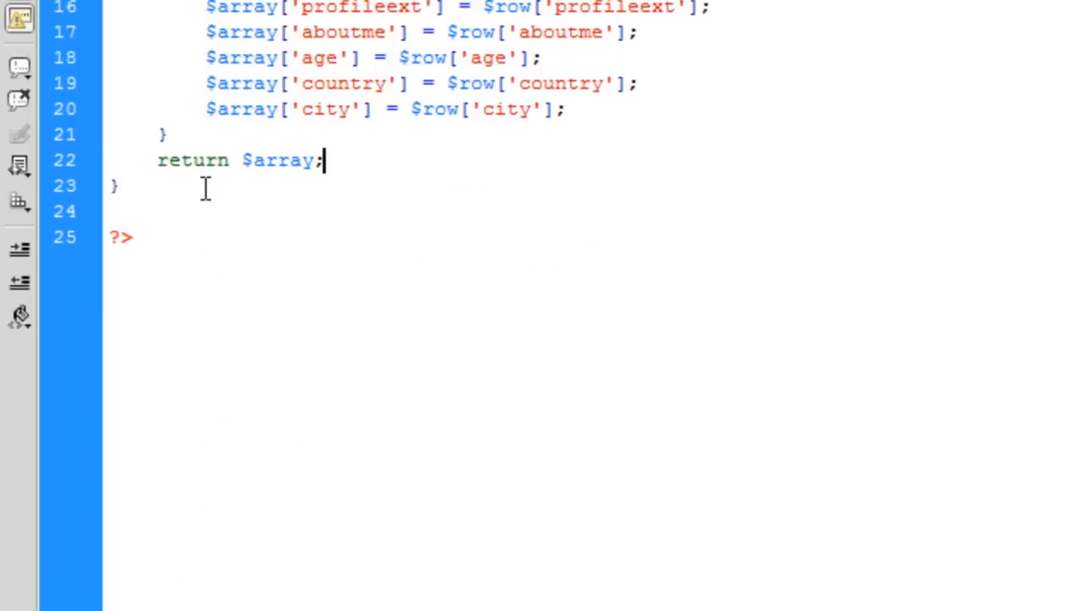
Write getId($username) querying users by username, with a while mysql_fetch_assoc loop
{"action": "type", "text": "func"}
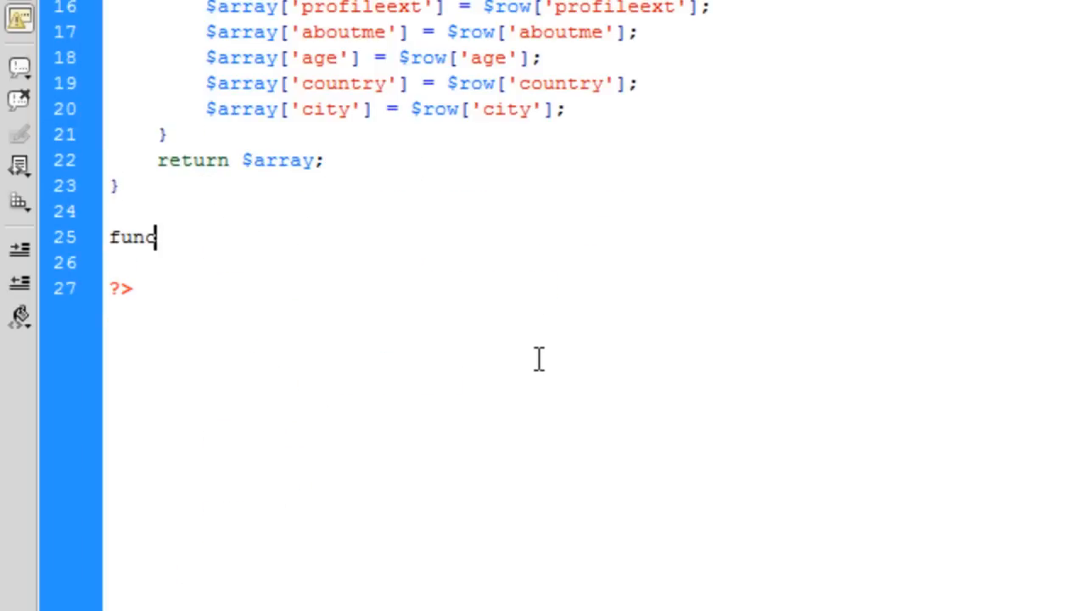
{"action": "type", "text": "tion getId"}
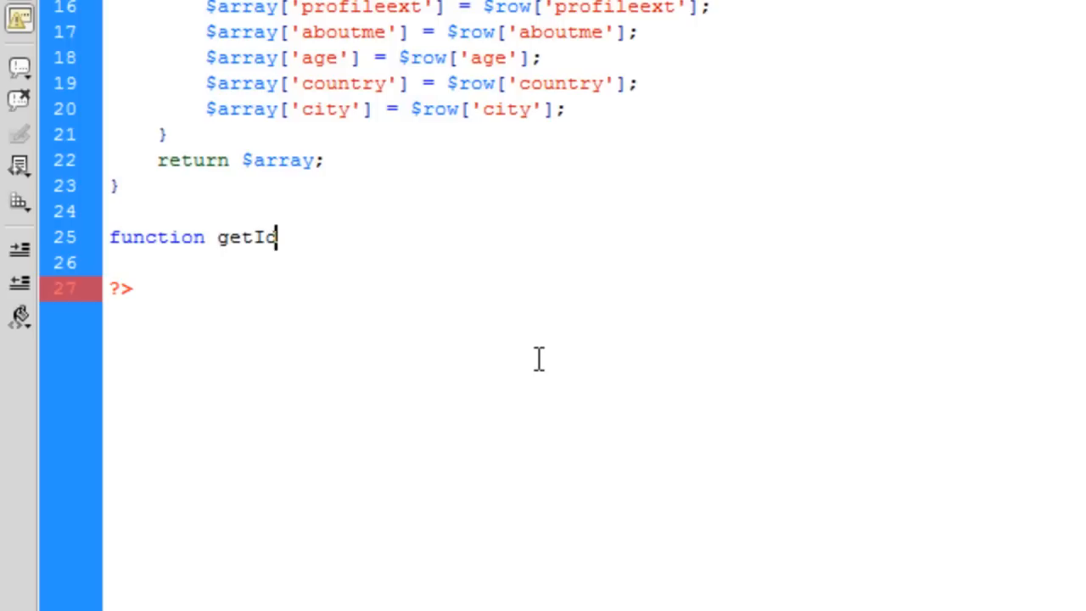
{"action": "type", "text": "($username"}
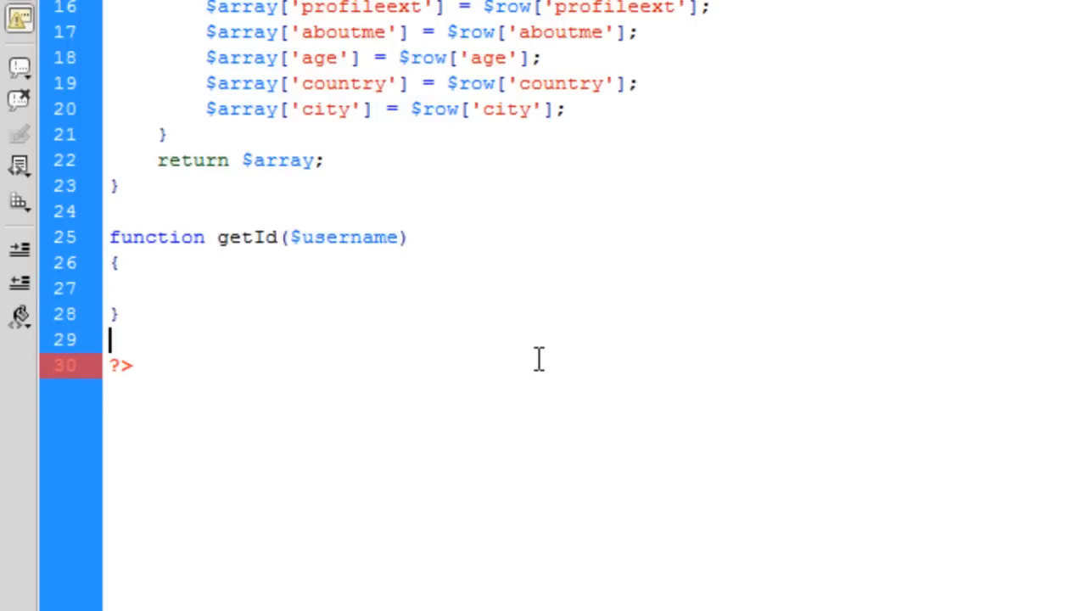
{"action": "left_click", "coordinate": [515, 285]}
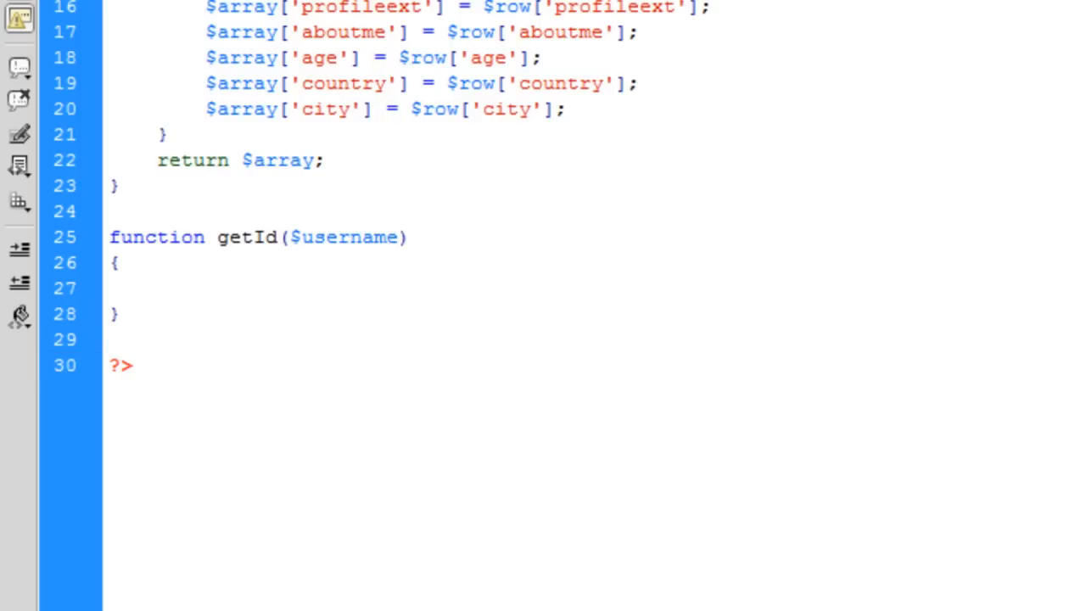
{"action": "type", "text": "$q = mysql_query(\"SELECT * FROM `users` WHERE `id`=\".$id);"}
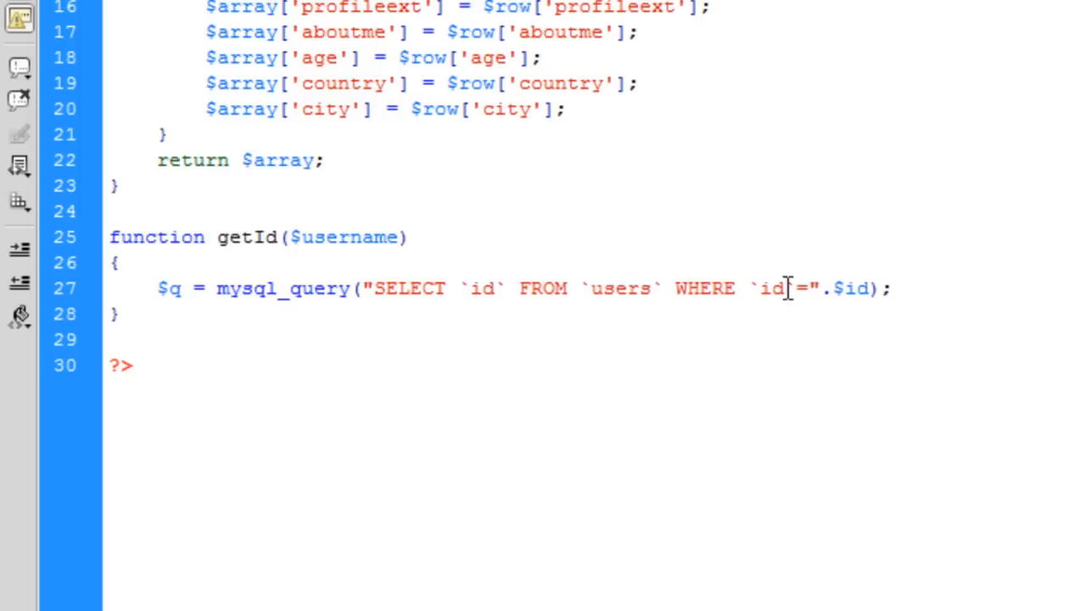
{"action": "type", "text": "username"}
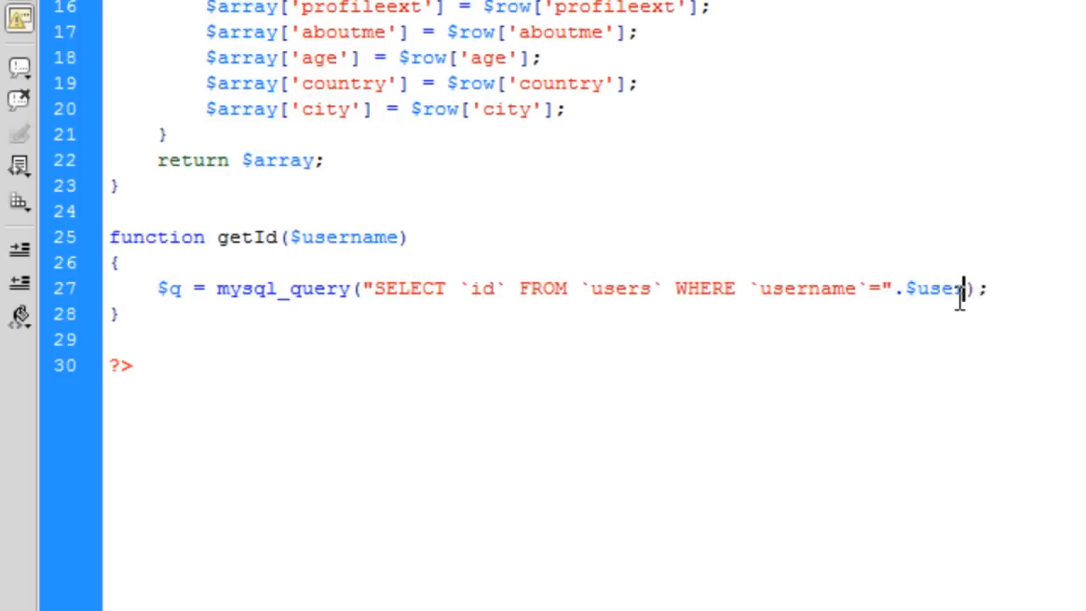
{"action": "type", "text": "name"}
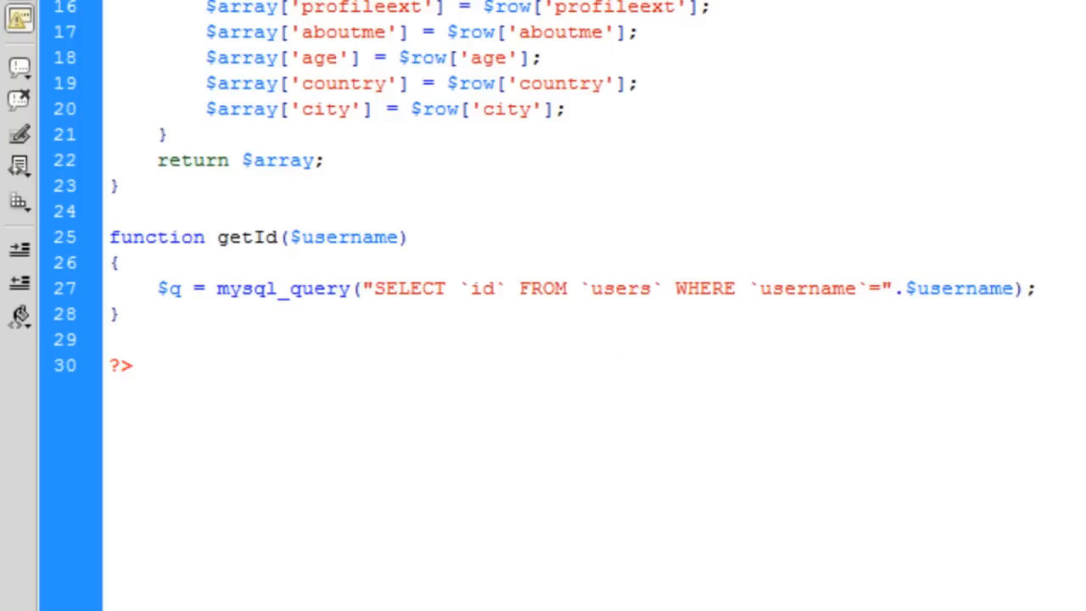
{"action": "type", "text": "while($r = mysql_fetch_assoc($q))"}
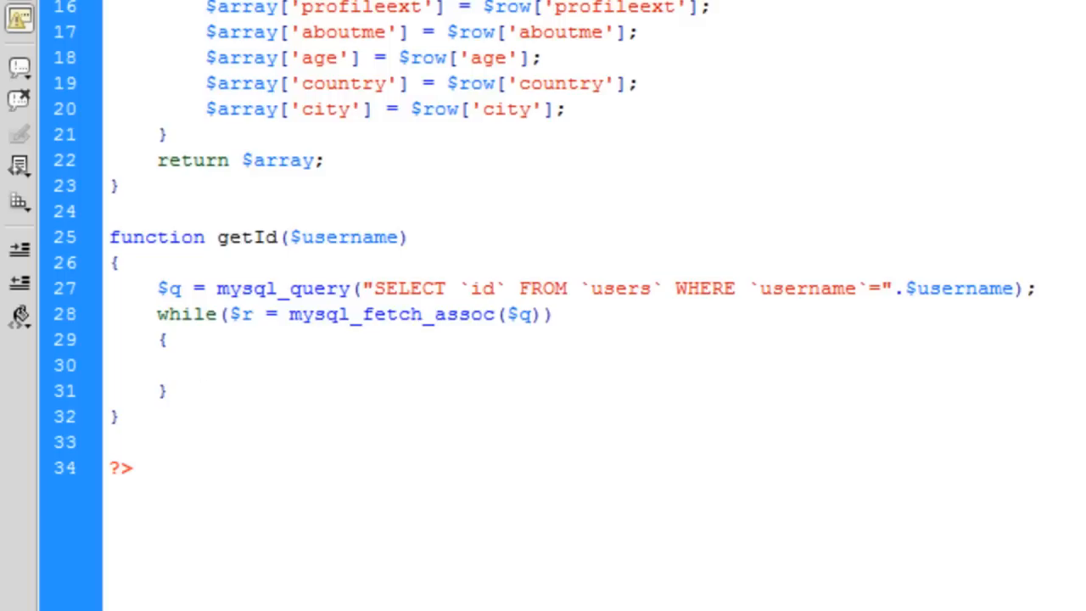
Add return $row['id']; to the body of getId's while loop
{"action": "left_click", "coordinate": [203, 365]}
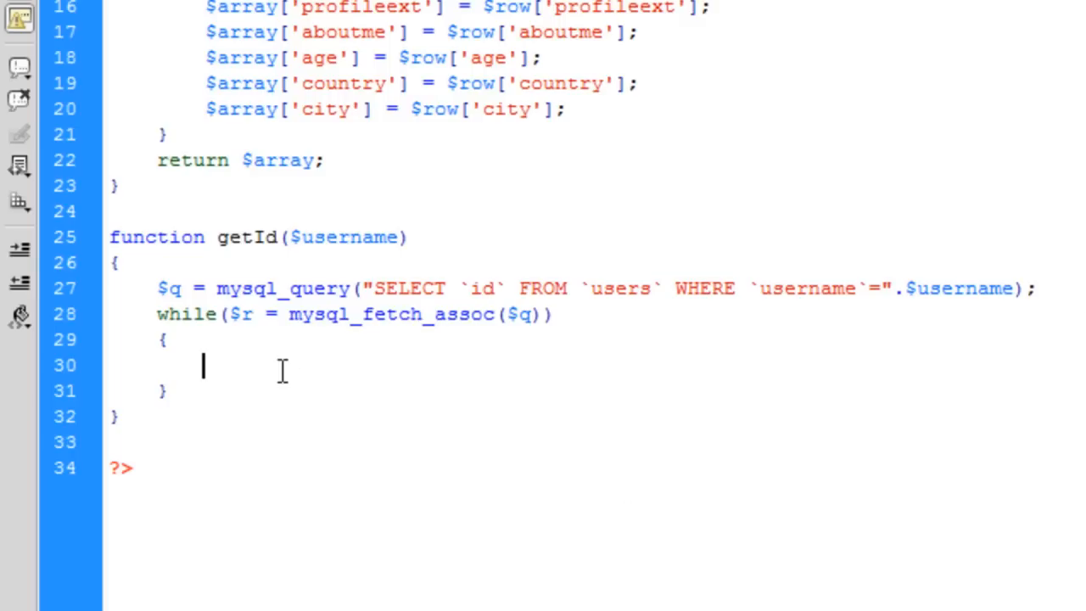
{"action": "type", "text": "$"}
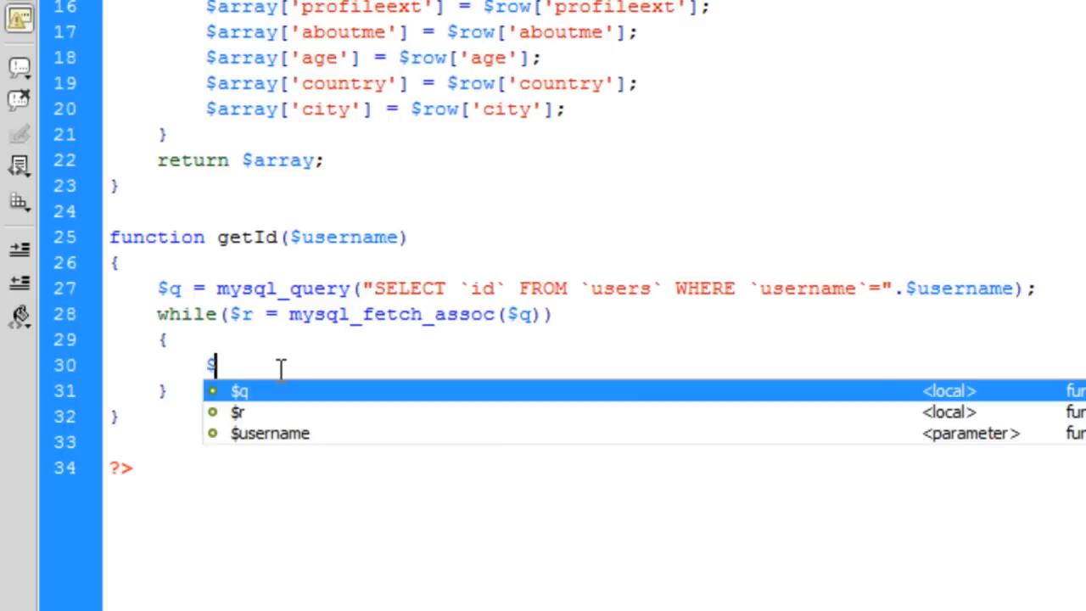
{"action": "type", "text": "reut"}
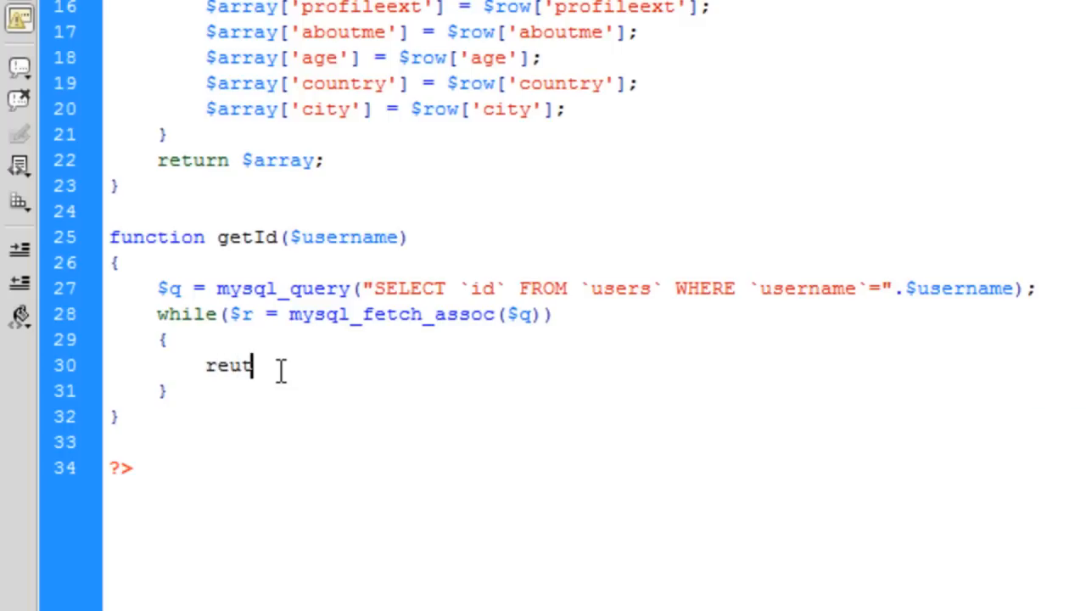
{"action": "type", "text": "rn"}
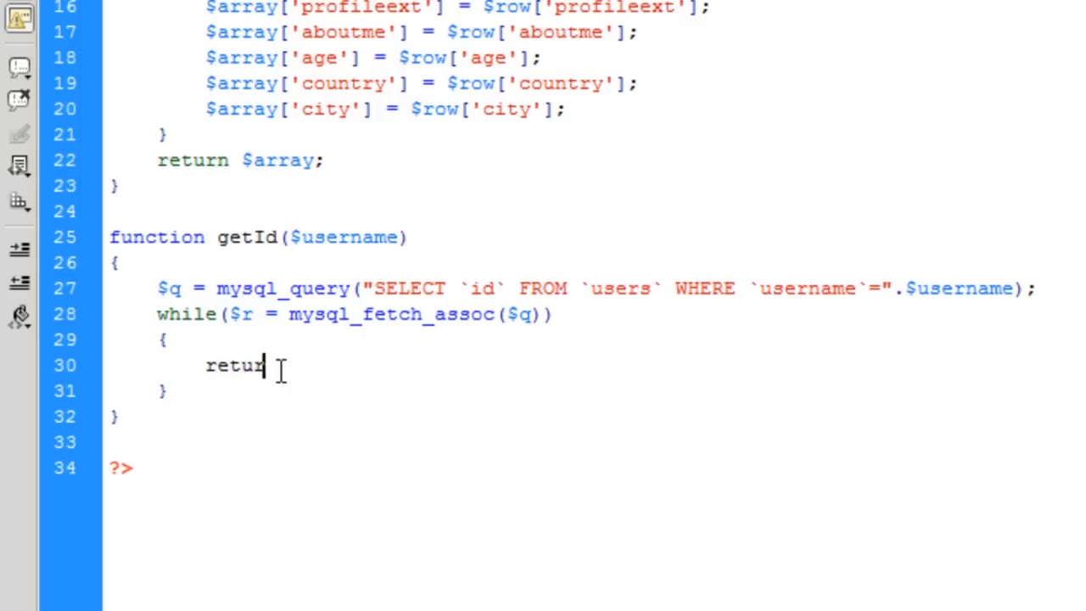
{"action": "type", "text": "n"}
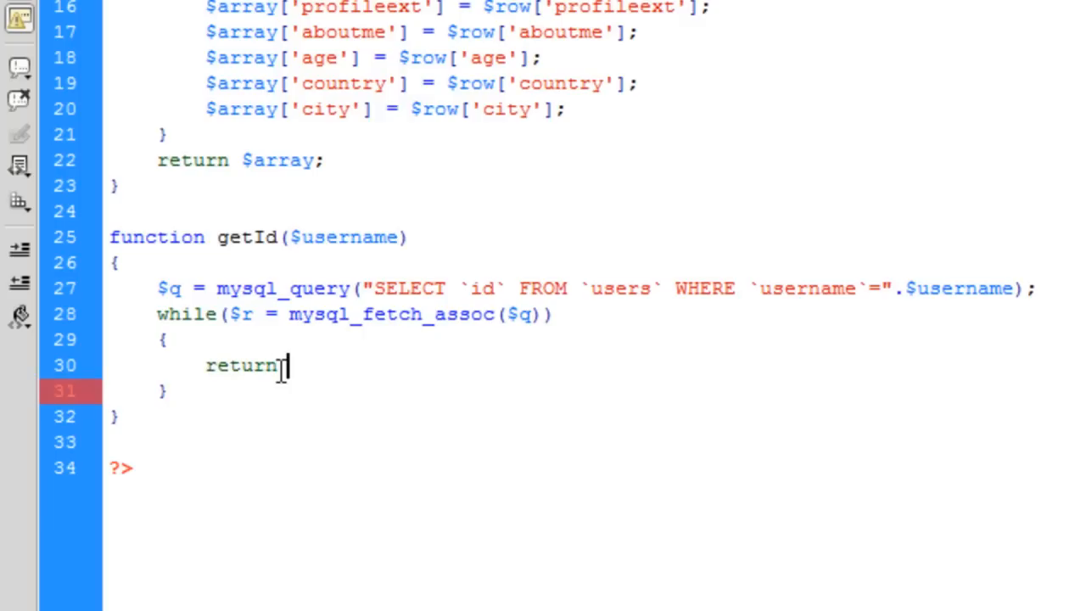
{"action": "type", "text": "$row[''];"}
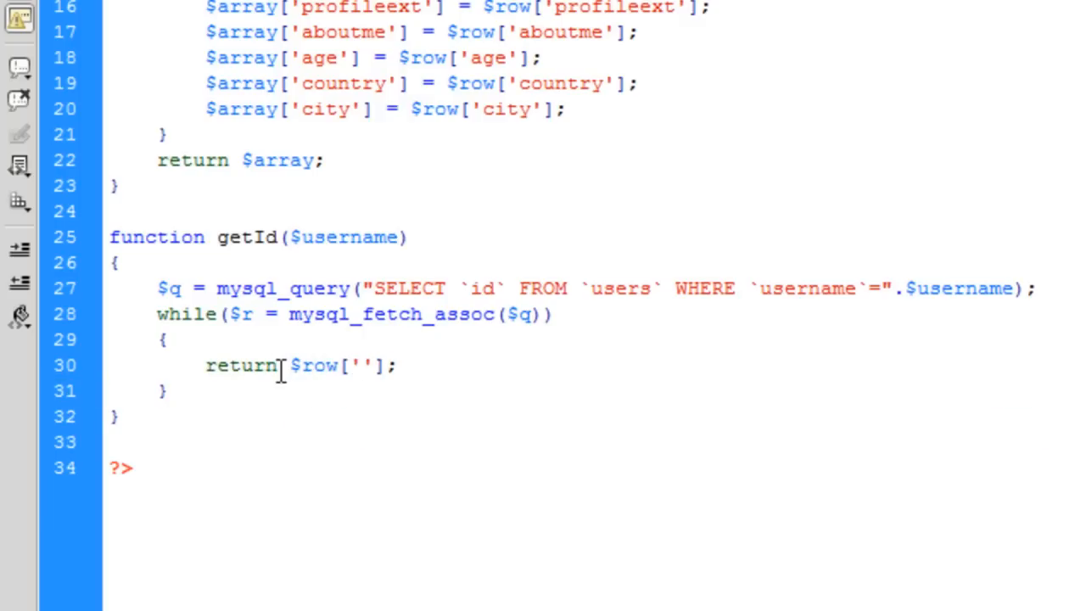
{"action": "type", "text": "u"}
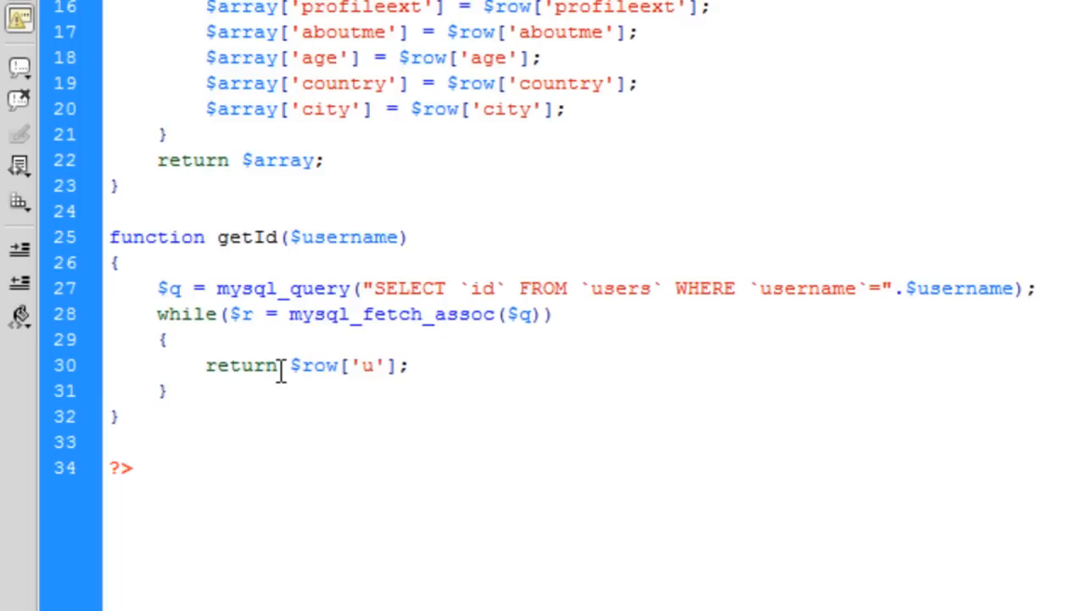
{"action": "type", "text": "id"}
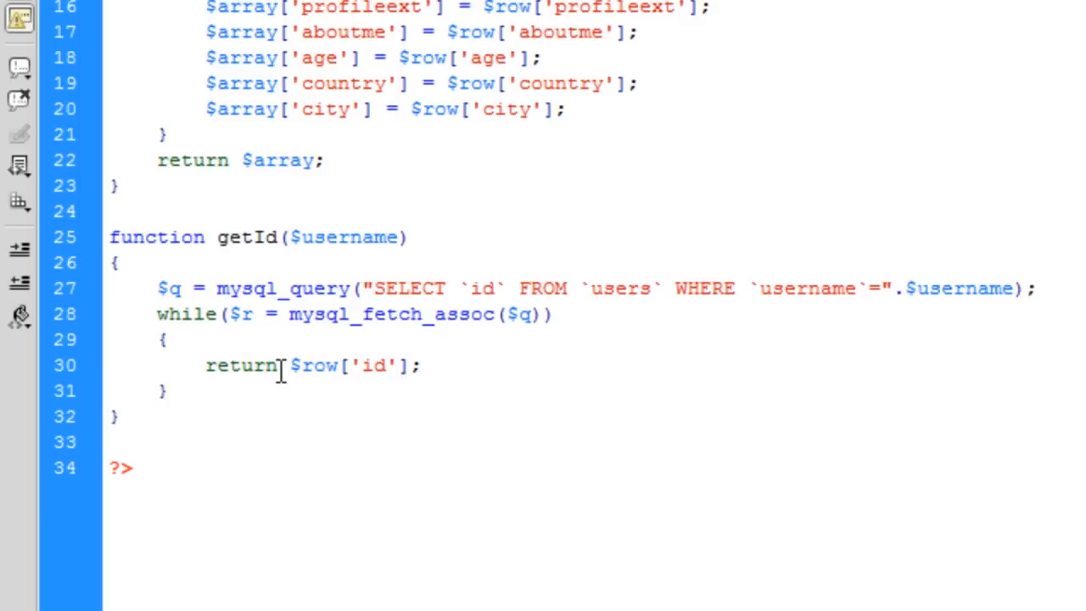
{"action": "mouse_move", "coordinate": [216, 331]}
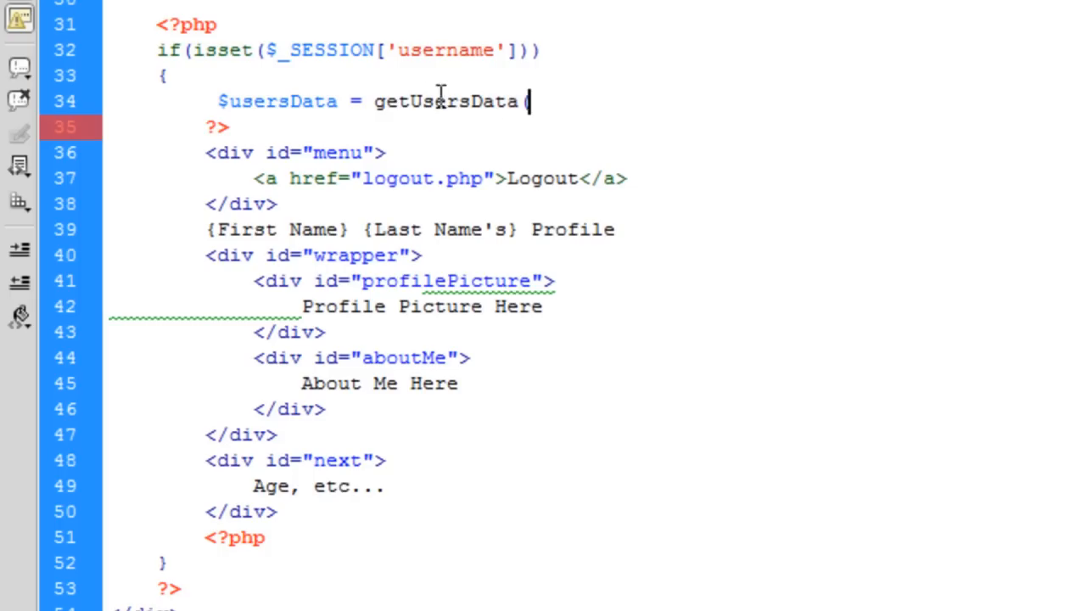
{"action": "mouse_move", "coordinate": [819, 123]}
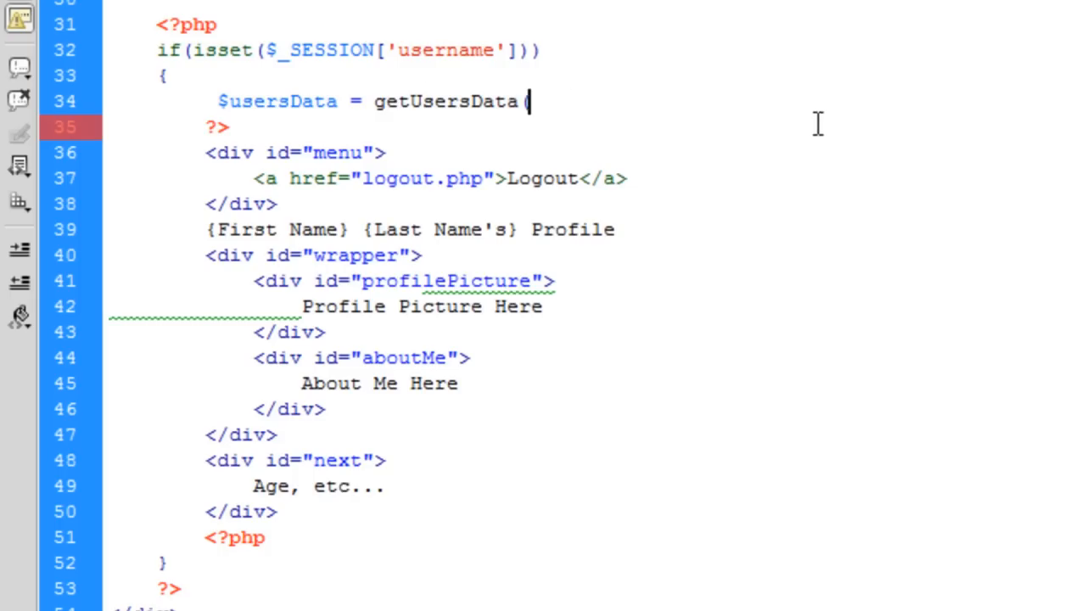
Complete line 34 so getUsersData receives getId($_SESSION['username'])
{"action": "type", "text": ");"}
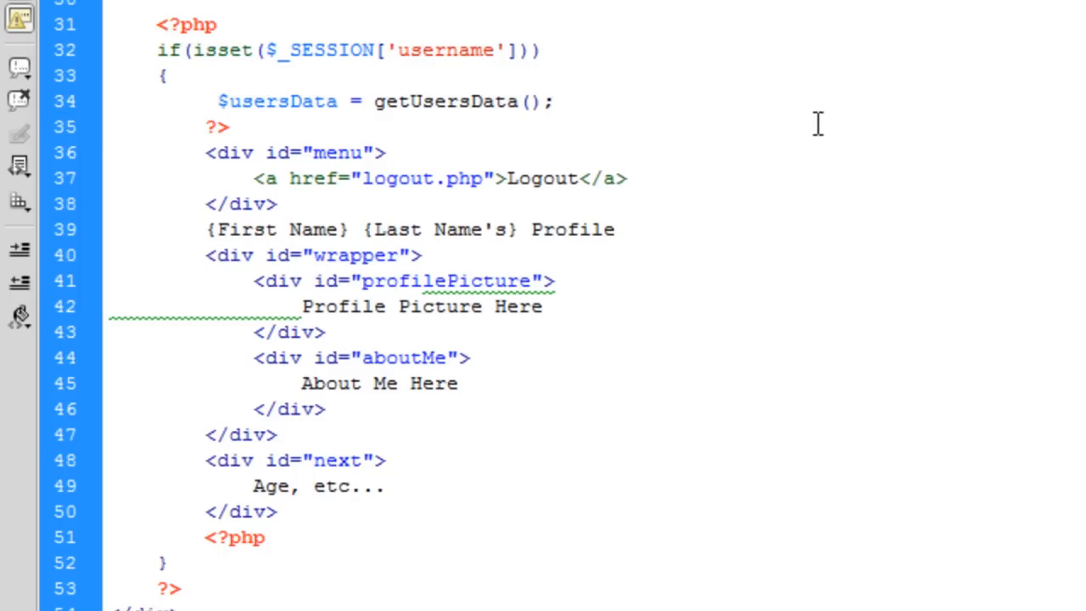
{"action": "type", "text": "getId"}
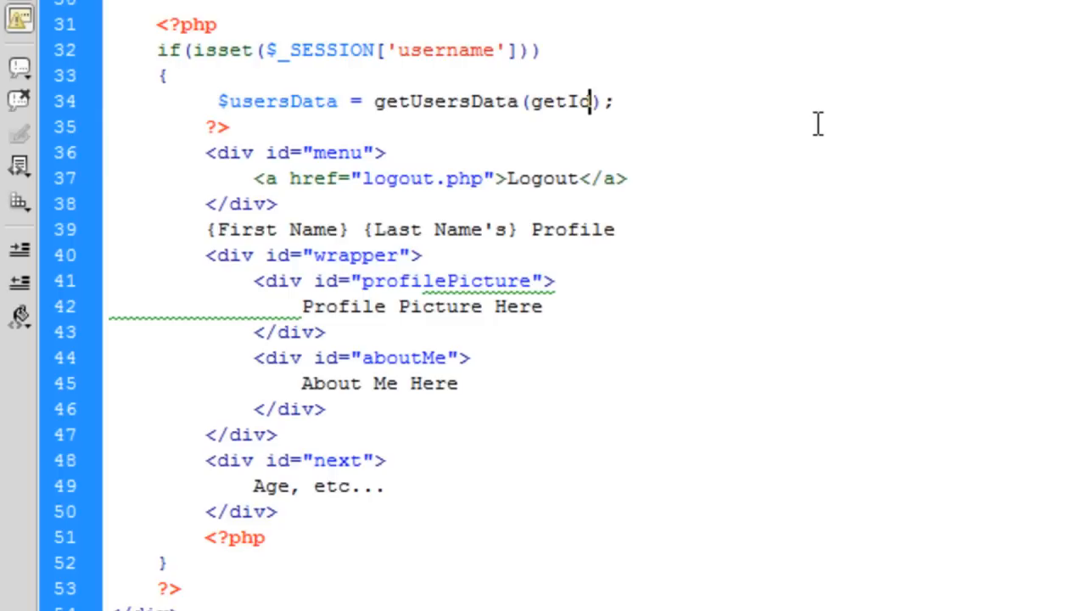
{"action": "type", "text": "()"}
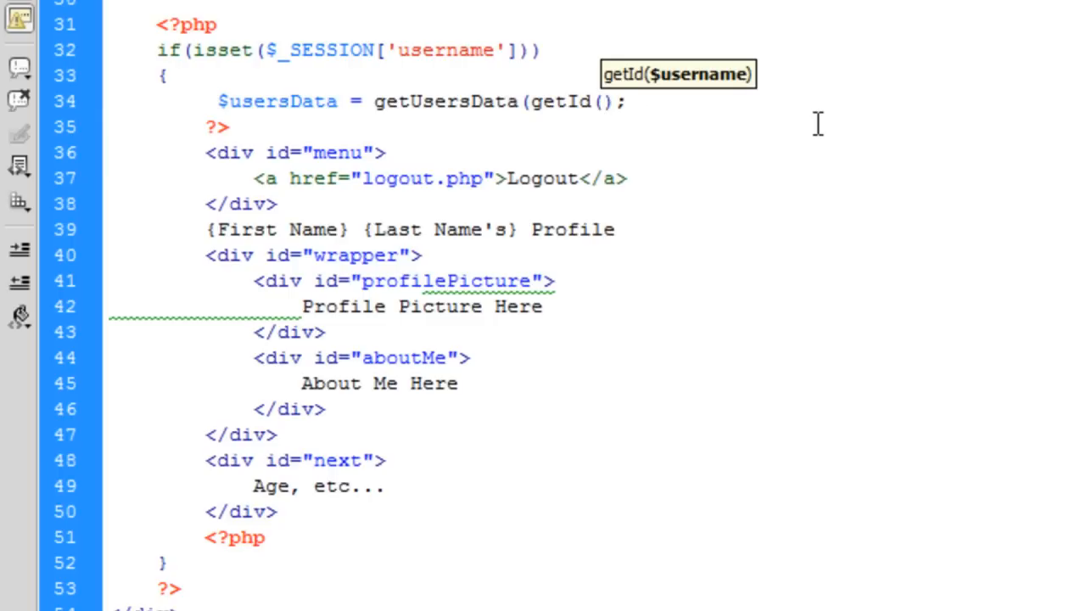
{"action": "type", "text": "$_SESSION['username'])"}
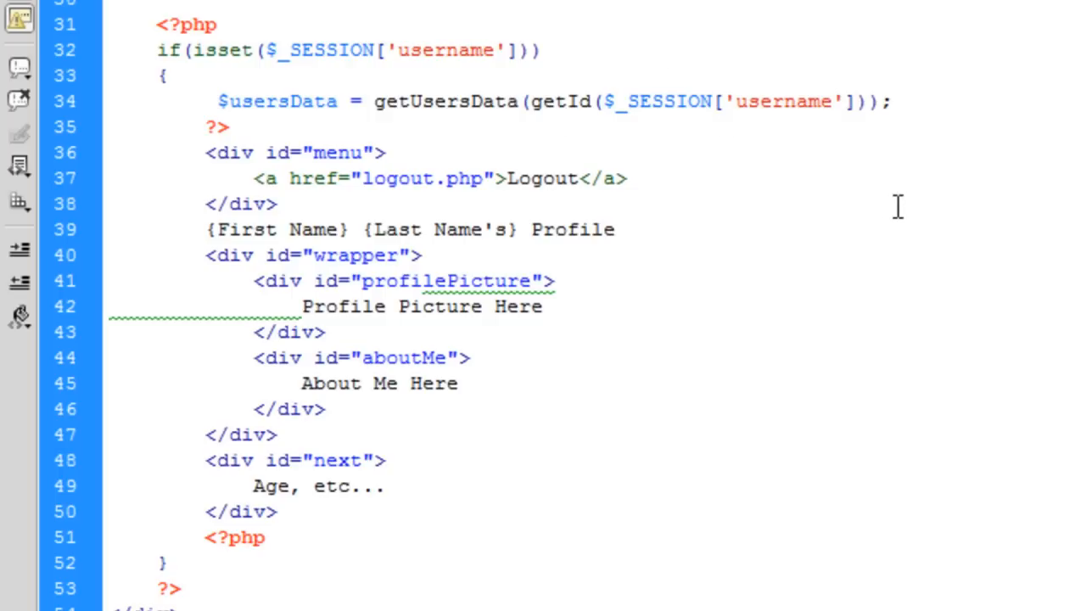
{"action": "left_click", "coordinate": [827, 101]}
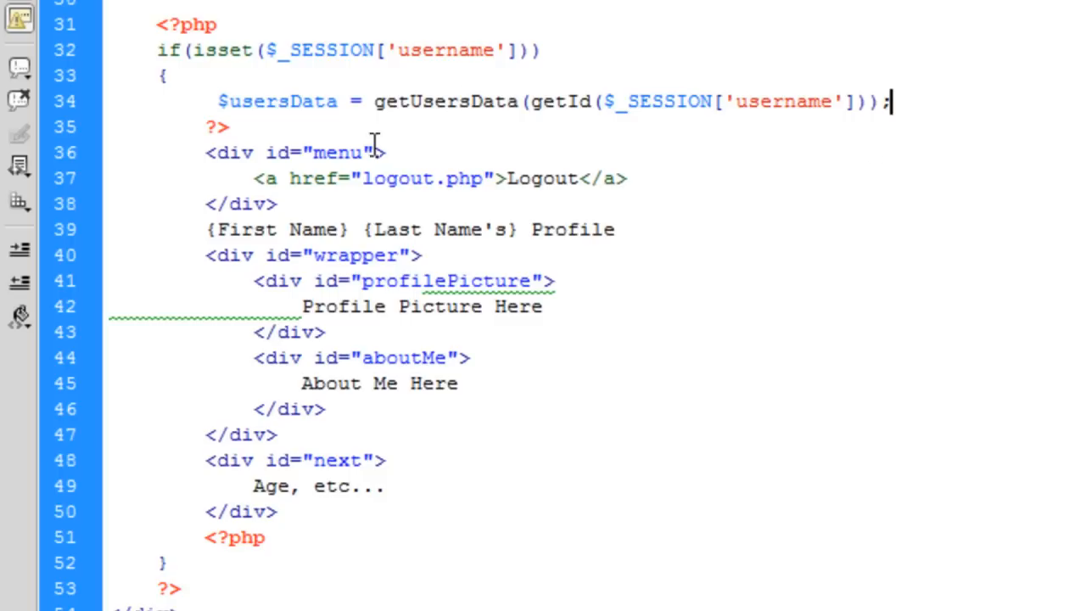
{"action": "mouse_move", "coordinate": [757, 244]}
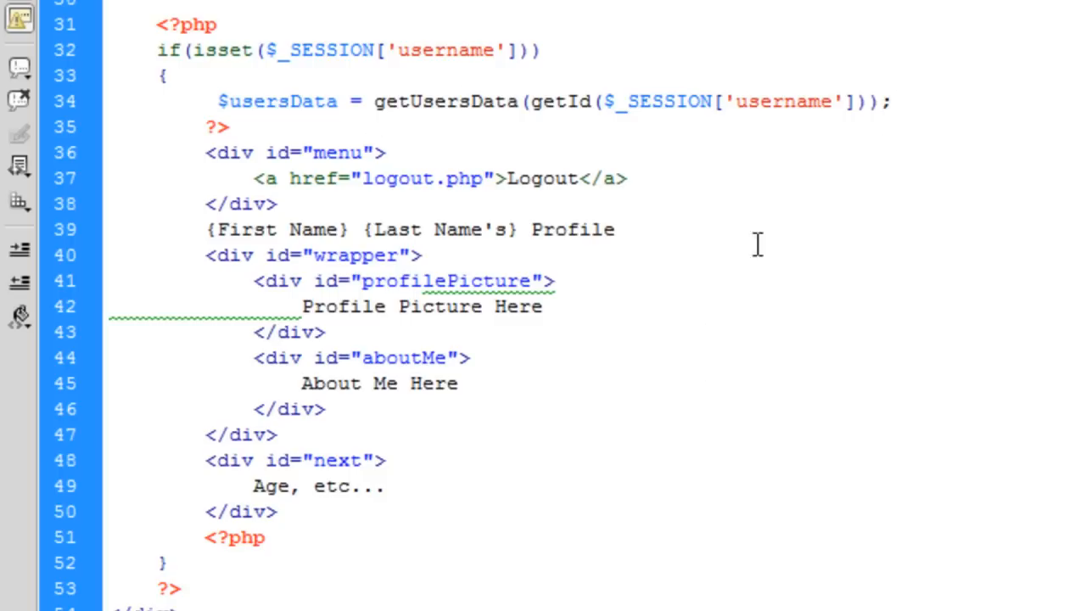
Replace the {First Name} placeholder with <?php echo $usersData['firstname']; ?>
{"action": "left_click", "coordinate": [887, 101]}
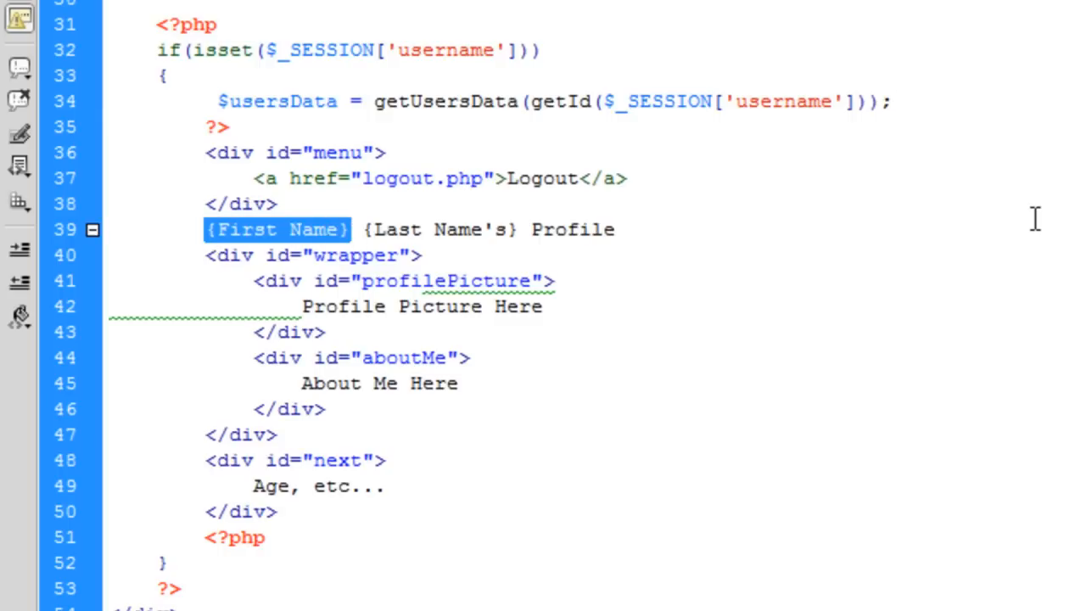
{"action": "type", "text": "<?php"}
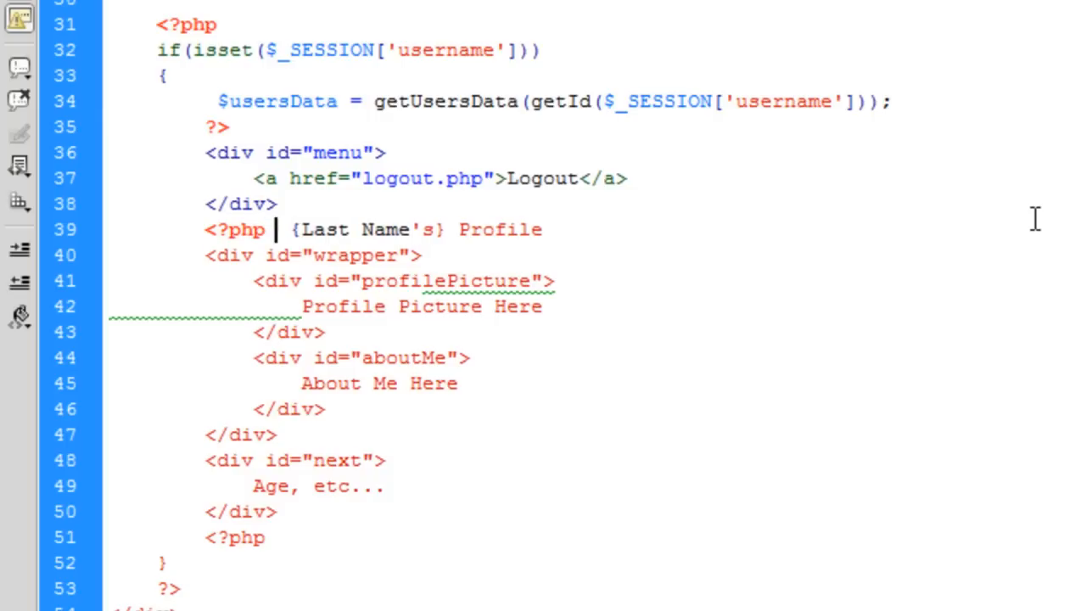
{"action": "type", "text": "?>"}
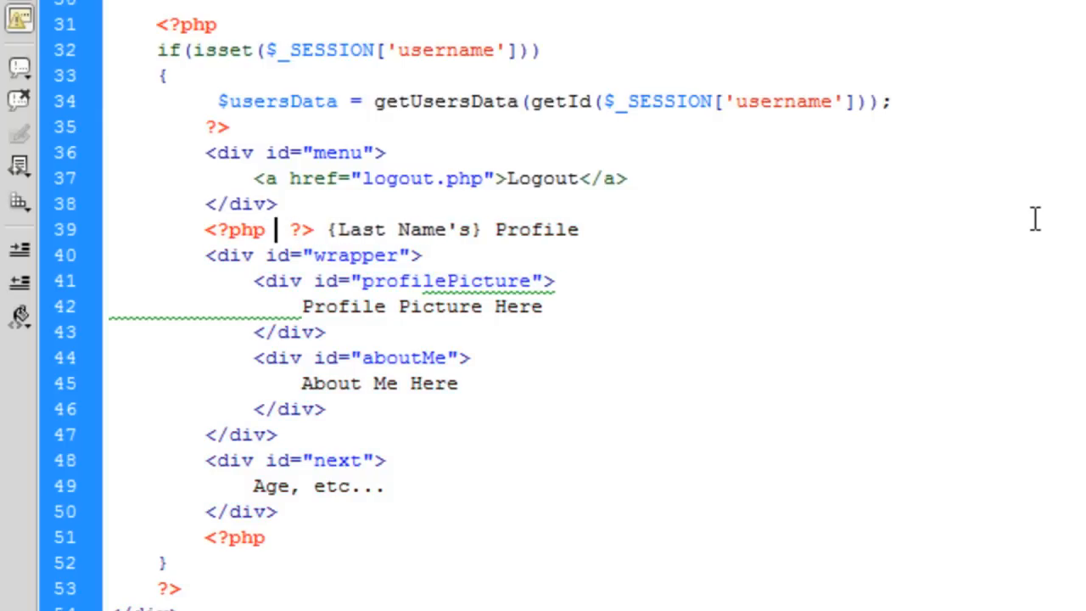
{"action": "type", "text": "echo $usersData[];"}
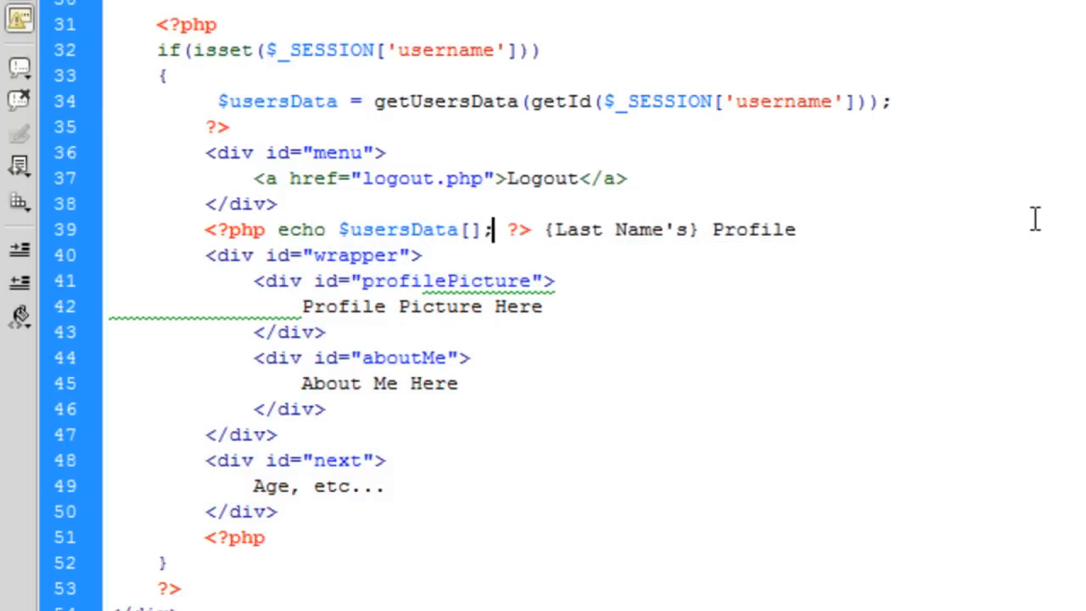
{"action": "type", "text": "'first'"}
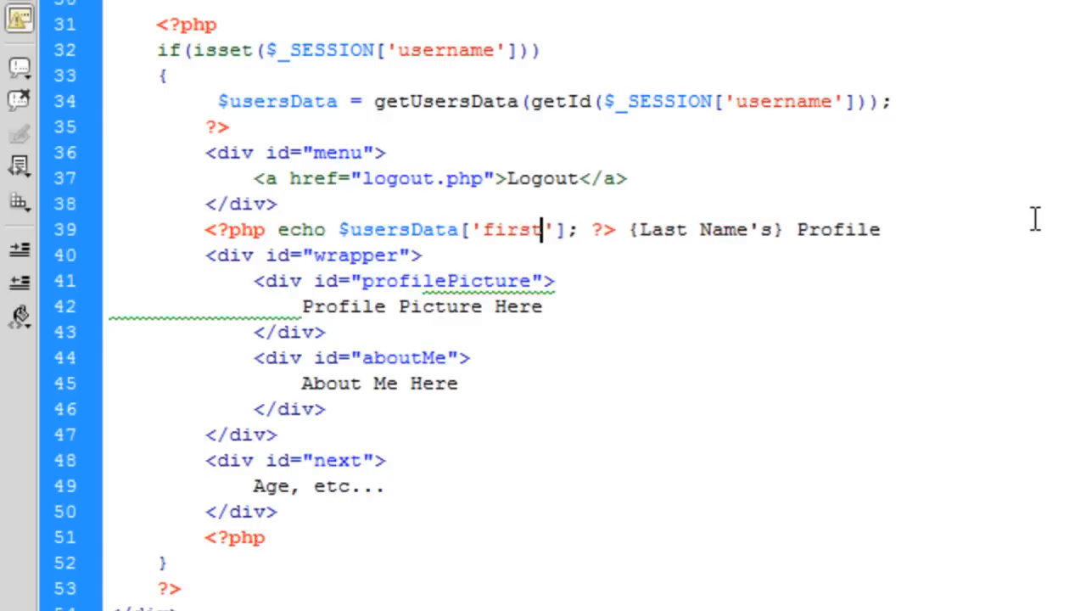
{"action": "type", "text": "name"}
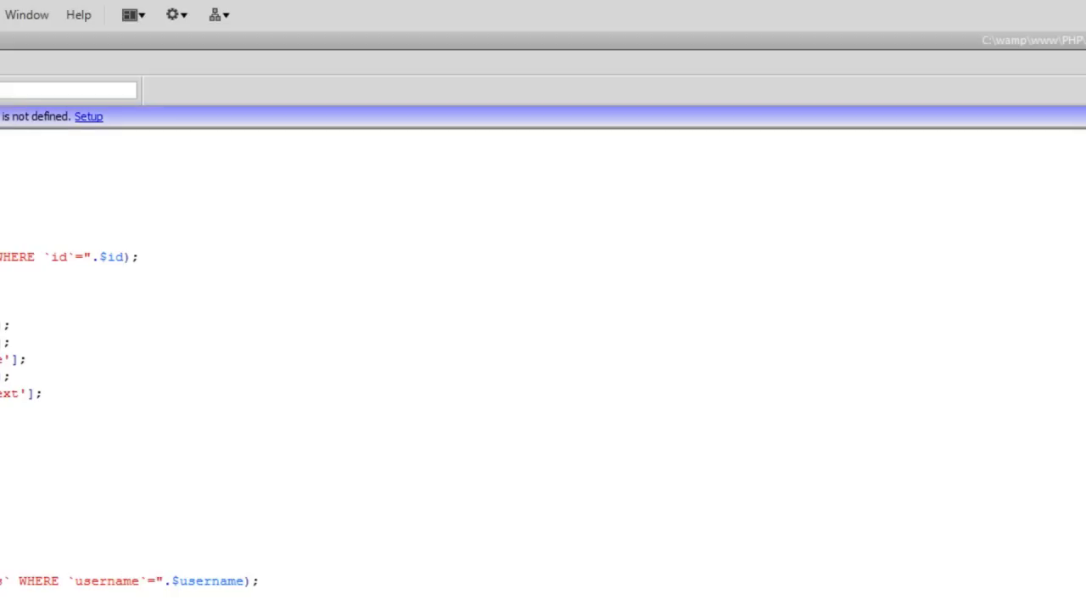
Quote the username in the getId query and select $row in the return line
{"action": "scroll", "scroll_direction": "up", "scroll_amount": 3}
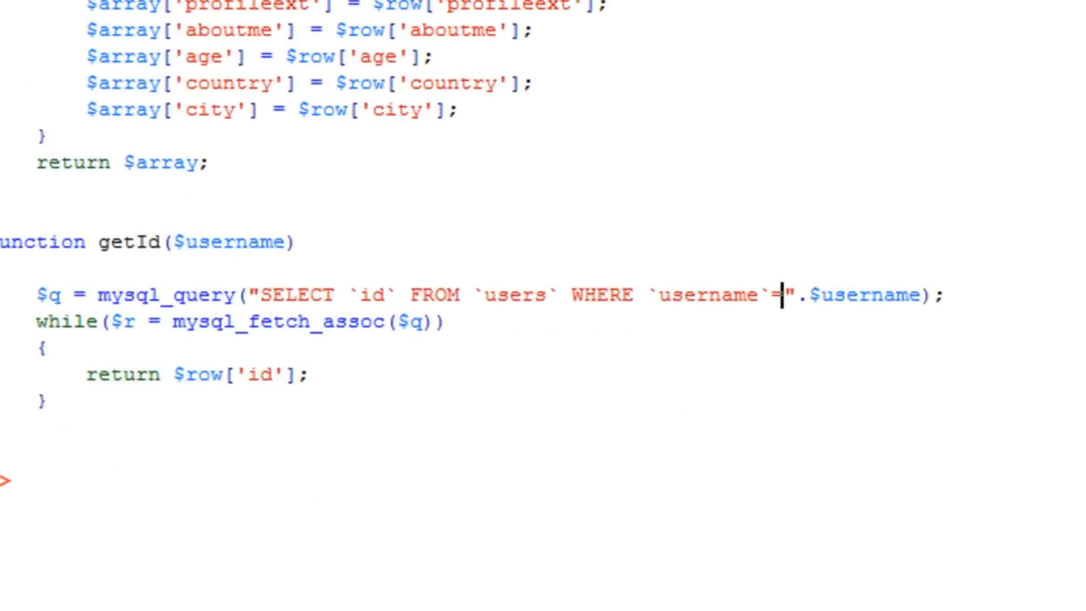
{"action": "type", "text": "'"}
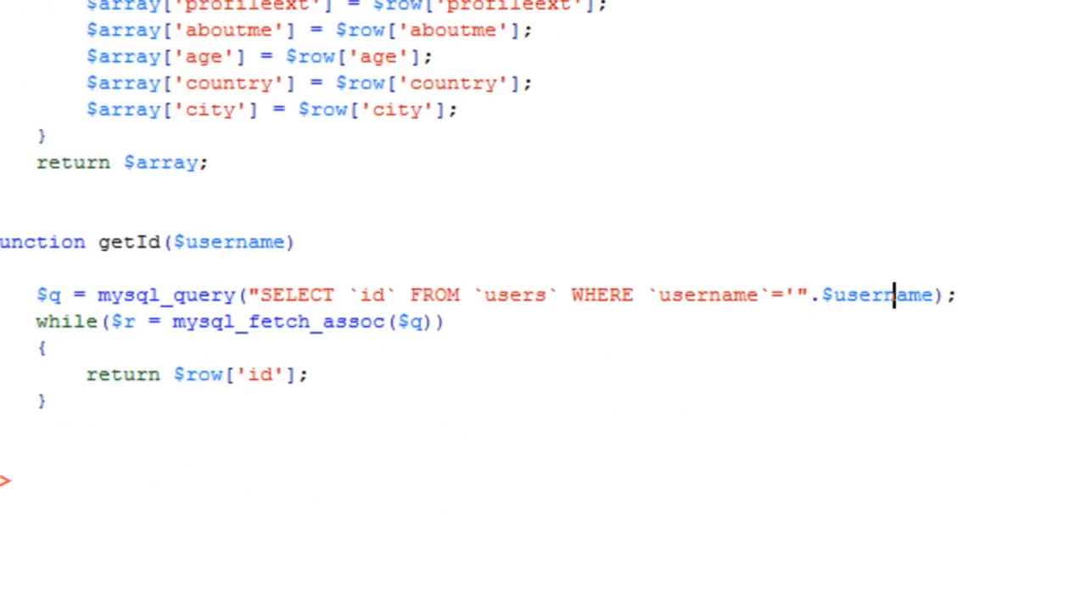
{"action": "type", "text": ".\""}
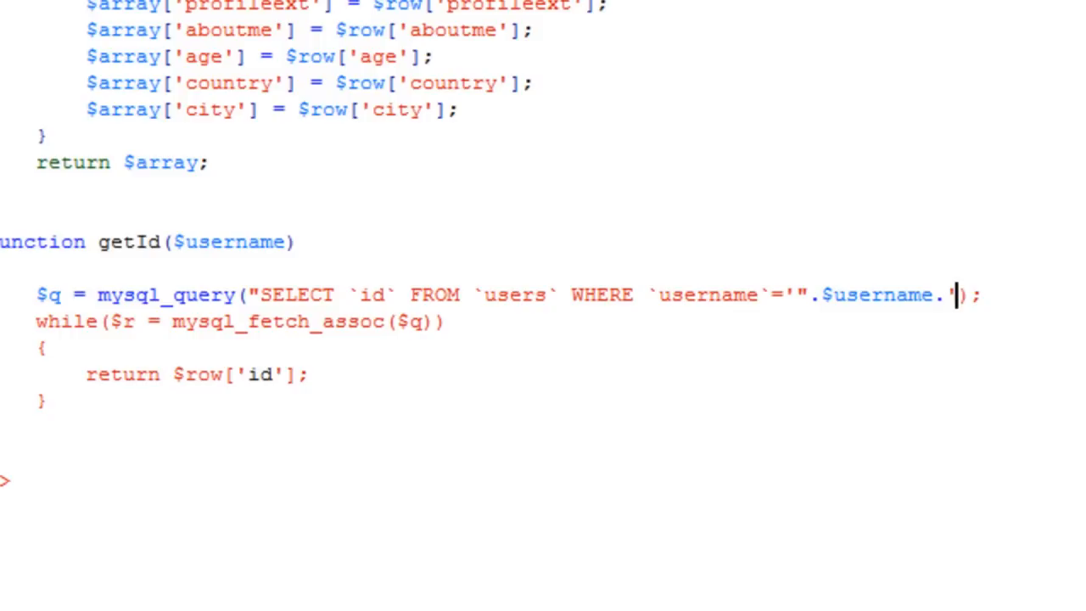
{"action": "type", "text": "\""}
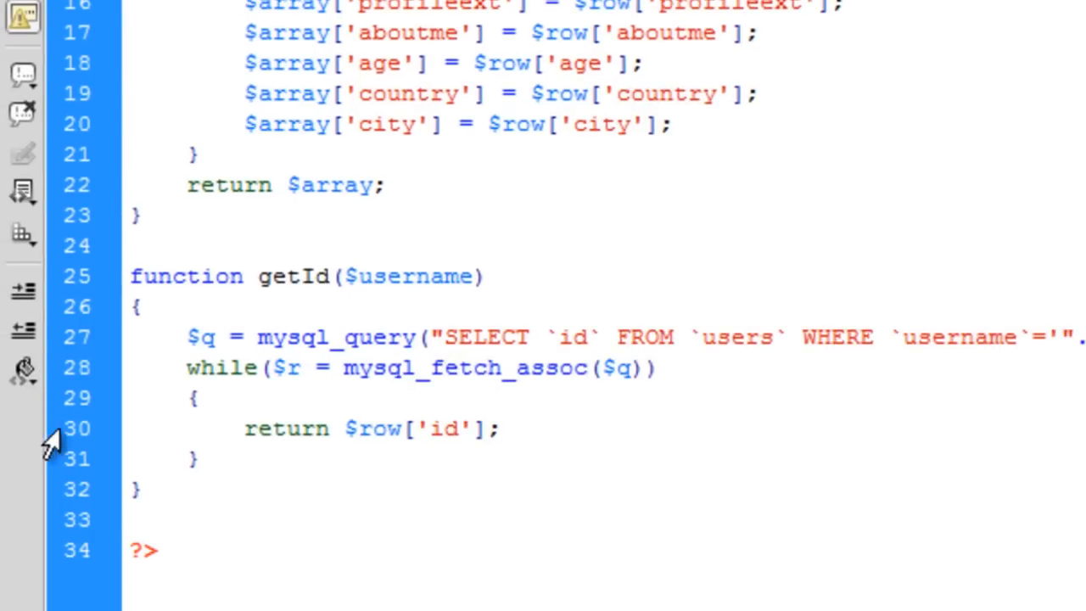
{"action": "double_click", "coordinate": [376, 429]}
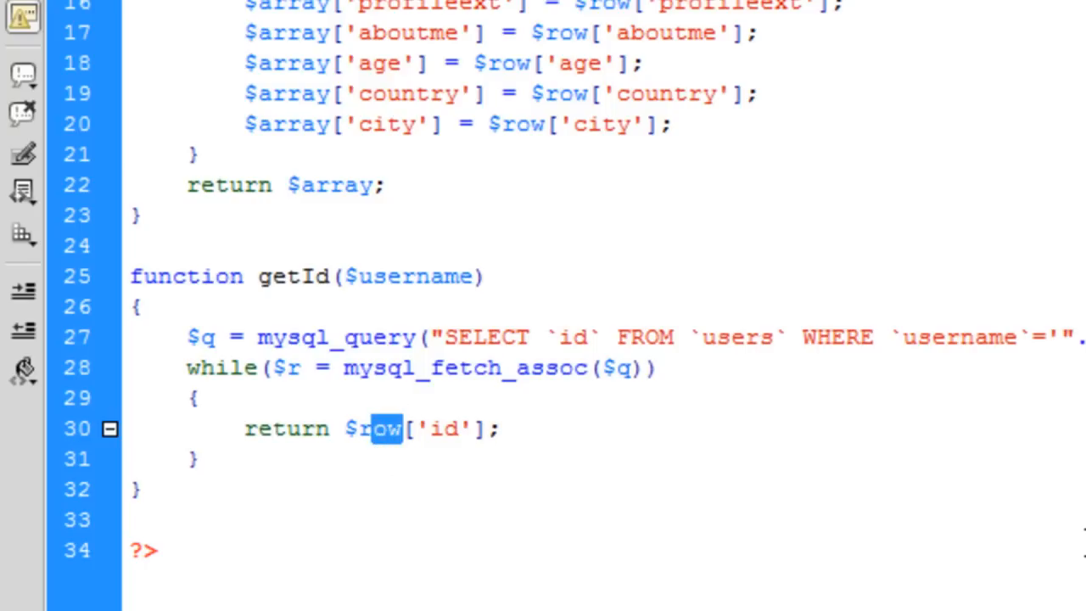
{"action": "scroll", "scroll_direction": "up", "scroll_amount": 3}
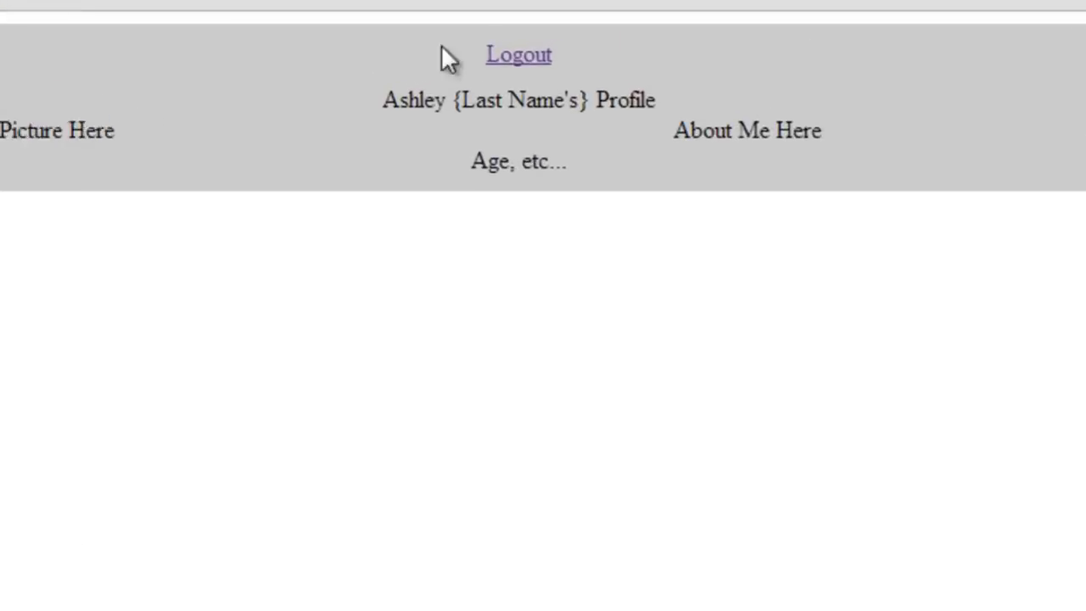
Double-click on the profile heading line in index.php
{"action": "double_click", "coordinate": [413, 99]}
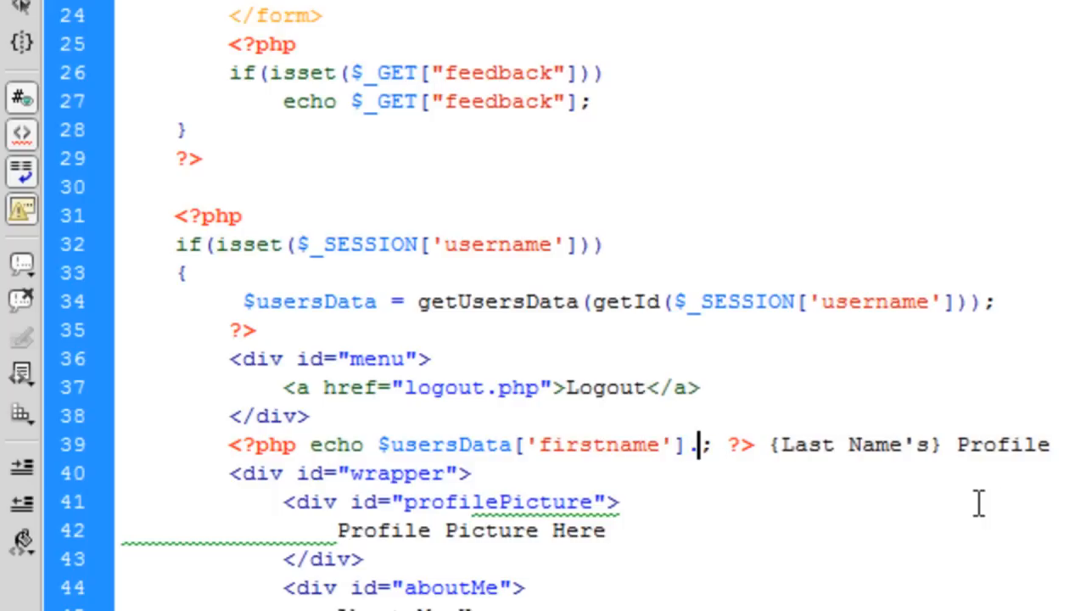
Extend the heading echo to join first name, a space, last name and 's Profile
{"action": "type", "text": ".\" \".$usersData['lastane"}
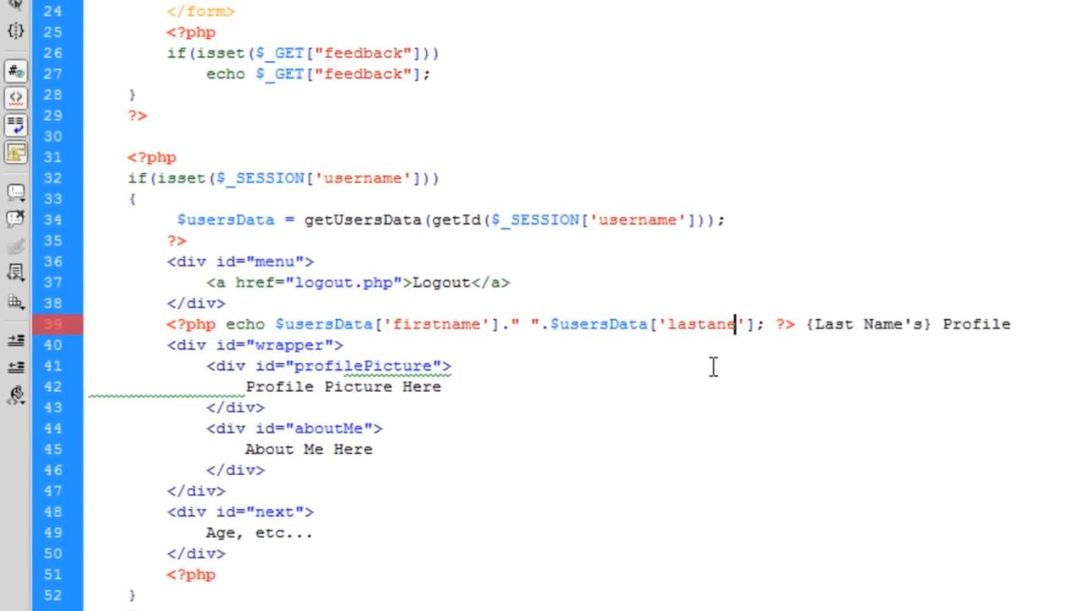
{"action": "type", "text": "e"}
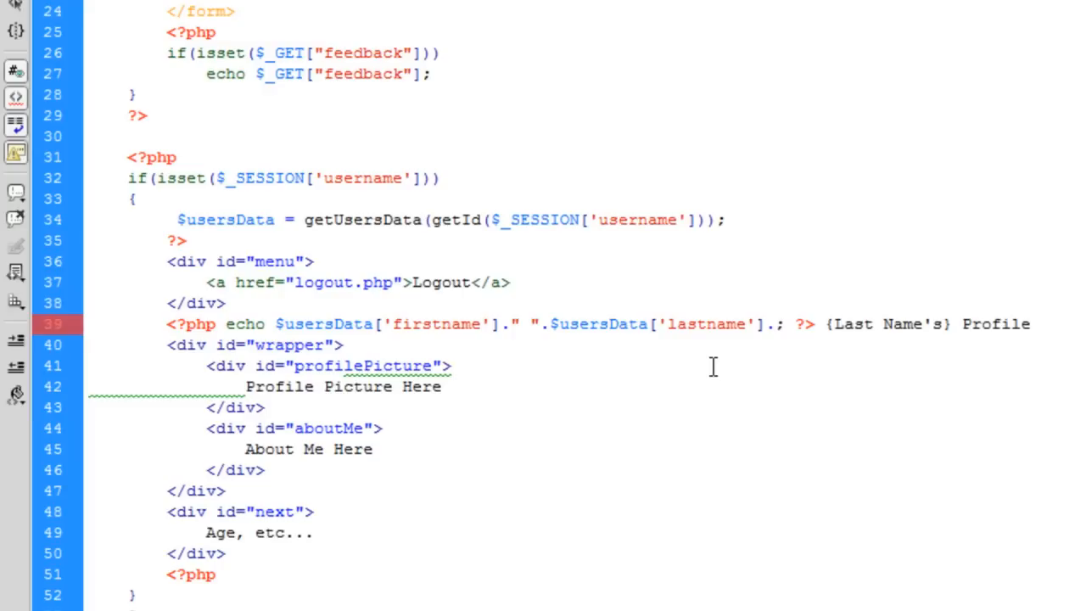
{"action": "type", "text": ".\"'\""}
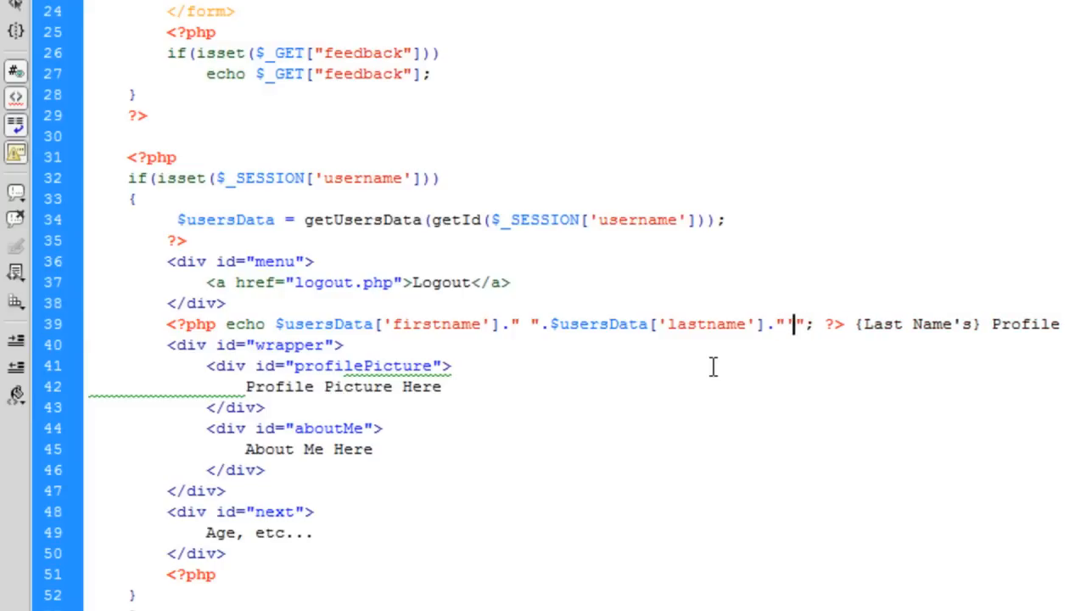
{"action": "type", "text": "'s"}
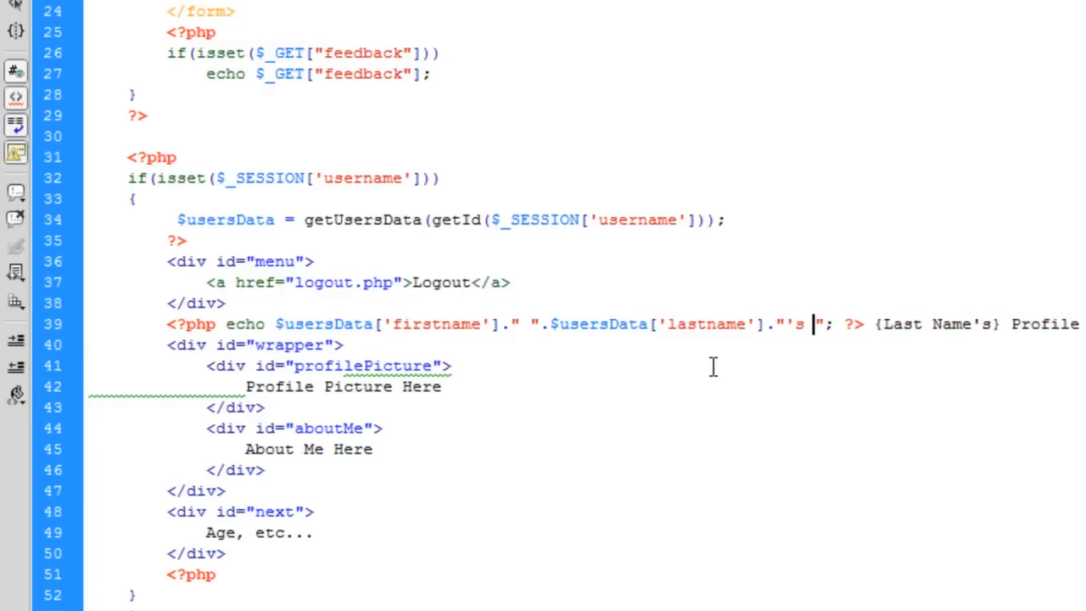
{"action": "type", "text": "Profile"}
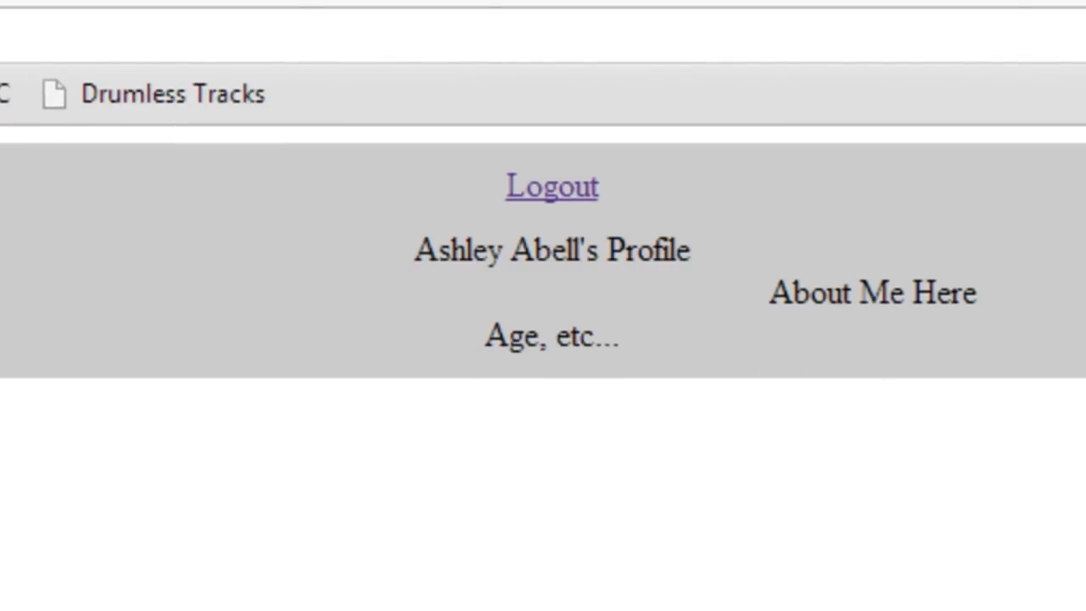
{"action": "mouse_move", "coordinate": [742, 314]}
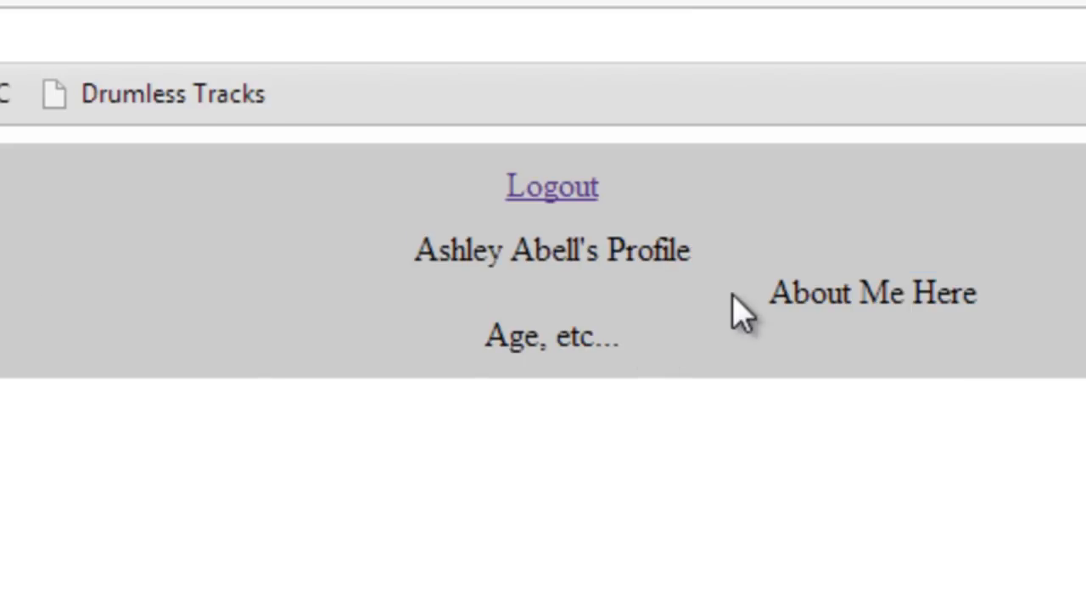
{"action": "mouse_move", "coordinate": [741, 312]}
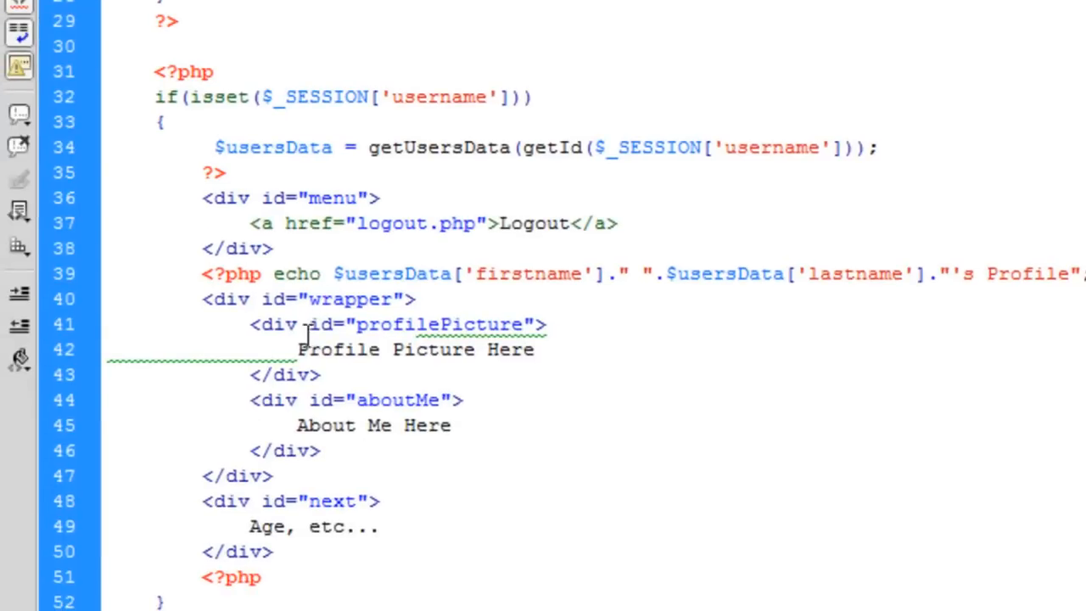
Make the About Me heading bold and underlined with <strong> and <u> tags
{"action": "left_click_drag", "start_coordinate": [273, 273], "coordinate": [465, 273]}
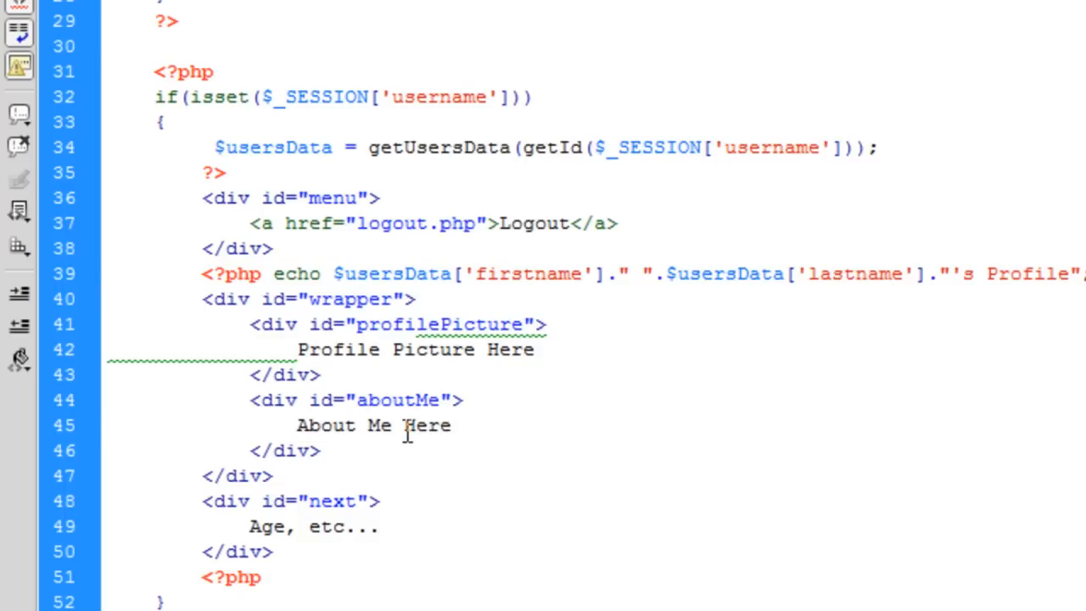
{"action": "type", "text": "<>"}
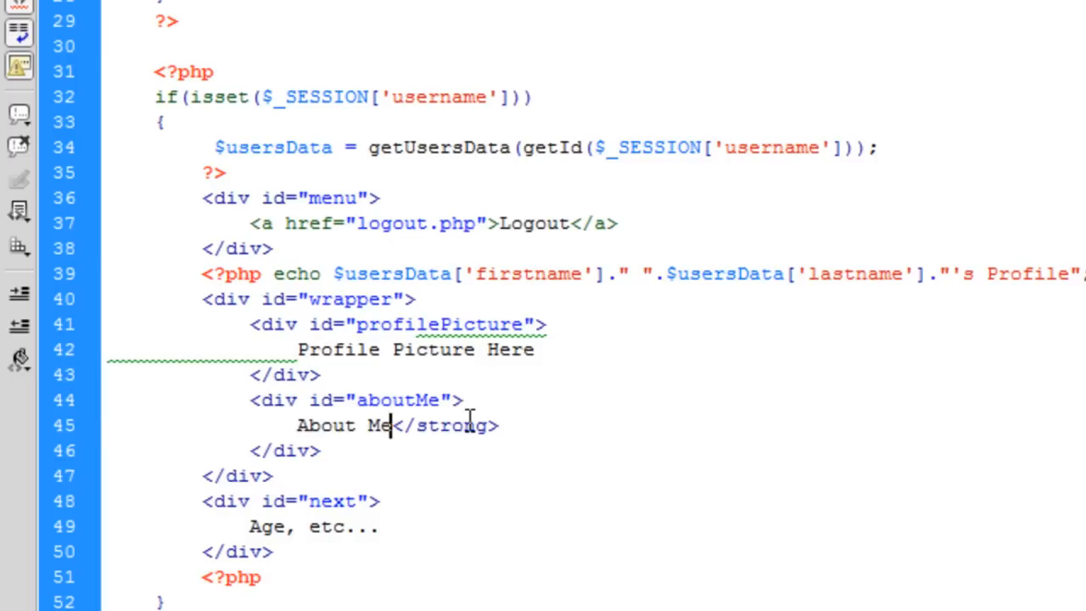
{"action": "type", "text": "</strong>"}
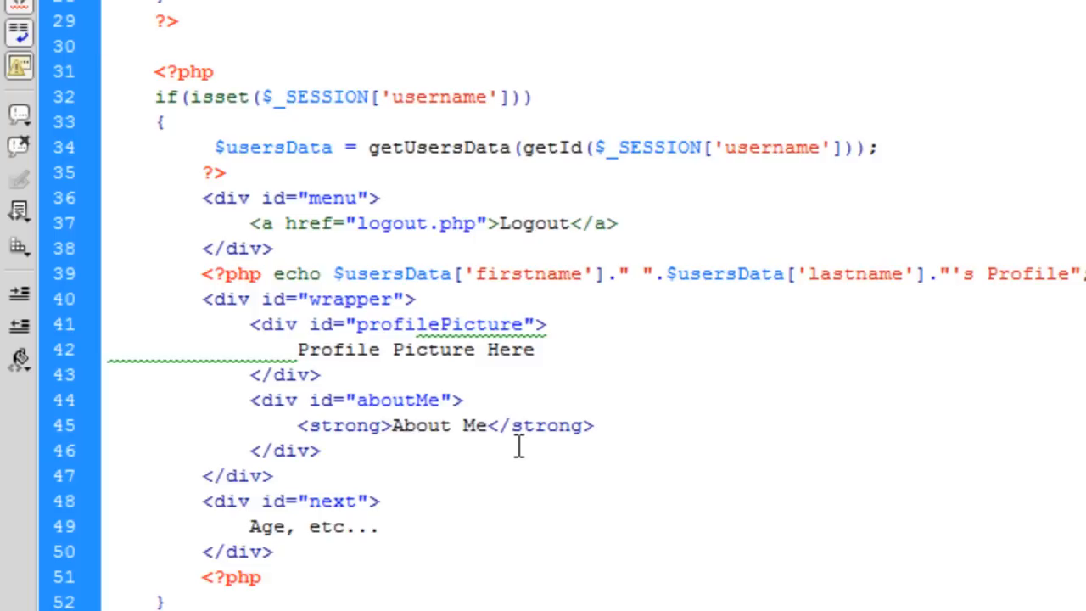
{"action": "type", "text": "<u>"}
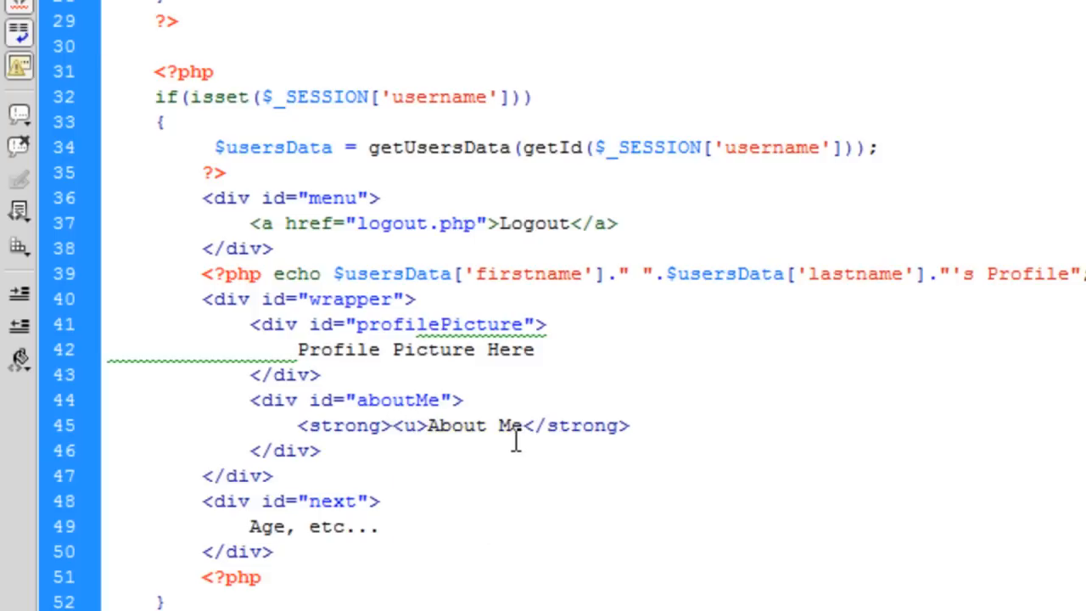
{"action": "type", "text": "</"}
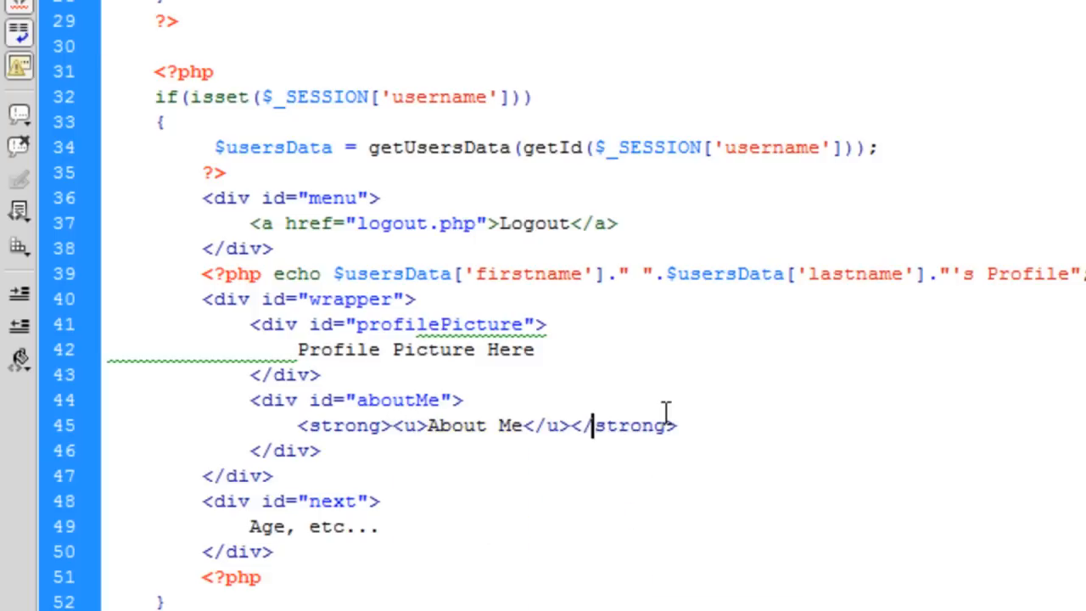
{"action": "type", "text": "<b>"}
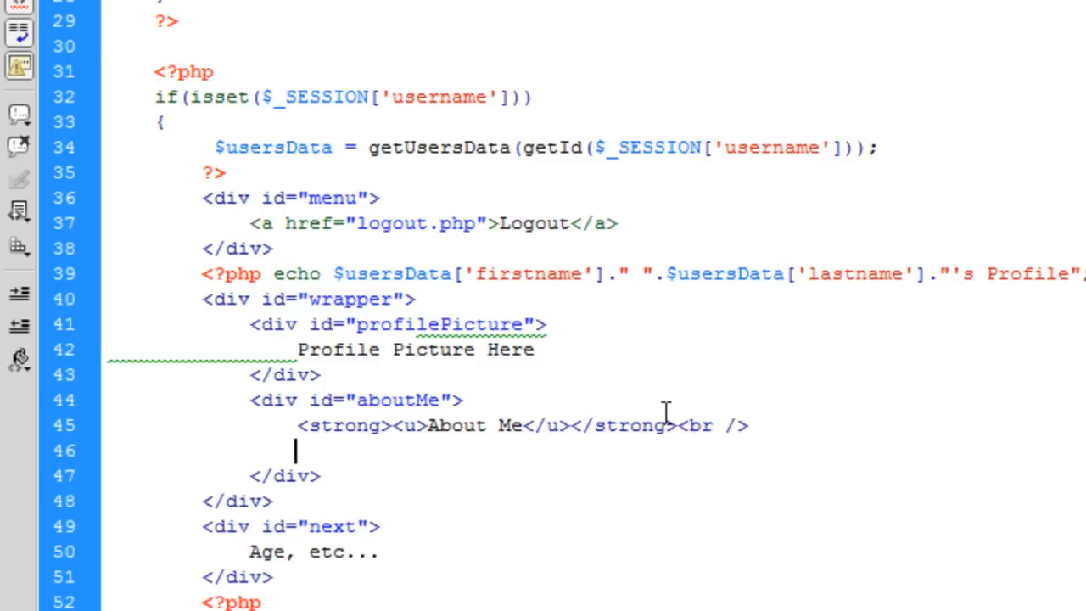
Add a line break and <?php echo $usersData['aboutme']; ?> below the heading
{"action": "type", "text": "<?php"}
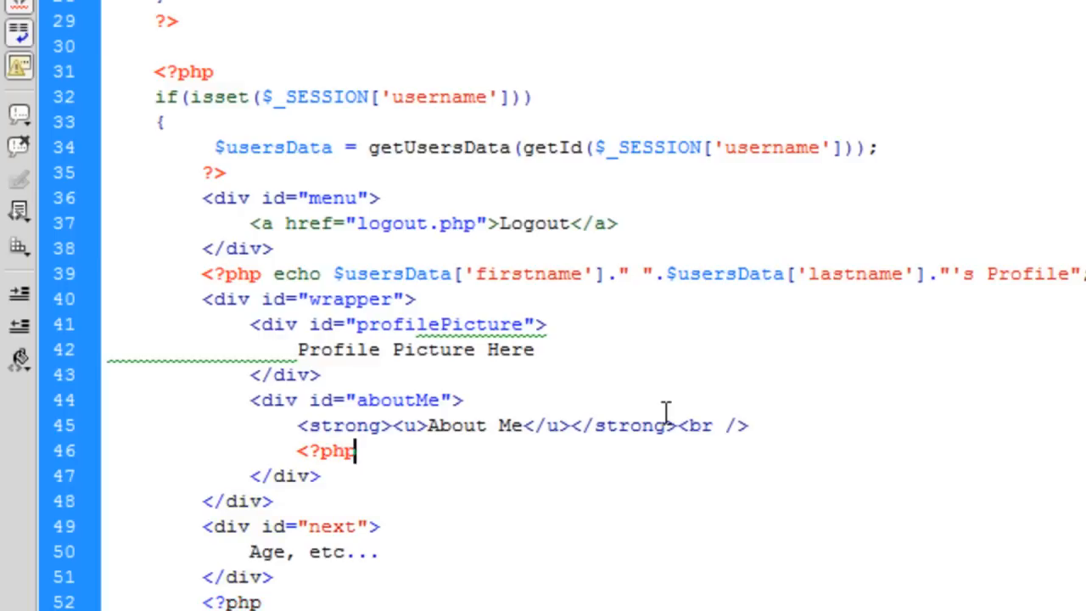
{"action": "type", "text": "</strong>"}
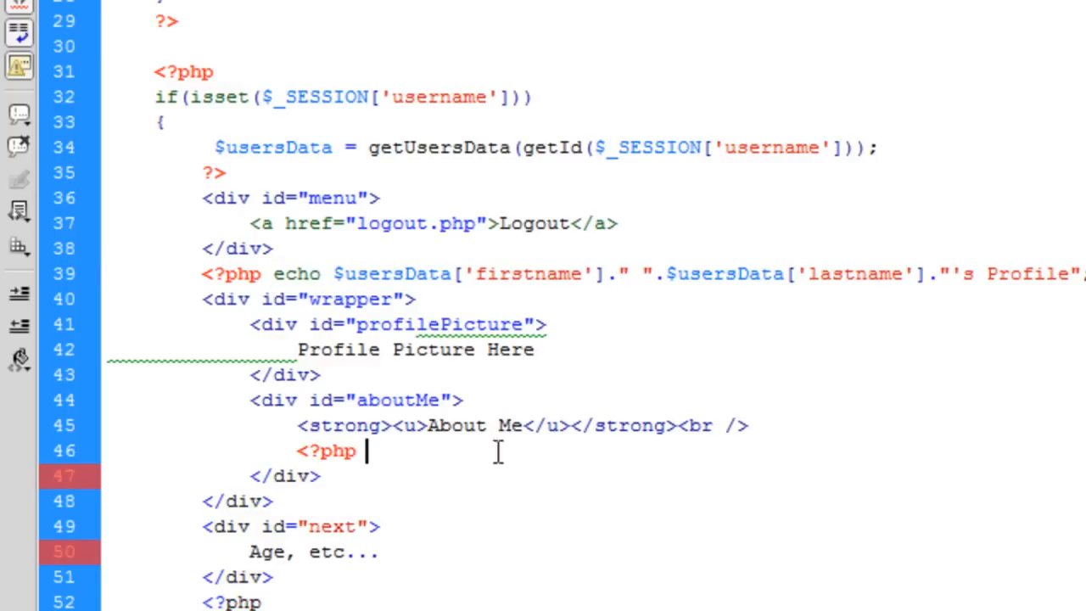
{"action": "type", "text": "echo $usersData['firstname'] ?>"}
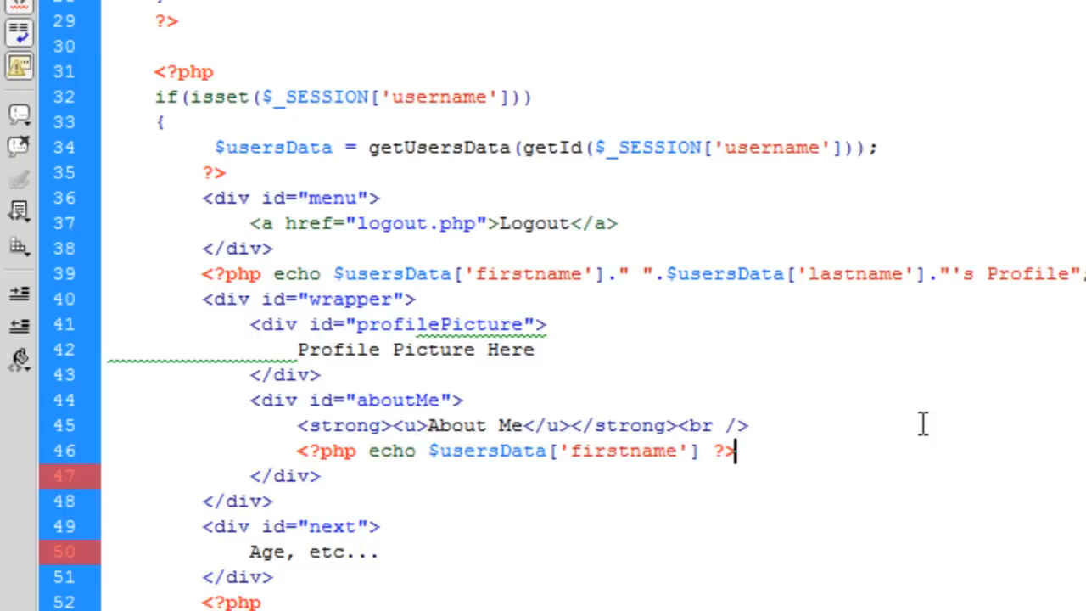
{"action": "type", "text": ";"}
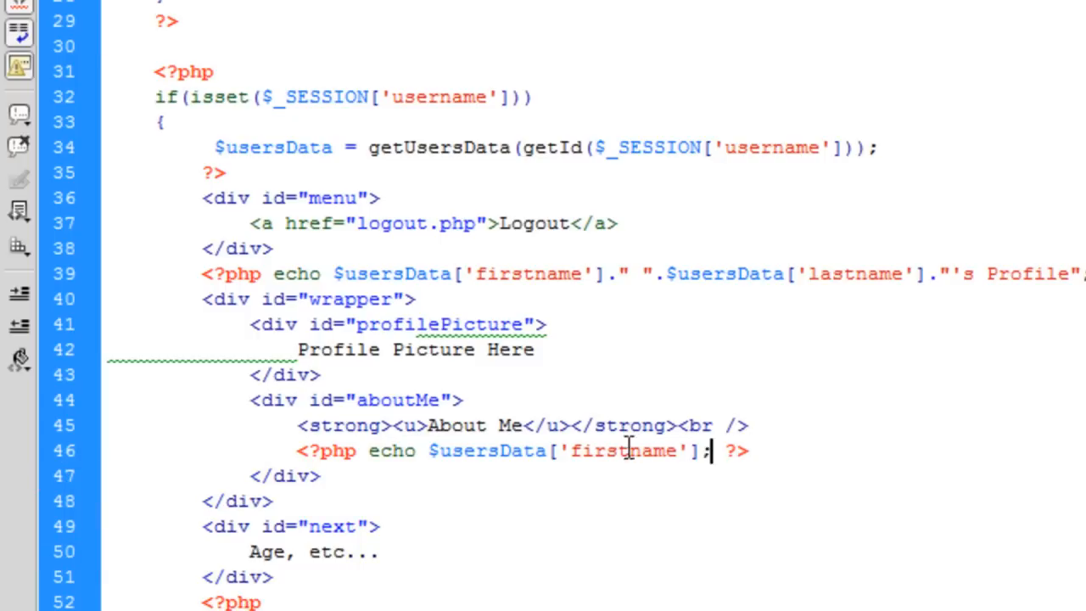
{"action": "type", "text": "aboutme"}
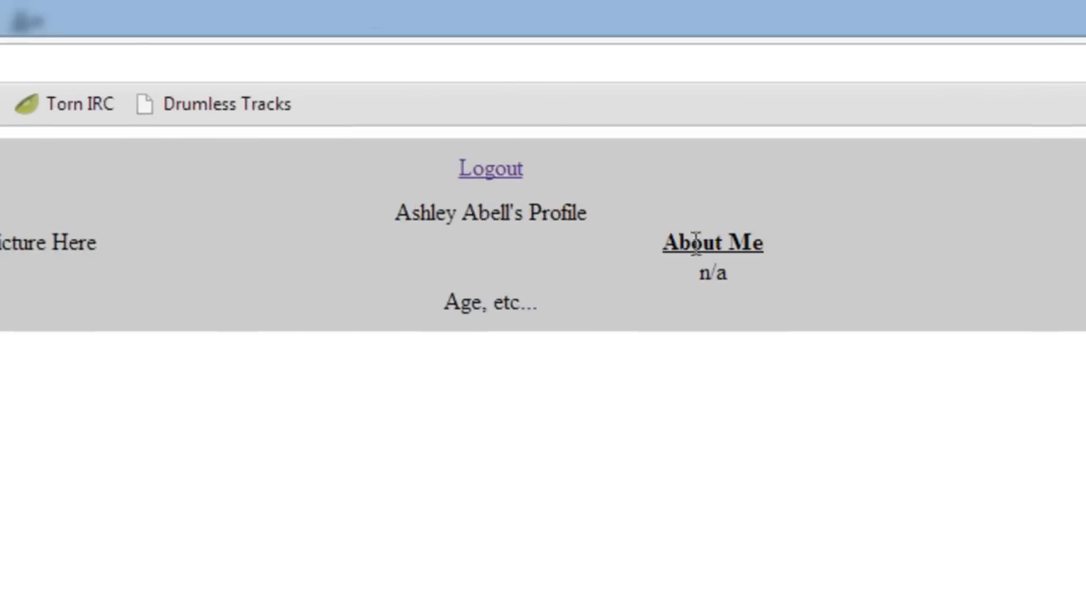
{"action": "mouse_move", "coordinate": [950, 297]}
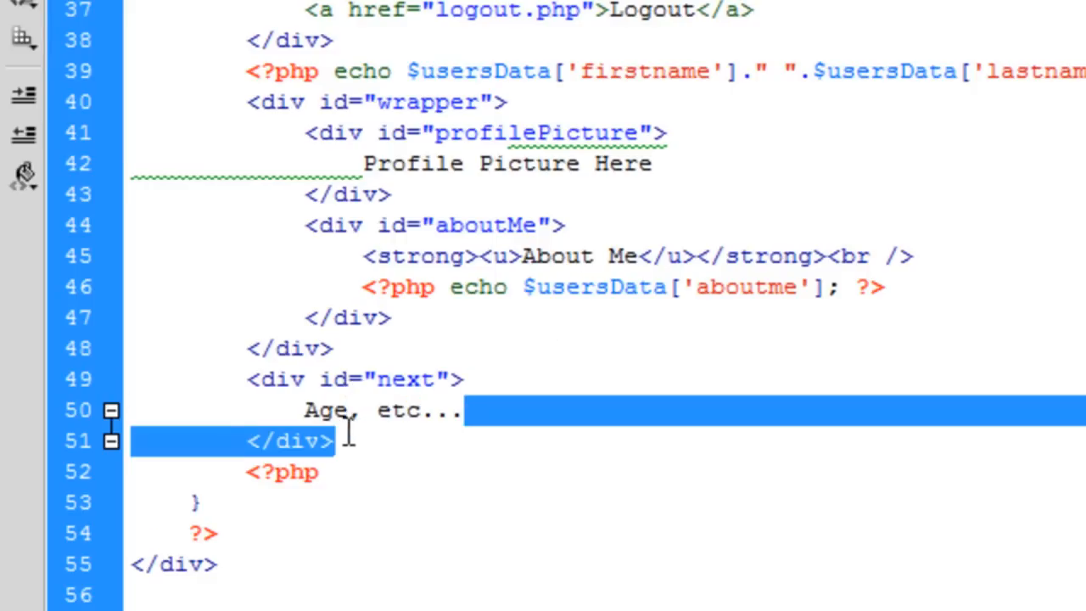
Replace 'Age, etc...' with Age:, Country: and City: lines echoing the matching $usersData fields
{"action": "type", "text": "Age: <?php"}
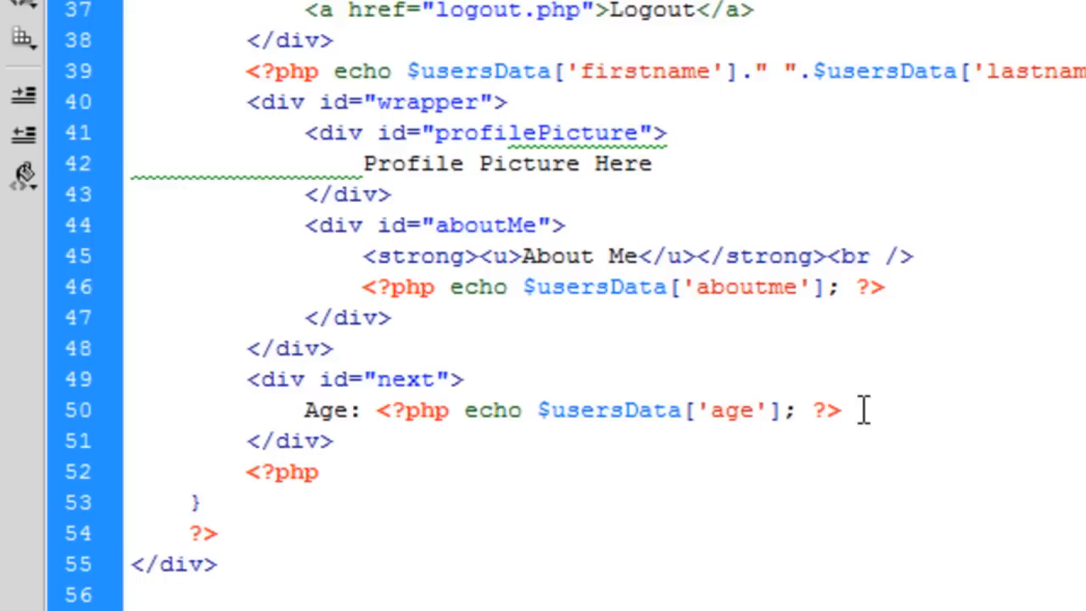
{"action": "type", "text": "<br />"}
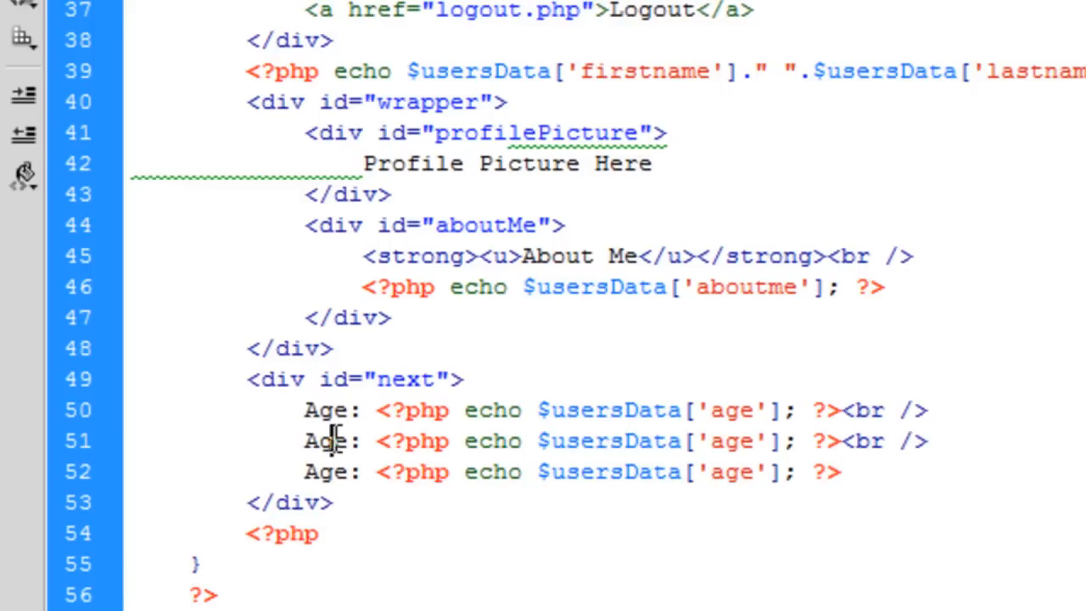
{"action": "type", "text": "Country"}
{"action": "type", "text": "City"}
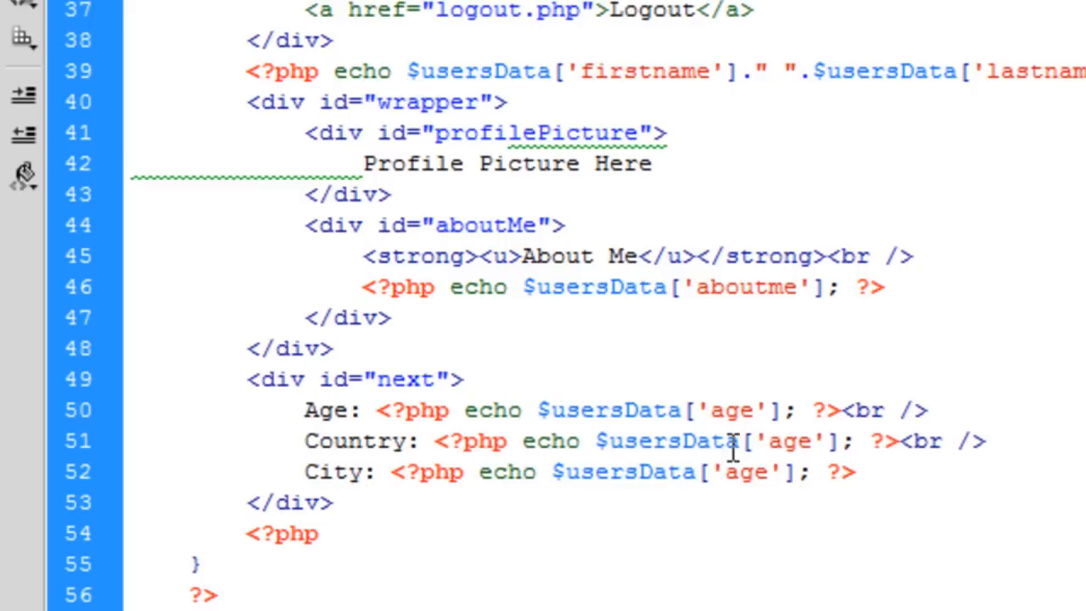
{"action": "type", "text": "country"}
{"action": "type", "text": "ci"}
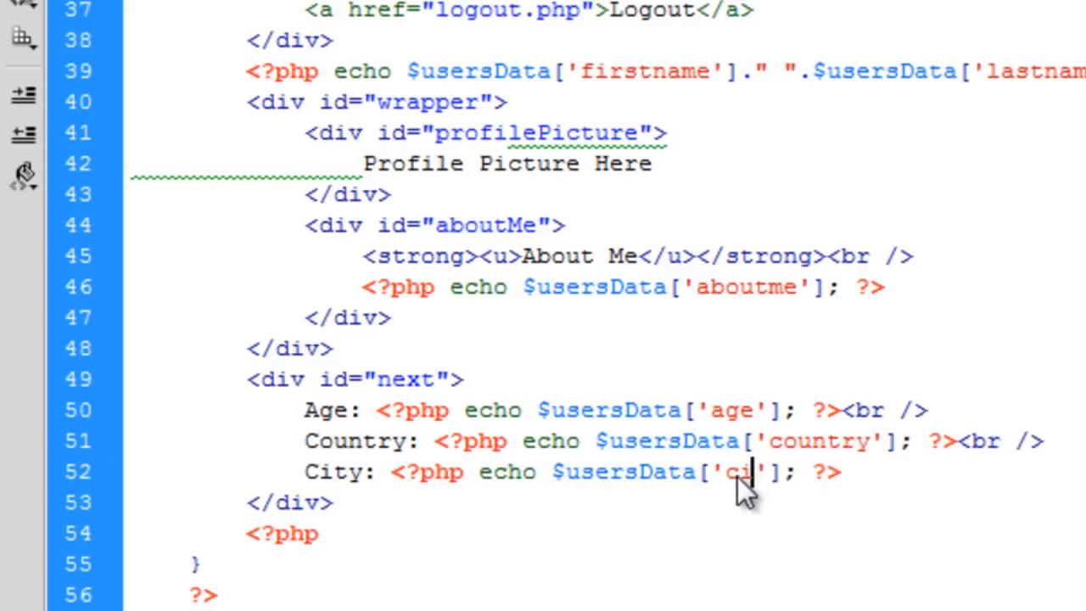
{"action": "type", "text": "ty"}
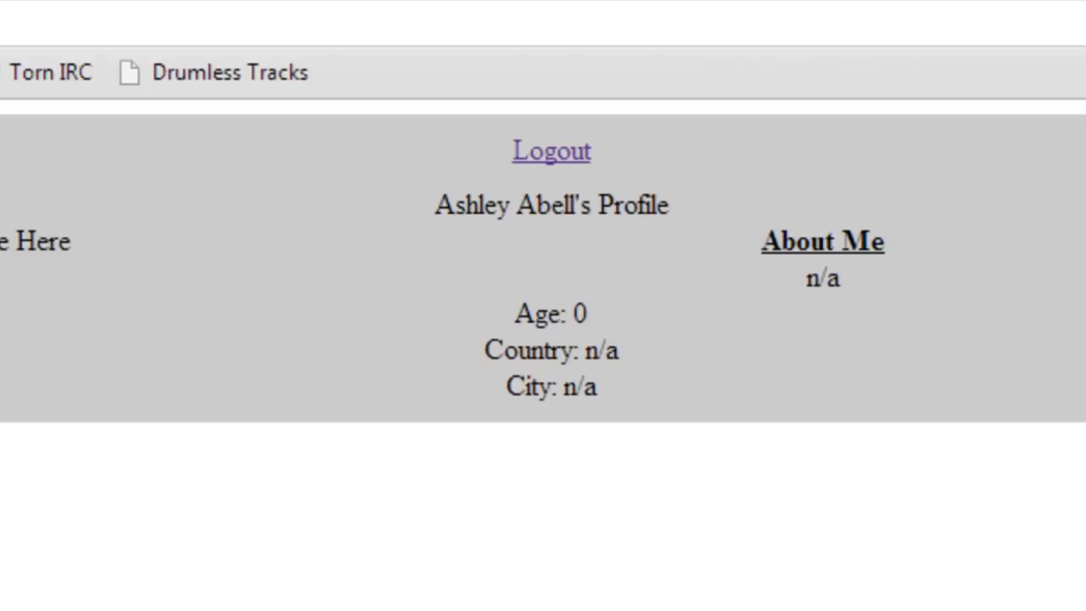
{"action": "mouse_move", "coordinate": [632, 420]}
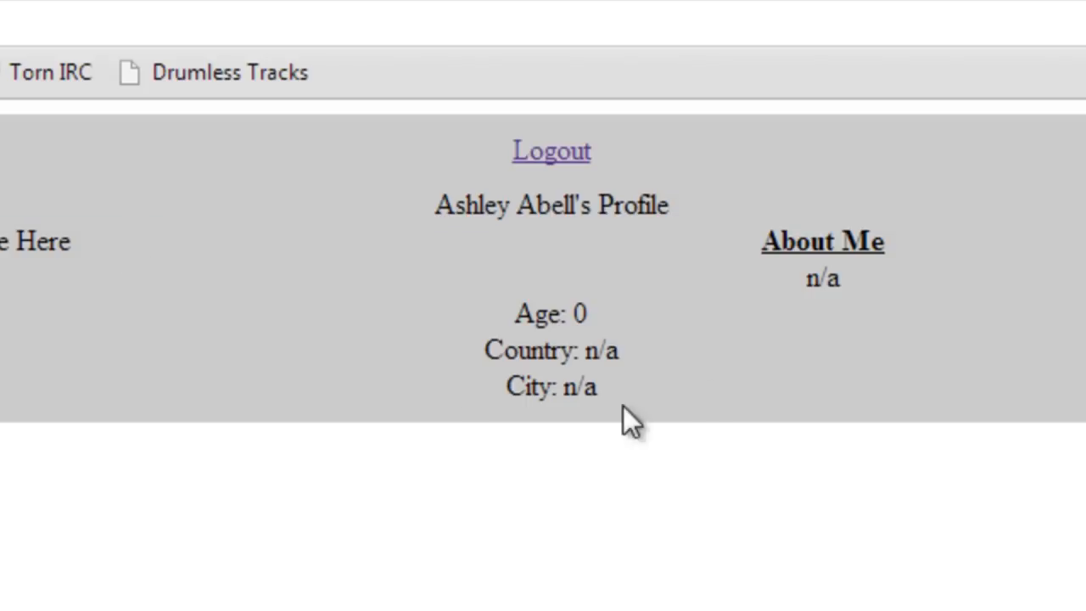
{"action": "mouse_move", "coordinate": [632, 420]}
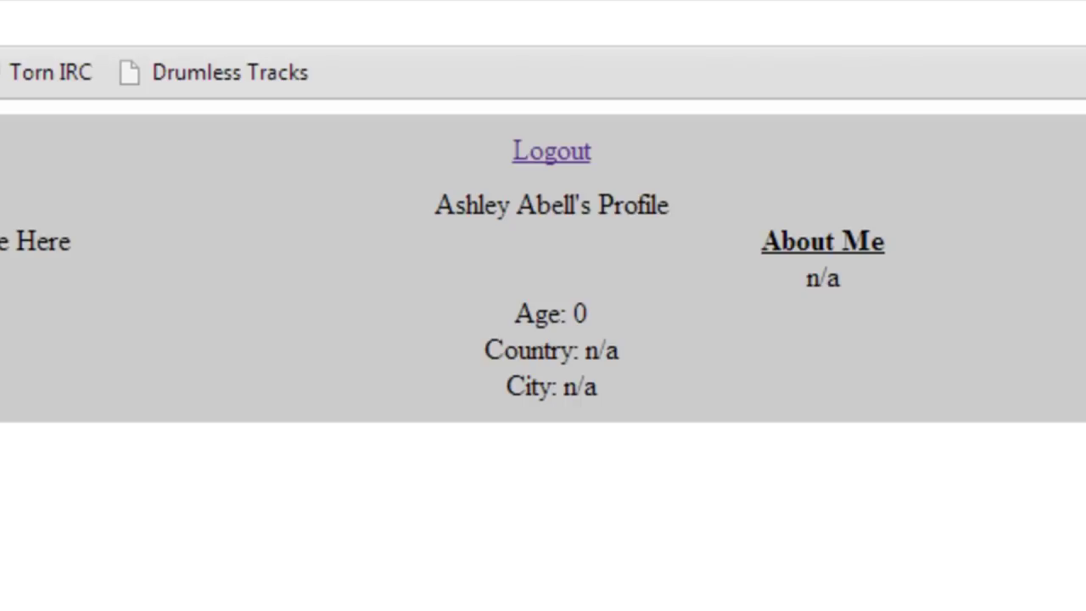
{"action": "mouse_move", "coordinate": [632, 450]}
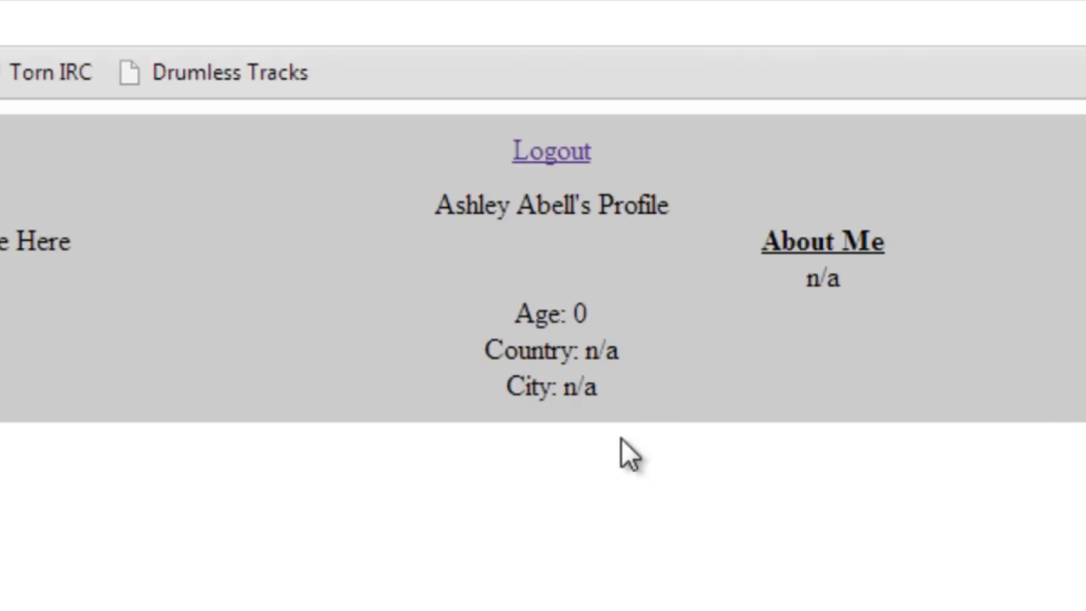
{"action": "mouse_move", "coordinate": [971, 297]}
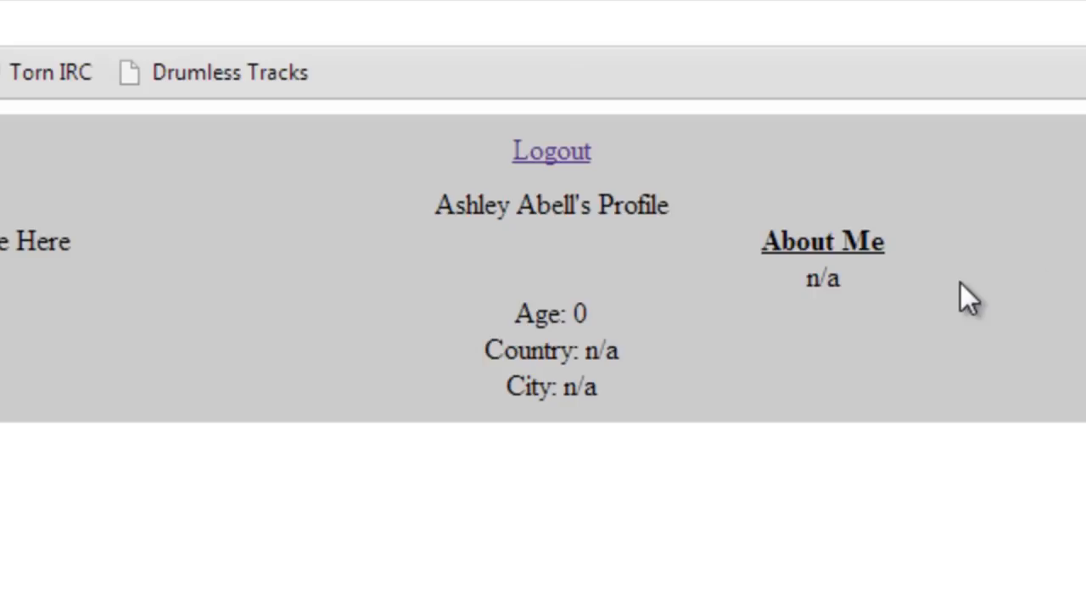
{"action": "mouse_move", "coordinate": [859, 318]}
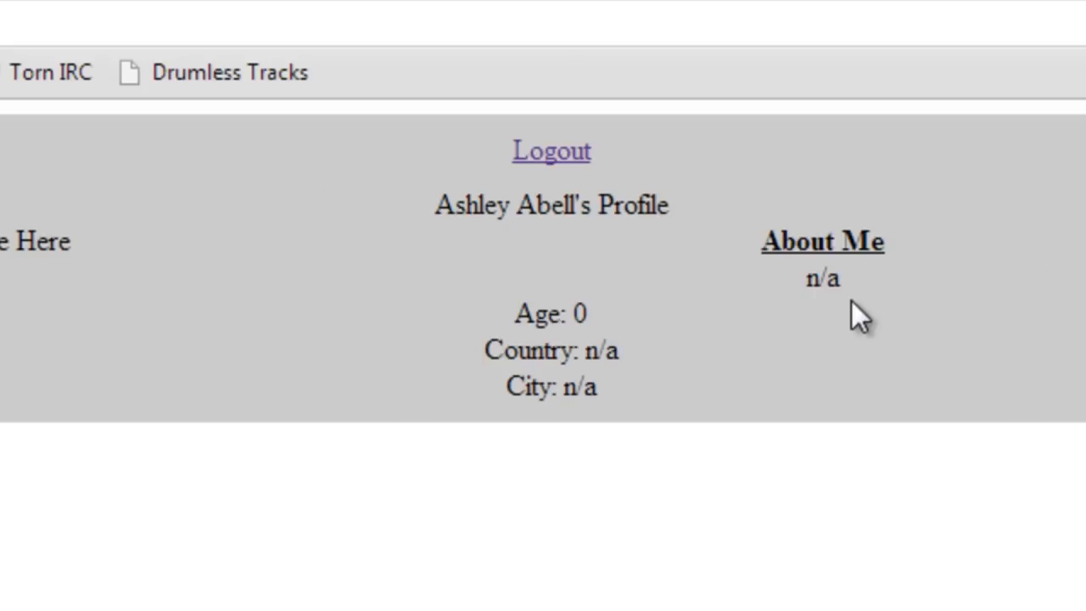
{"action": "mouse_move", "coordinate": [282, 270]}
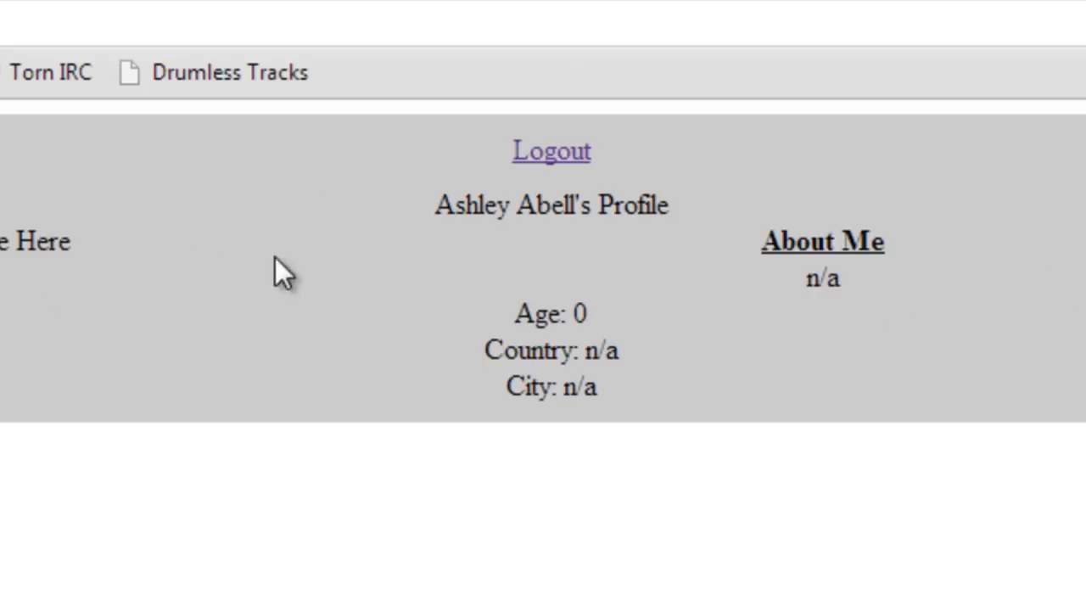